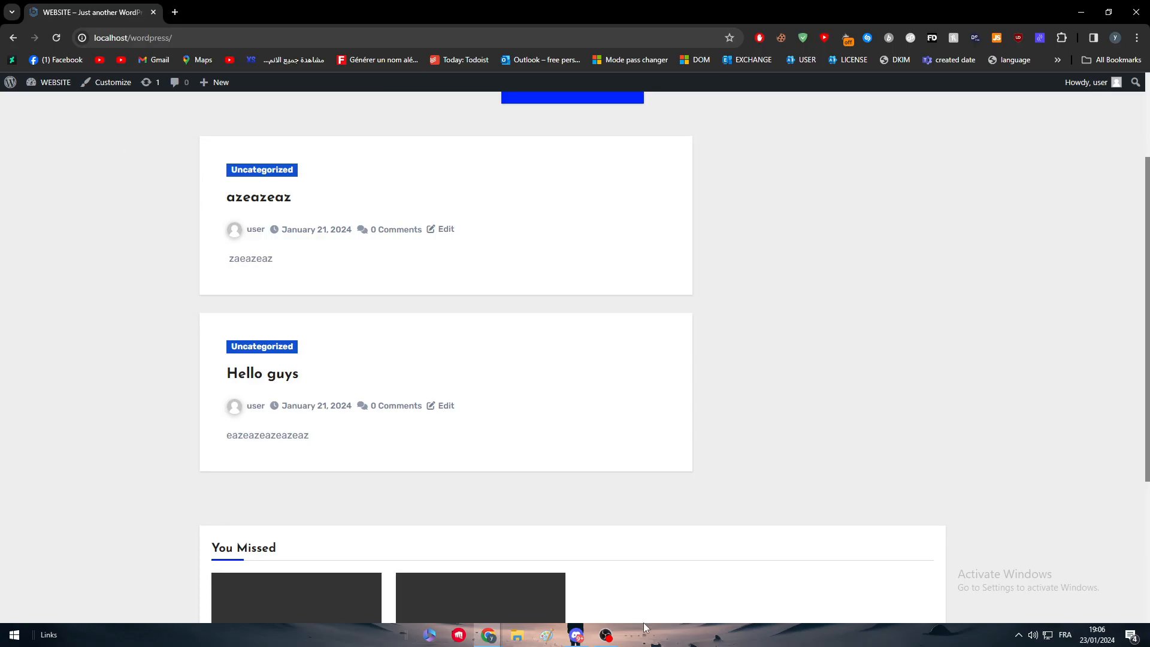
Search Google in a new tab for 'STATICS OF PPL THAT DONT SPEAK ENG'.
scroll("up", 3)
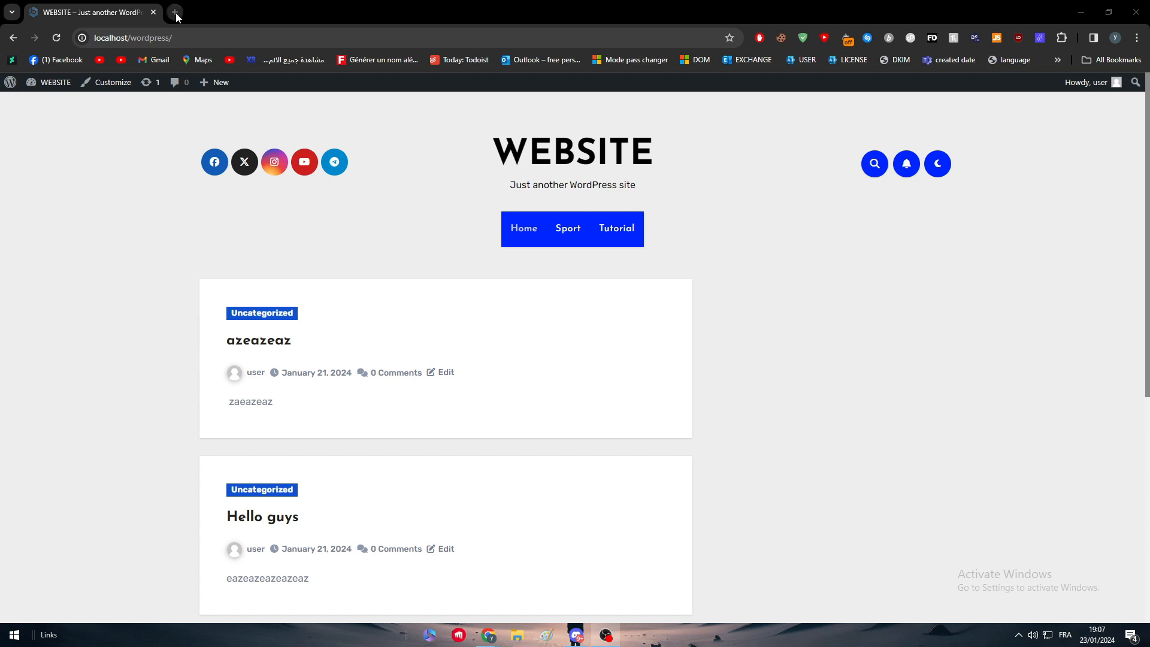
left_click(175, 13)
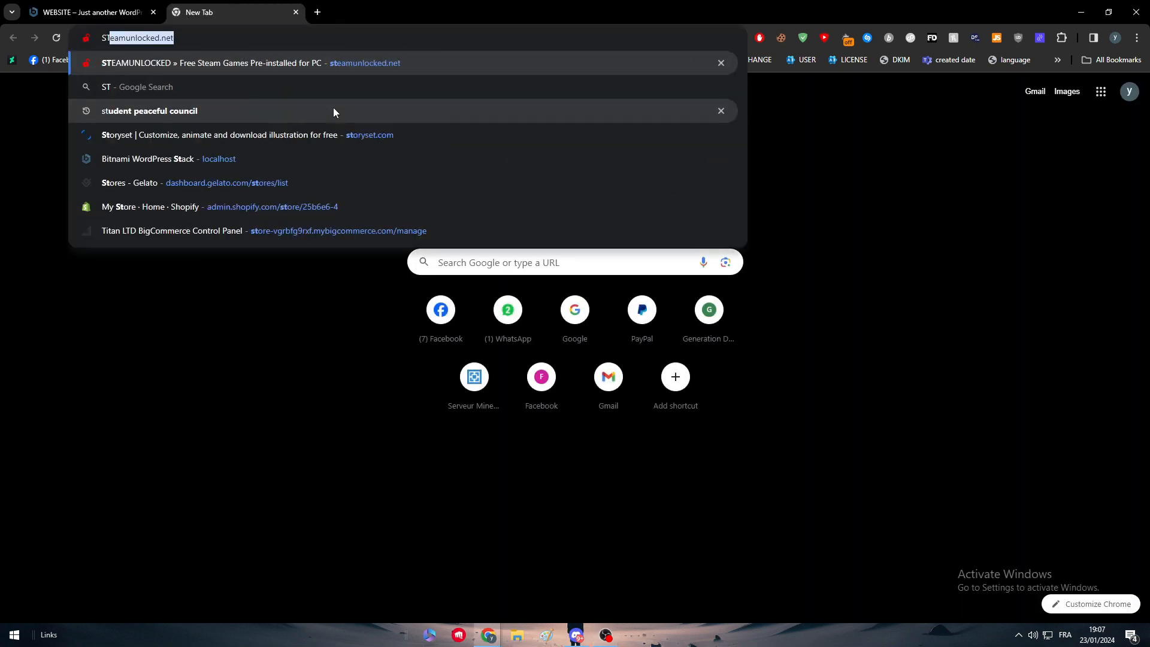
type("STATICS OF PPL T")
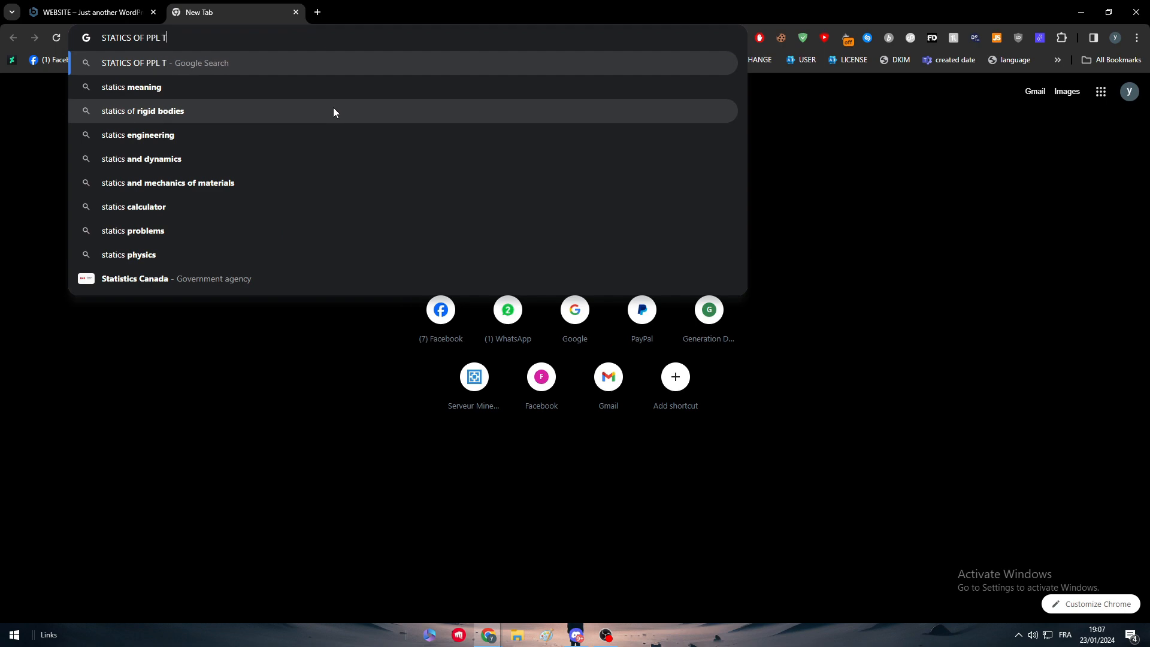
type("HAT DONT SPEAK ENG")
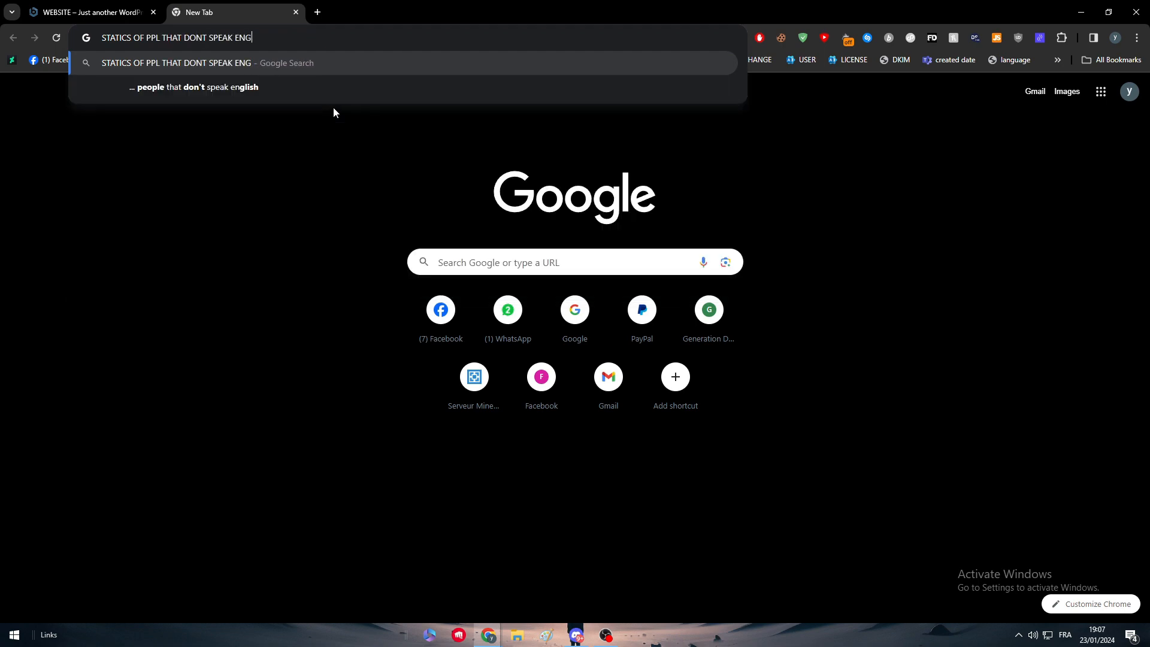
key("Return")
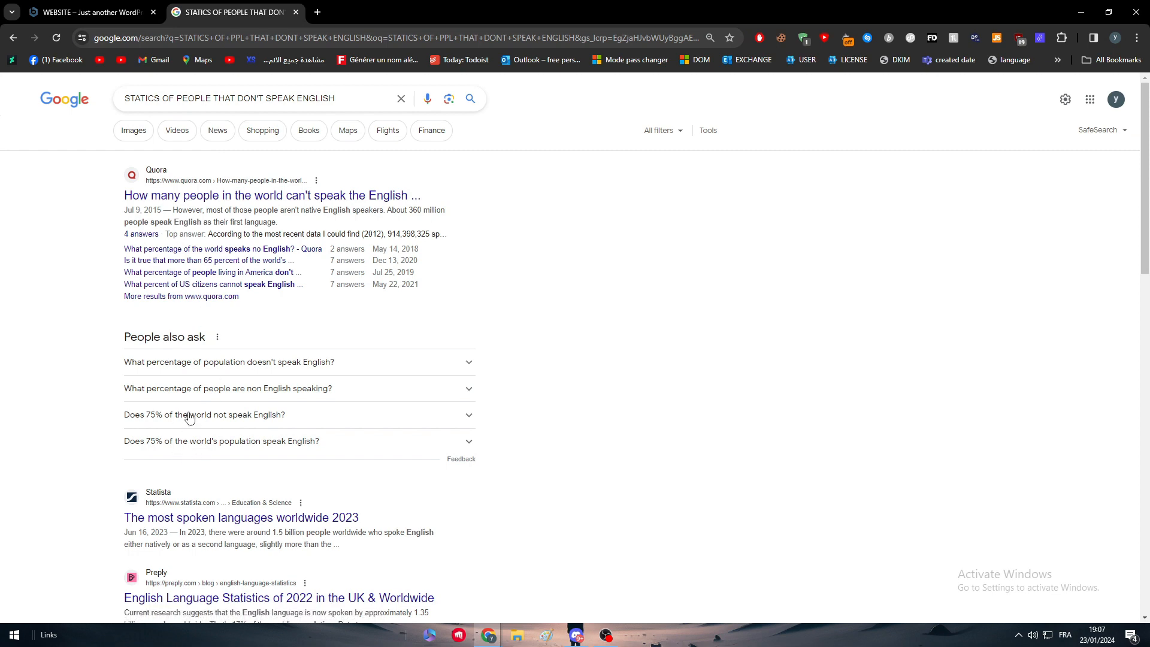
Expand the answer citing 75% not speaking English, then return to the site tab.
left_click(205, 415)
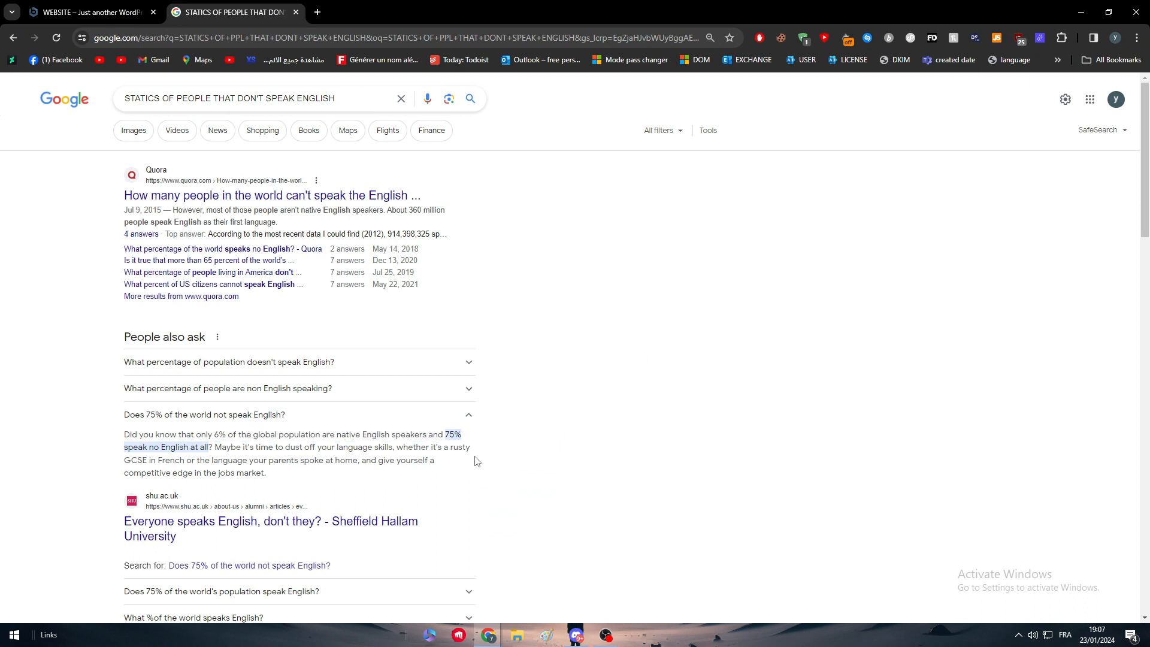
mouse_move(452, 471)
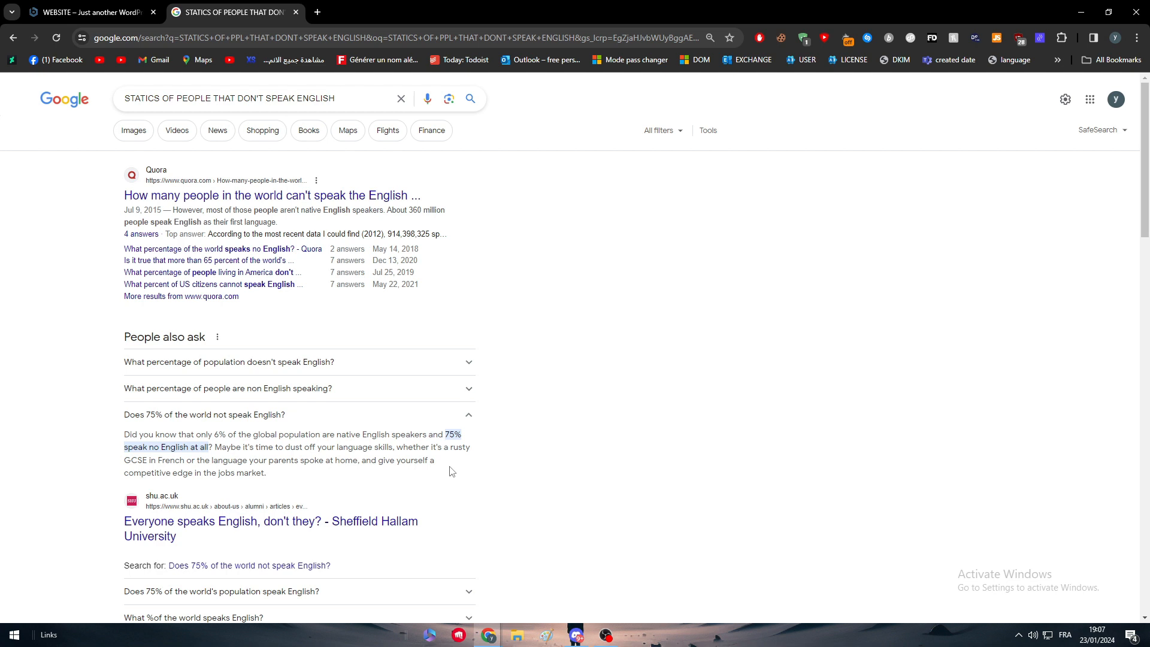
left_click(88, 12)
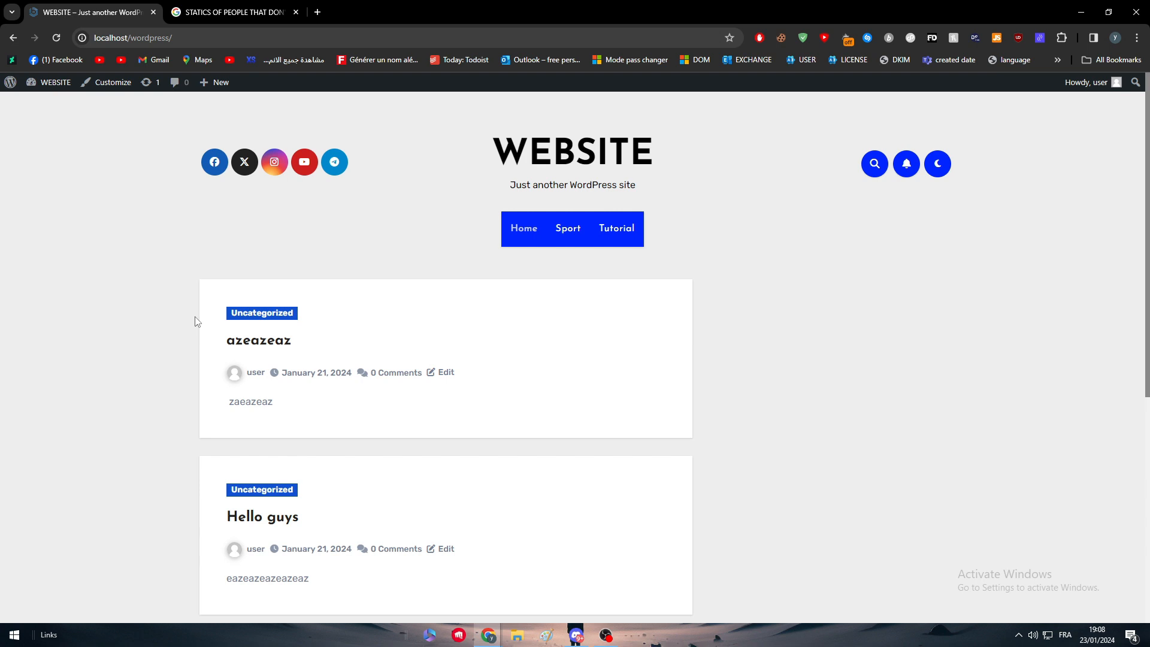
mouse_move(235, 118)
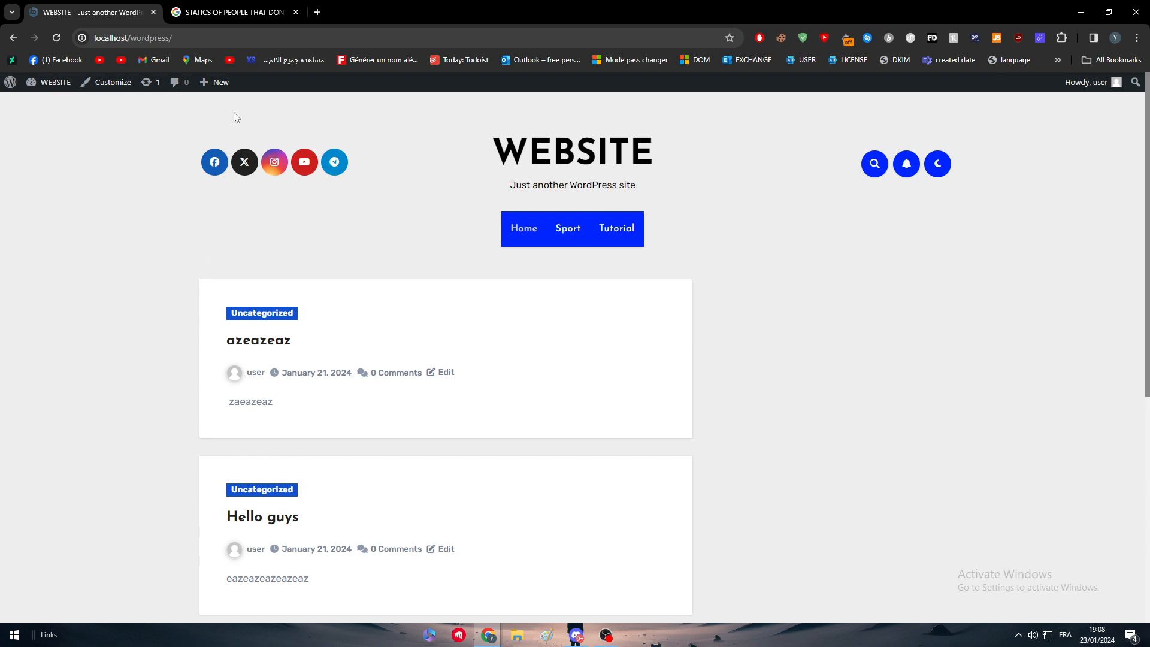
mouse_move(259, 340)
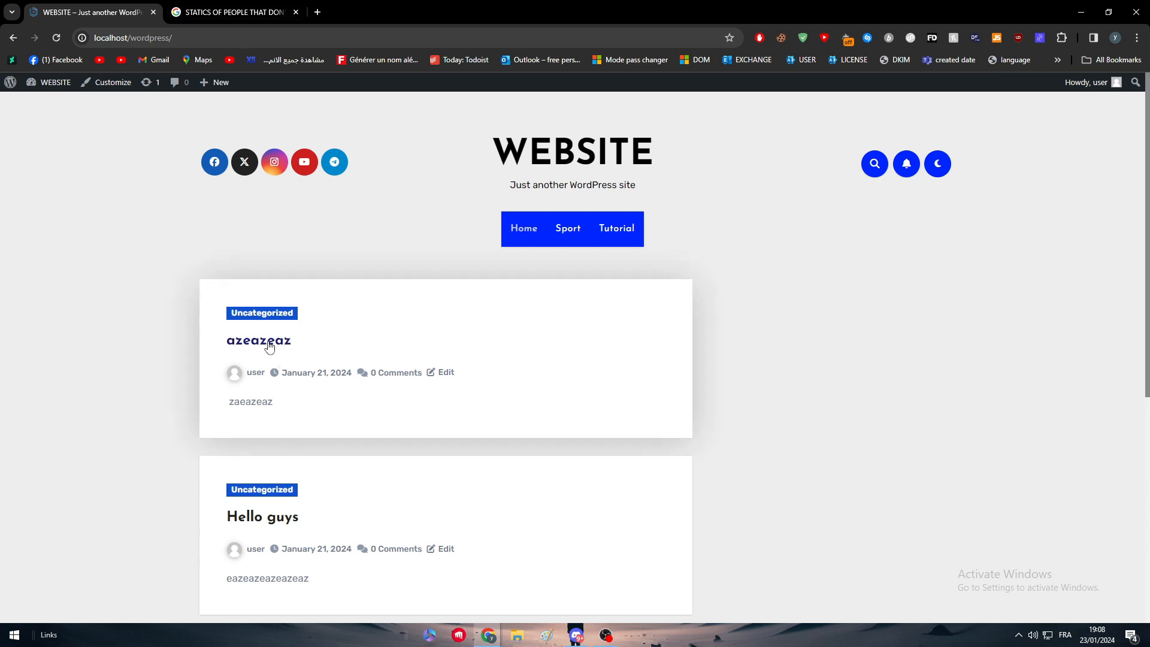
Open the 'azeazeaz' post from the homepage on its own page.
left_click(259, 341)
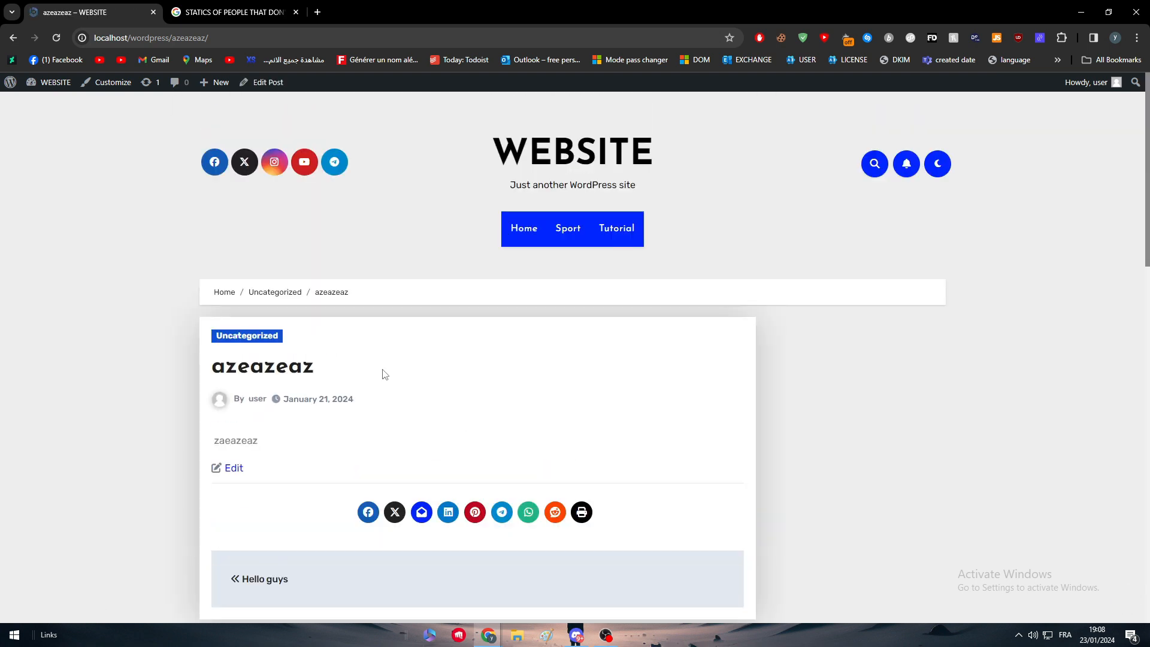
mouse_move(511, 389)
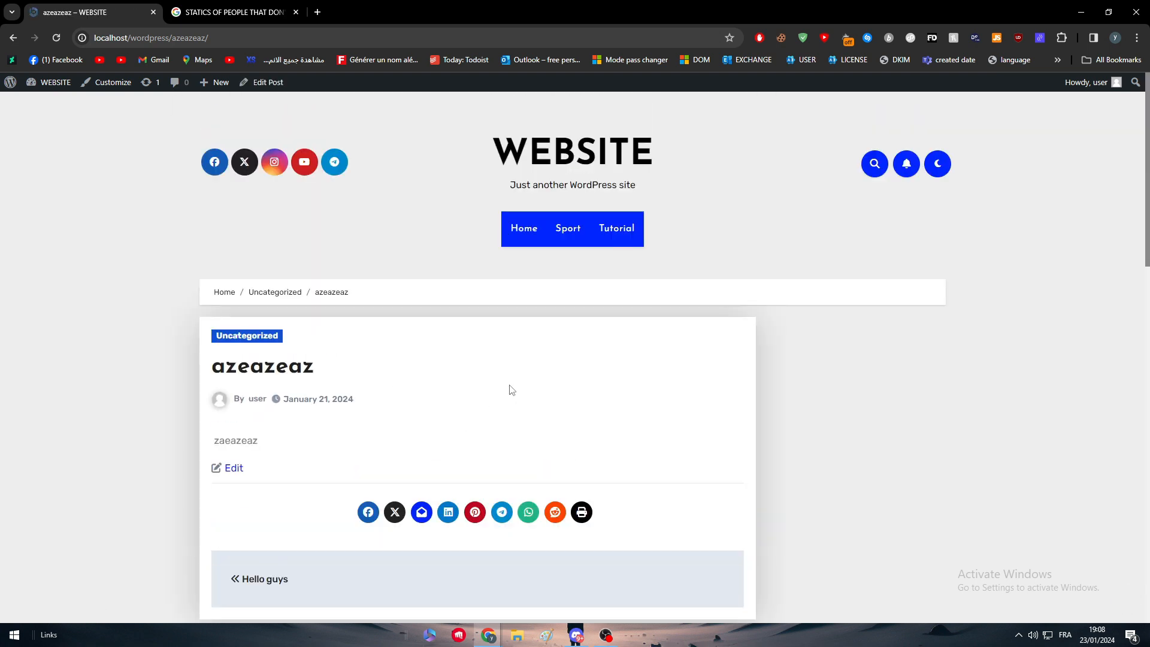
scroll("down", 3)
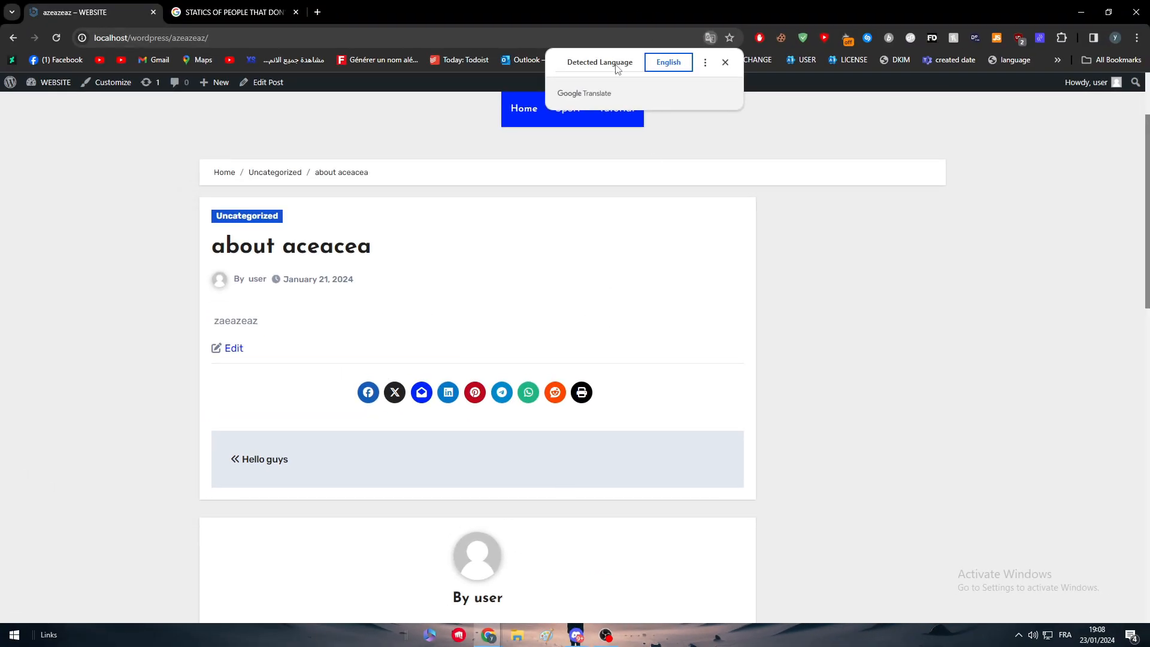
Translate the post page into Japanese via Chrome's built-in translation bubble.
left_click(703, 61)
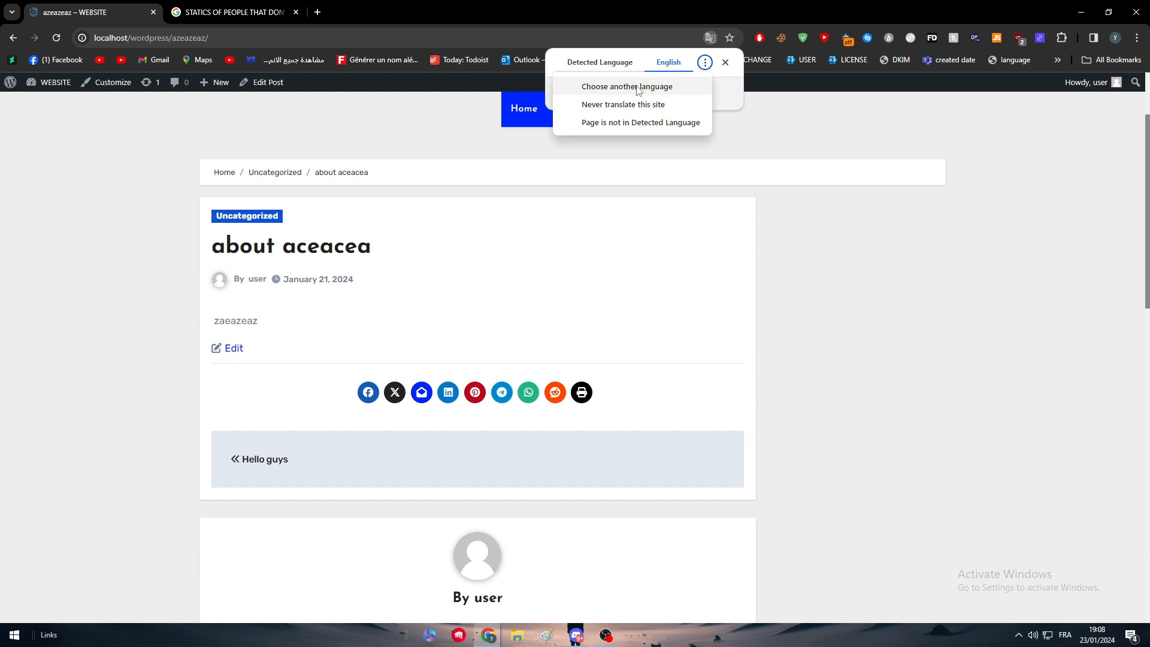
left_click(627, 86)
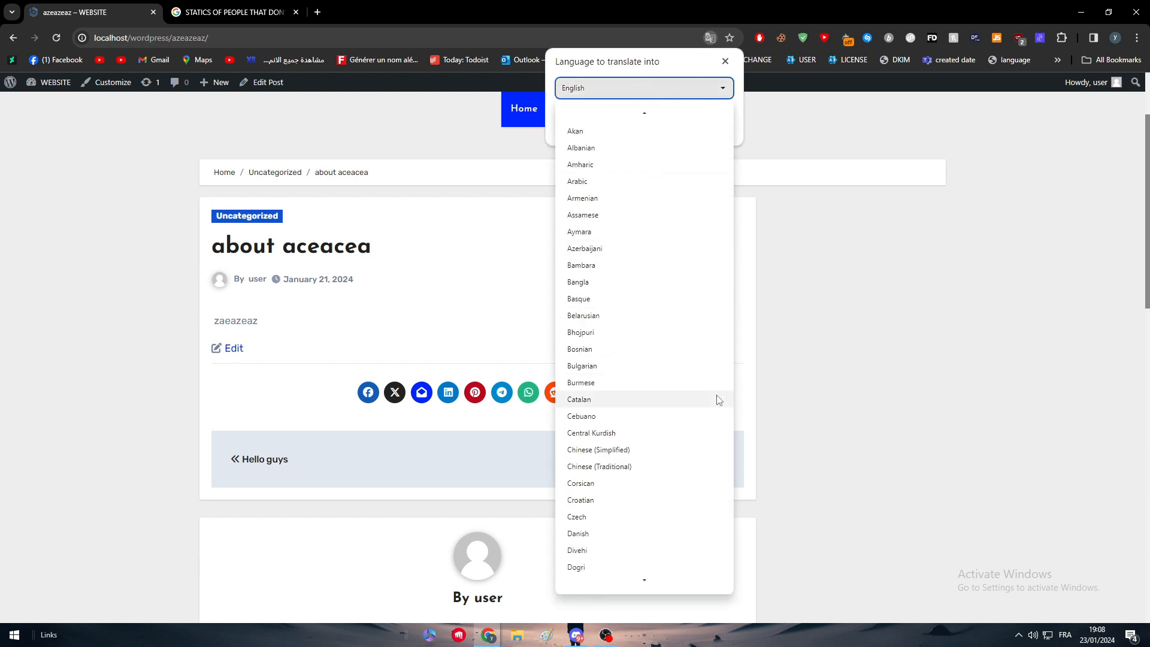
scroll("down", 3)
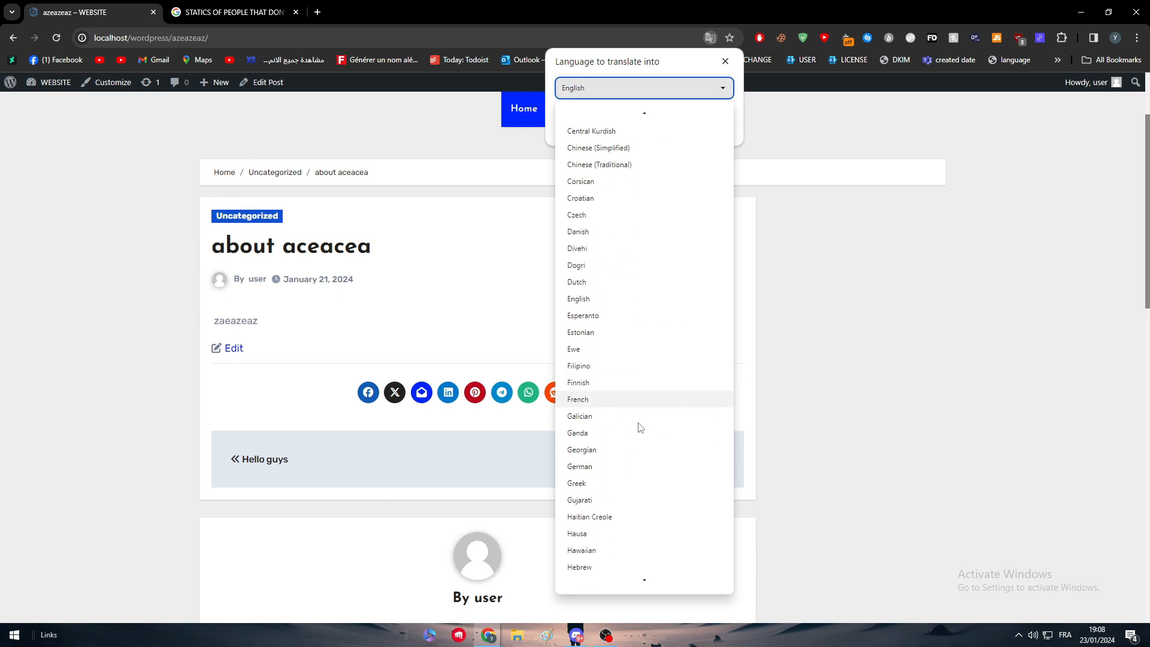
scroll("down", 3)
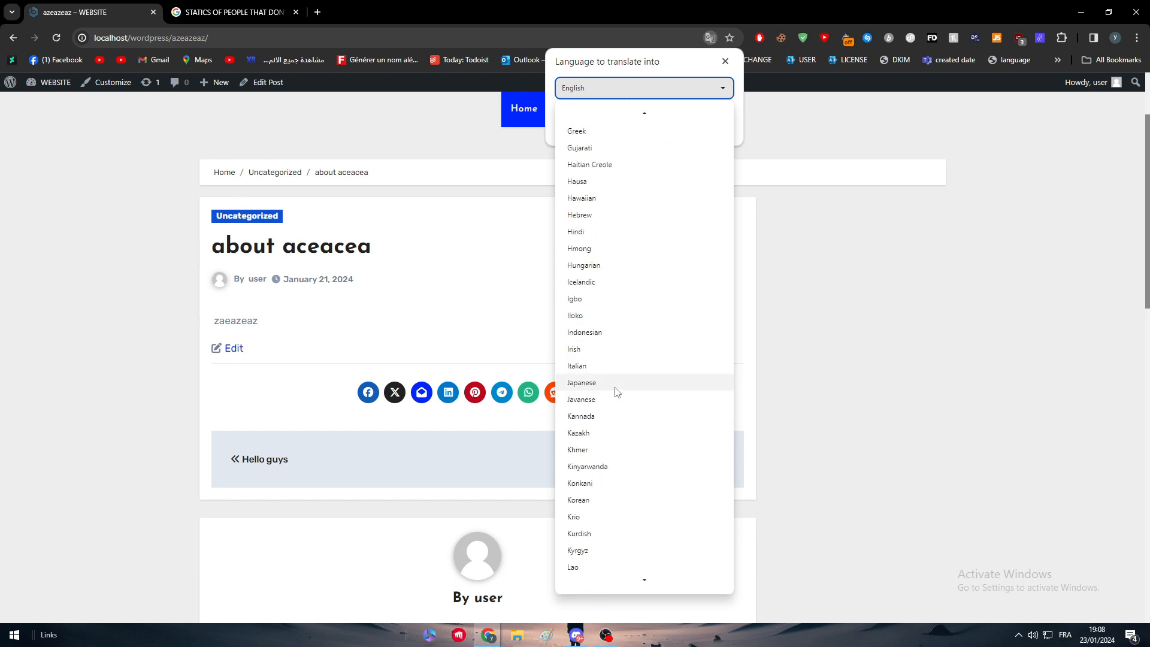
left_click(581, 382)
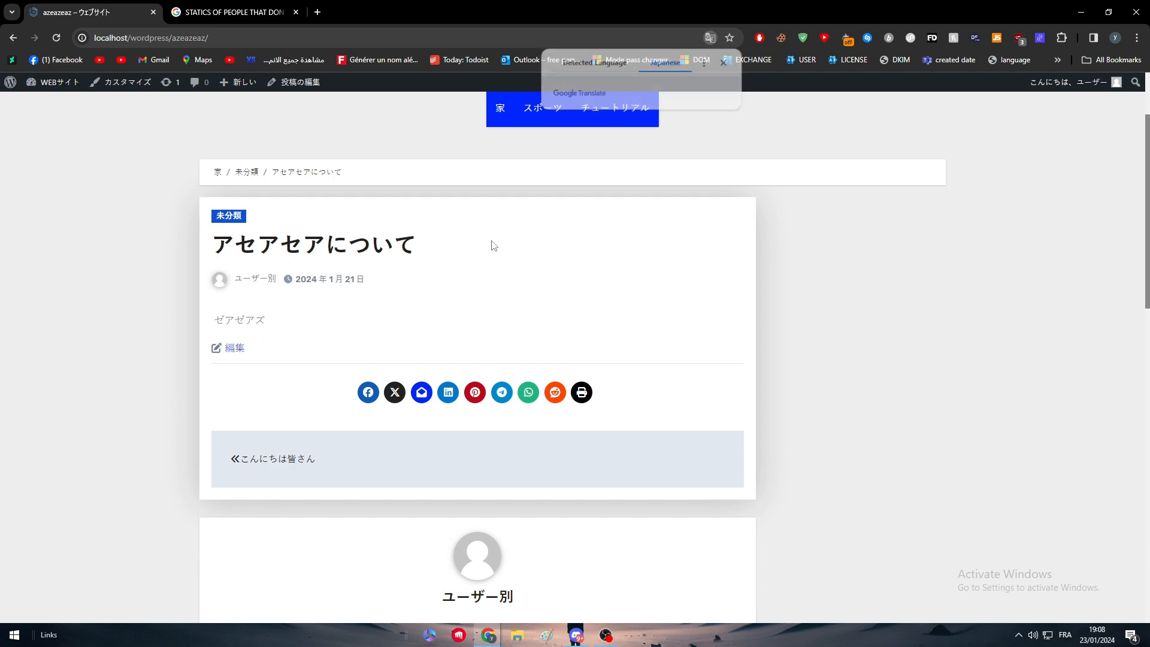
scroll("down", 3)
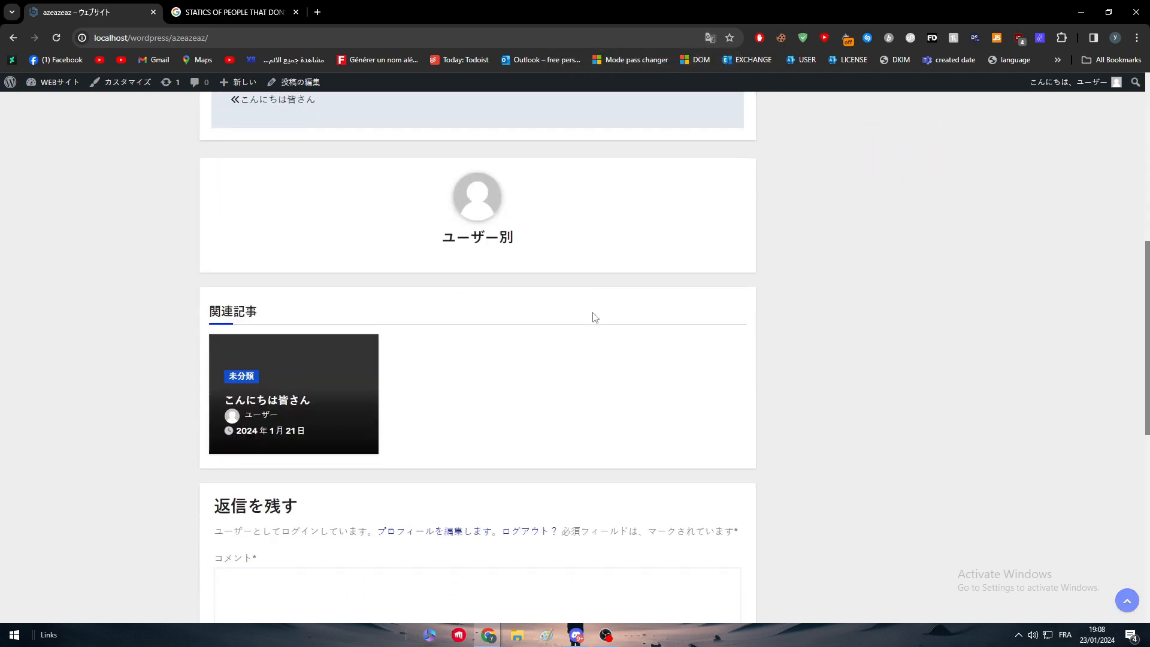
scroll("up", 3)
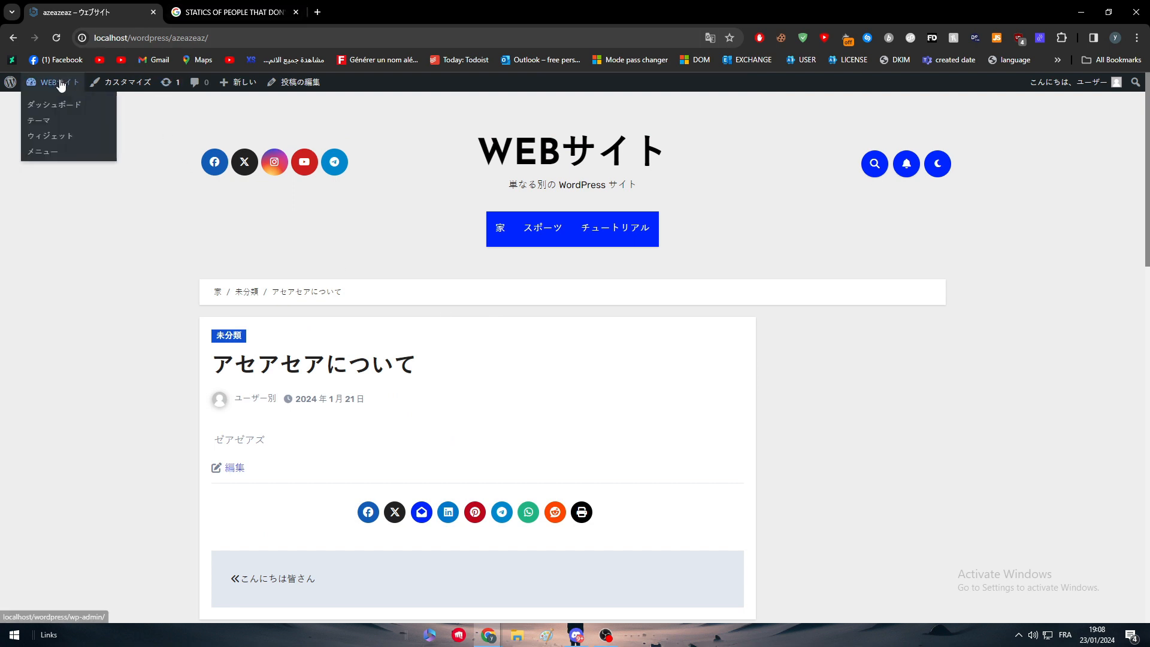
Go to the admin dashboard and reach the Add Plugins page.
left_click(54, 104)
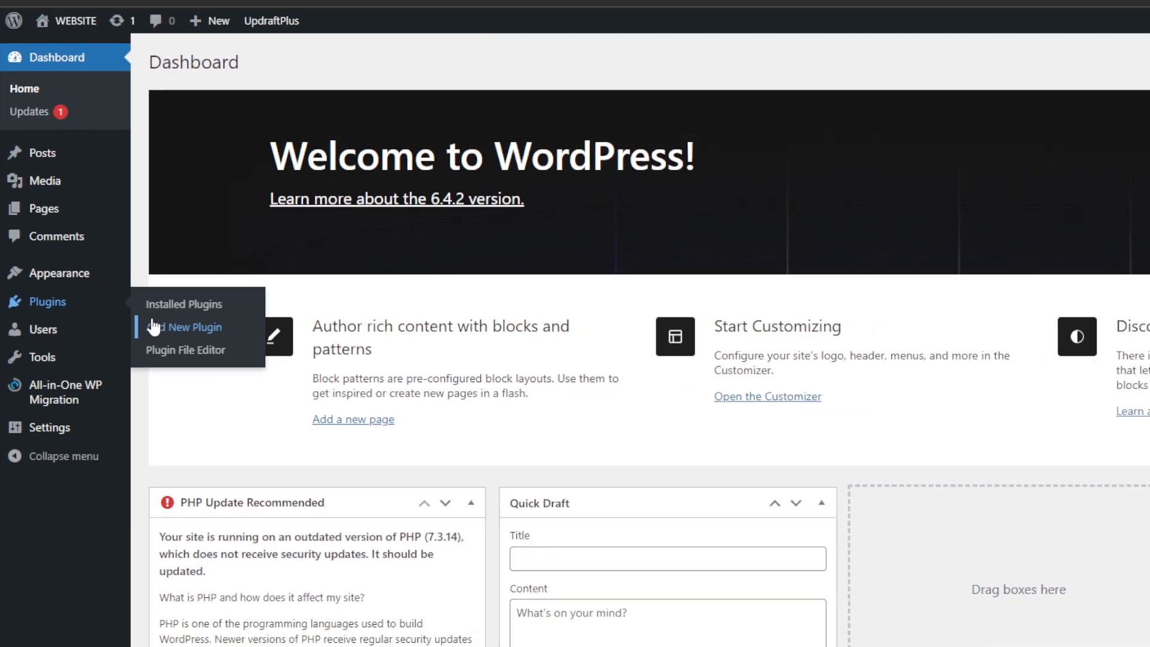
left_click(191, 327)
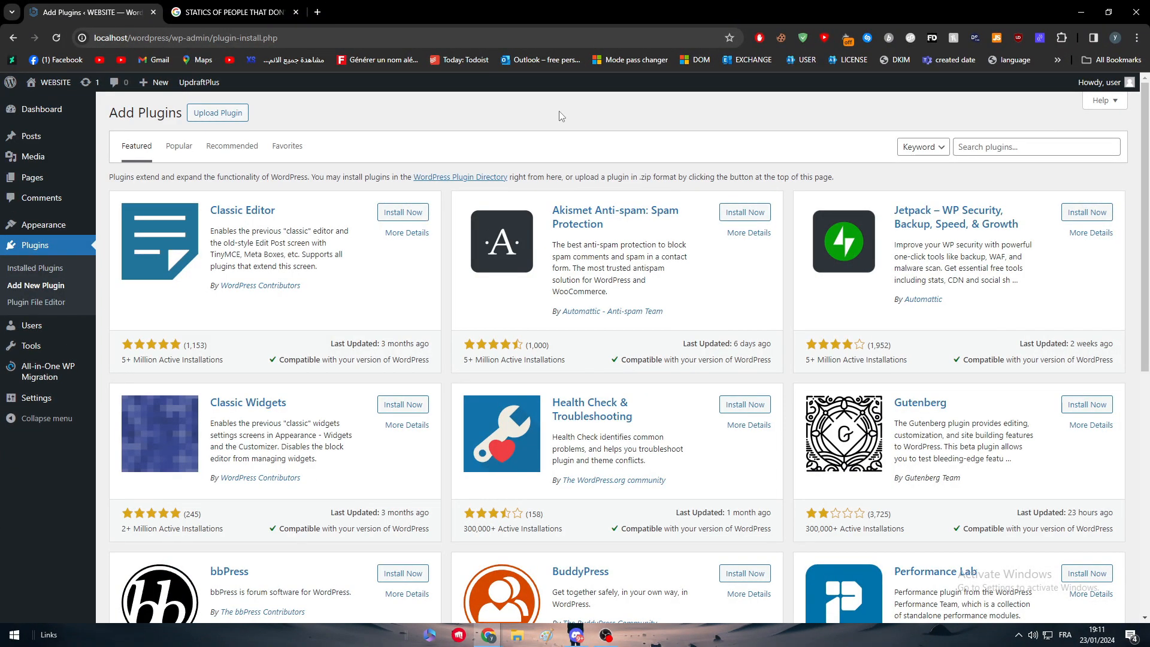
mouse_move(1056, 125)
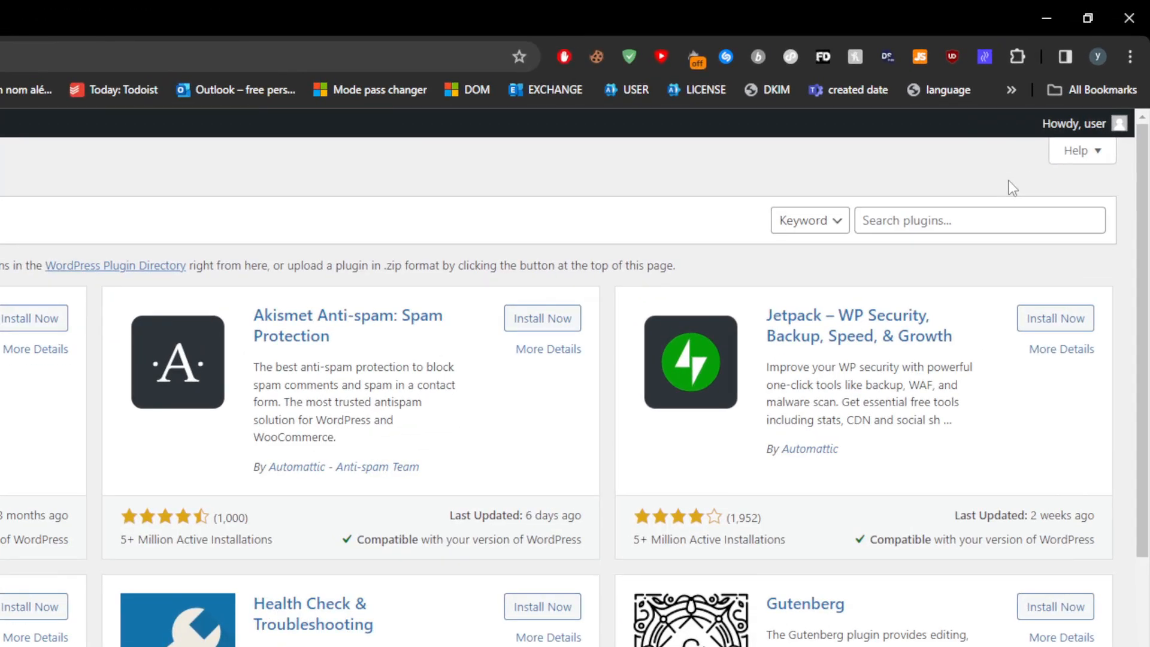
Search the plugin directory for 'multilanguage', listing GTranslate first among 264 results.
left_click(979, 220)
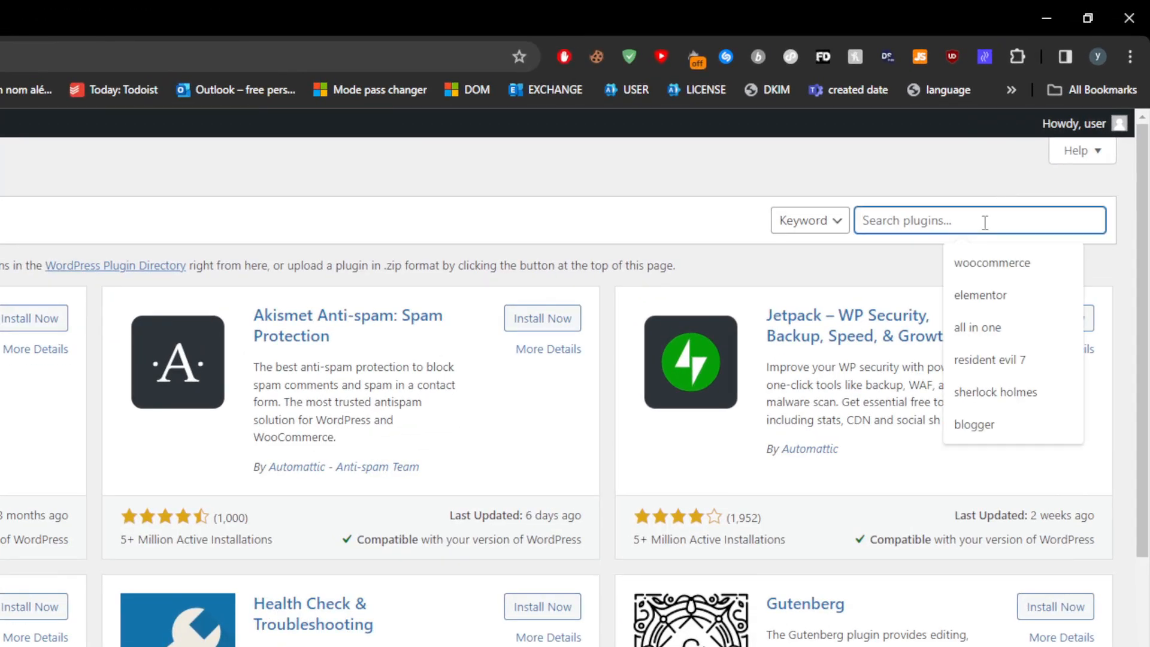
type("multi")
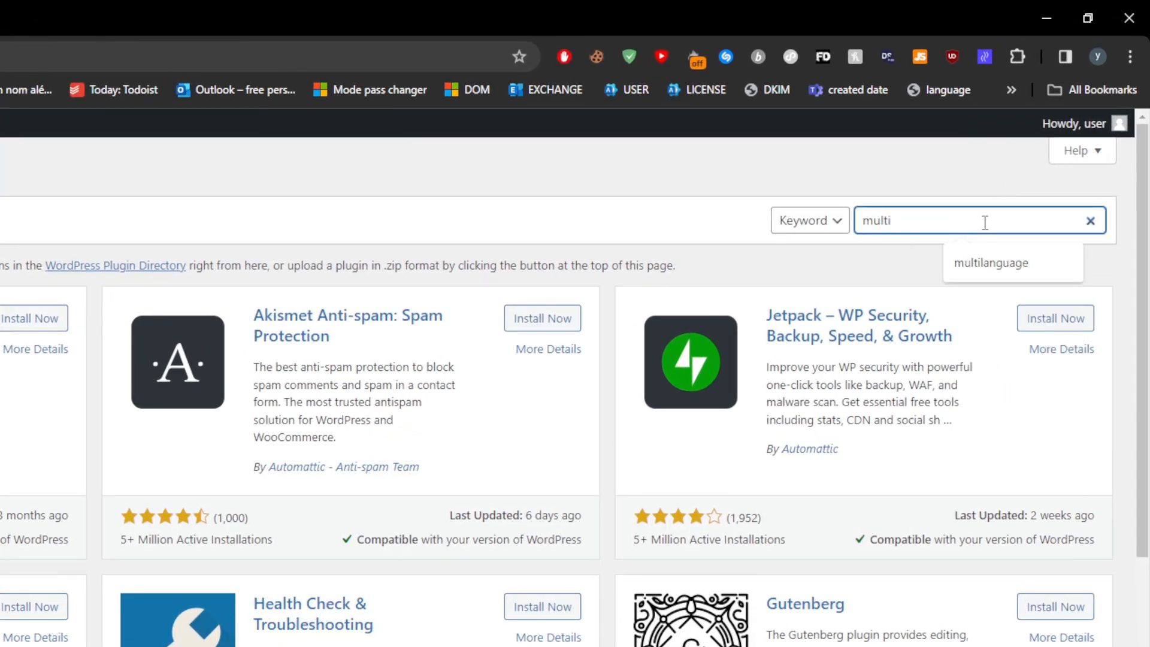
key("Return")
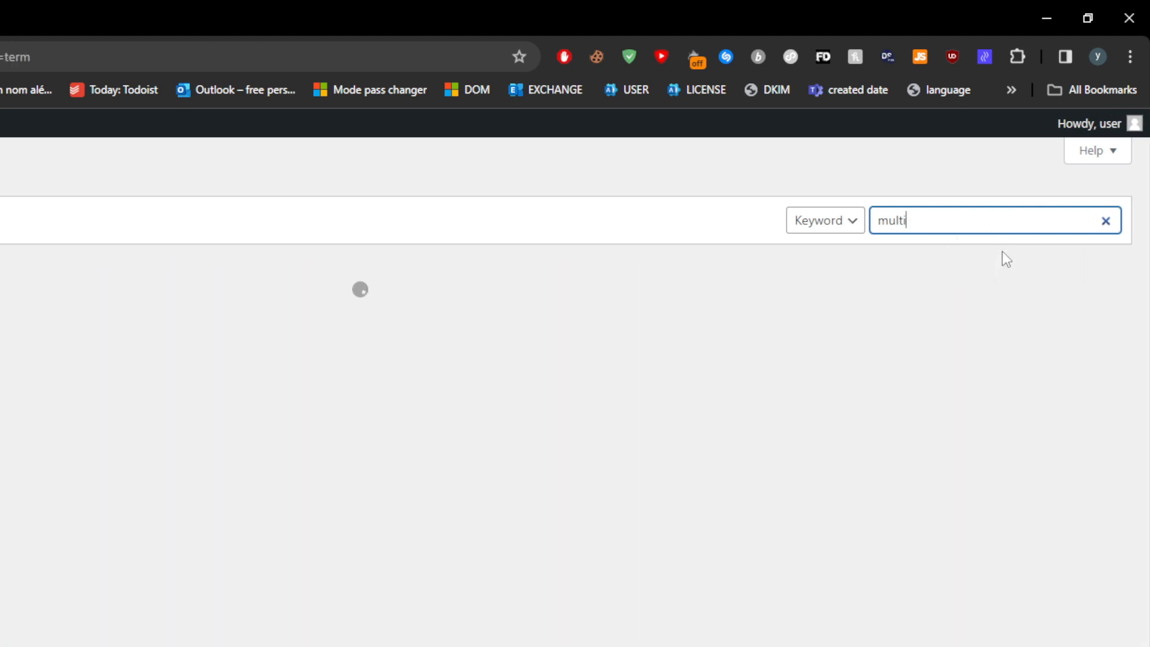
key("Return")
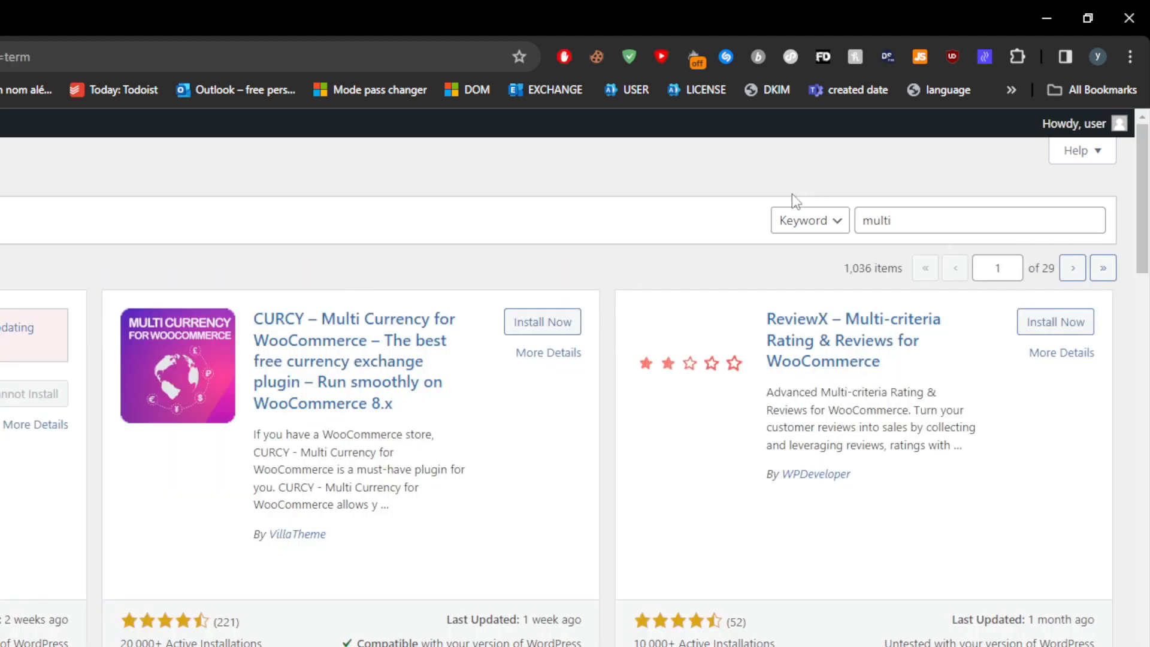
left_click(954, 220)
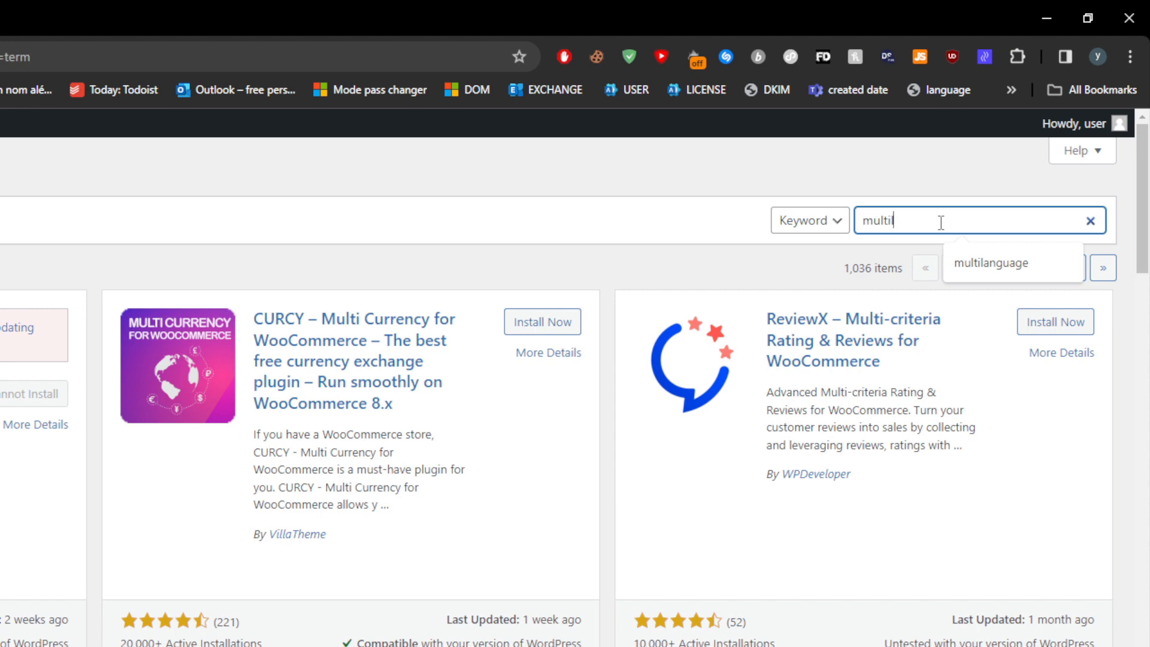
type("lan")
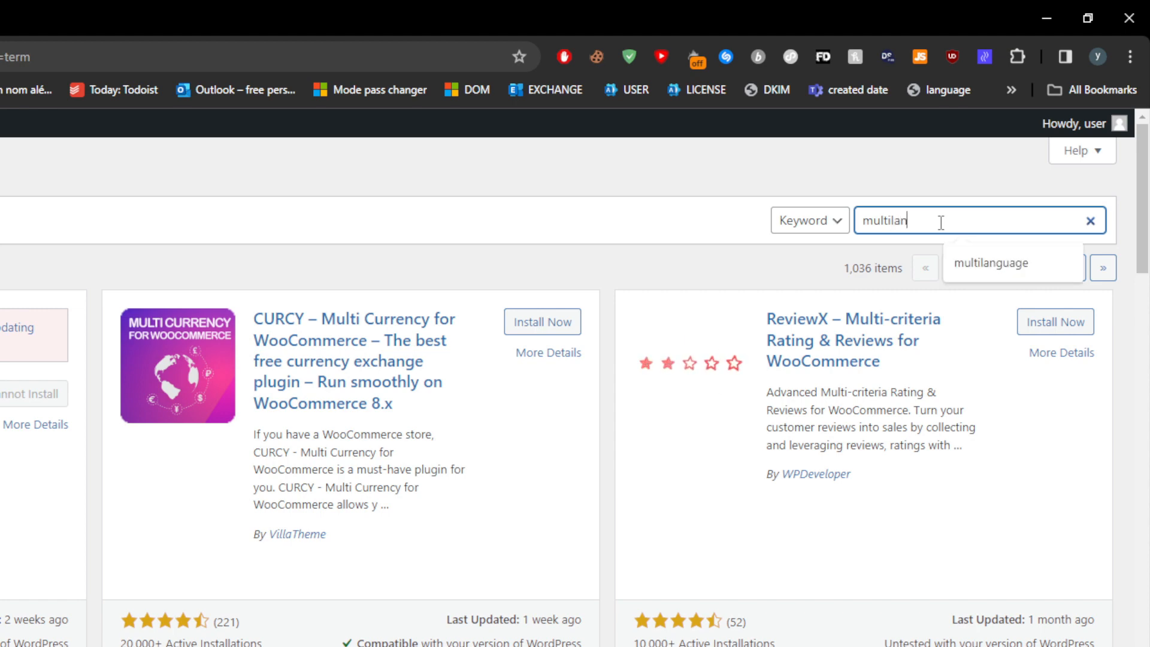
left_click(990, 262)
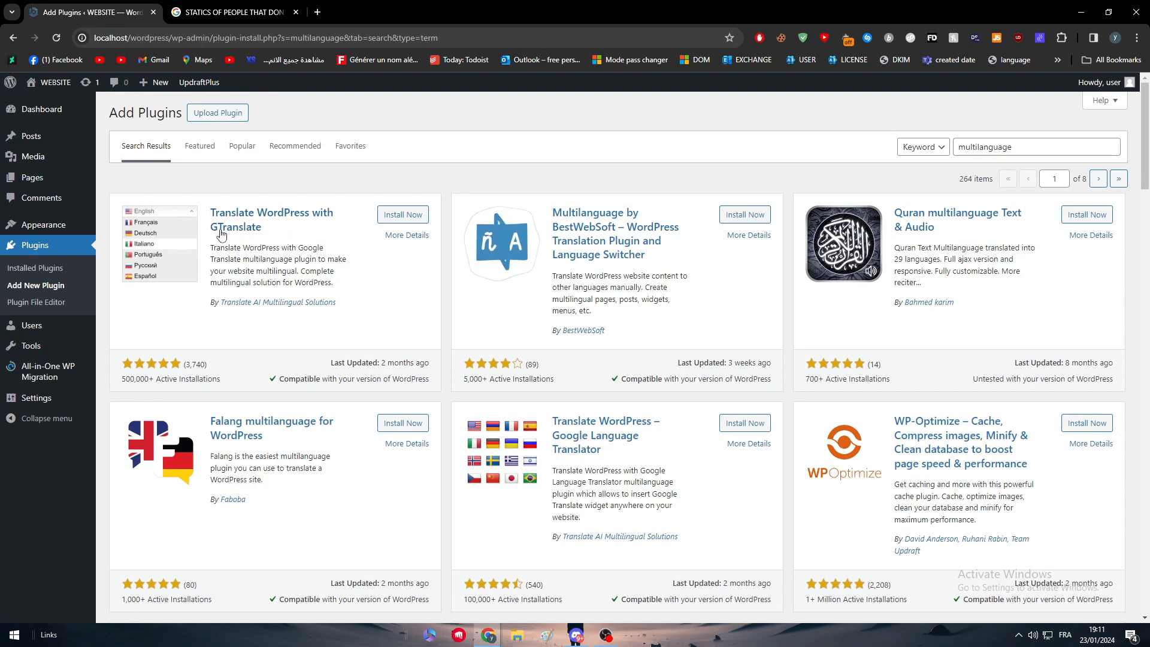
Install Translate WordPress with GTranslate and activate it from Installed Plugins.
key("ctrl+plus")
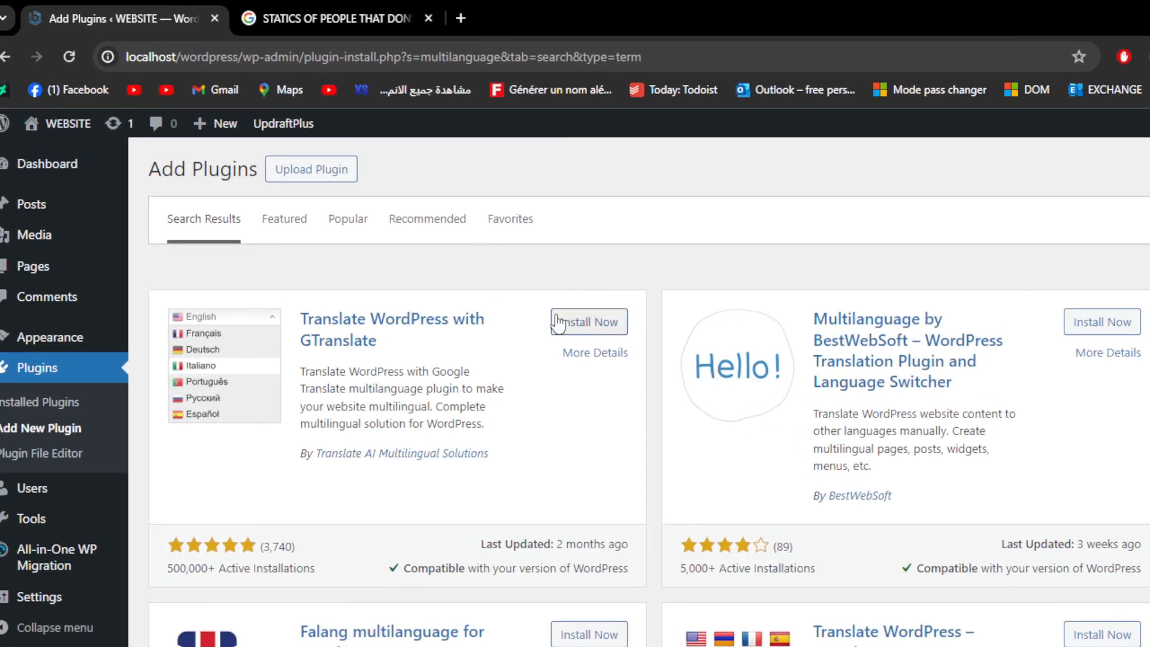
left_click(587, 321)
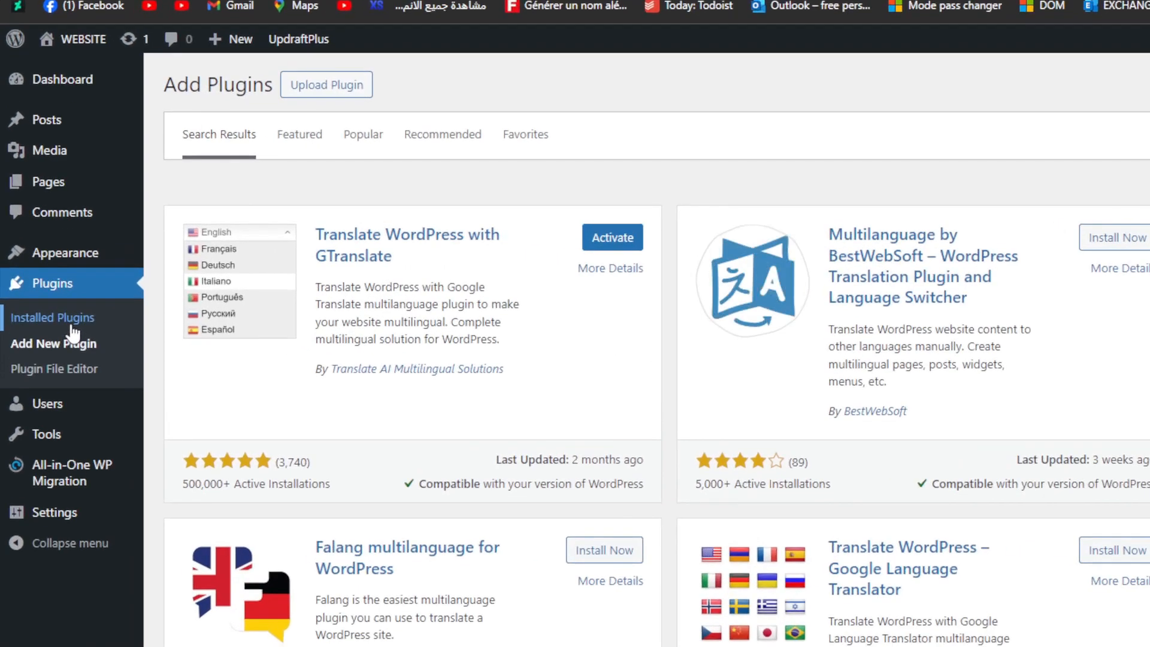
left_click(52, 317)
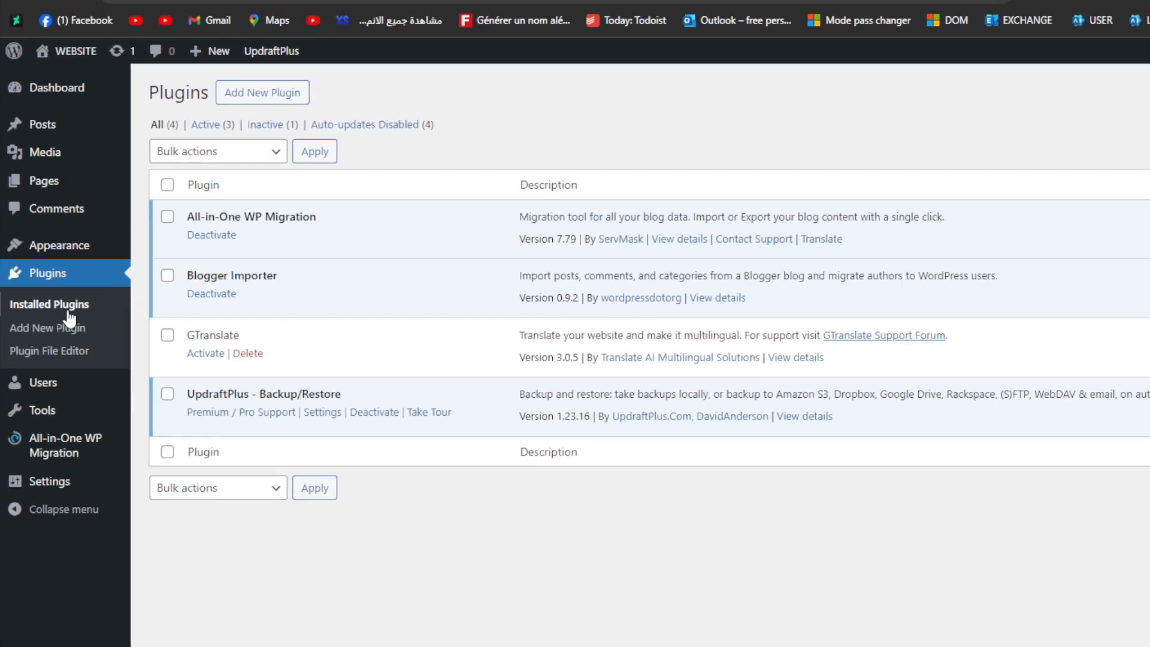
left_click(205, 352)
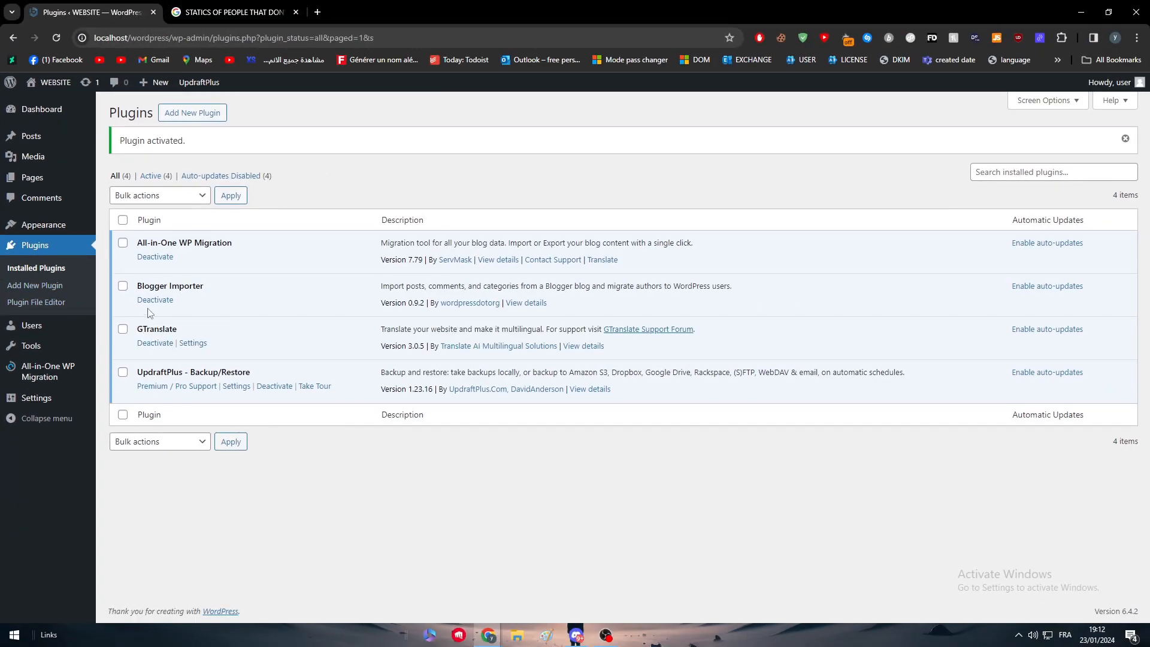
mouse_move(208, 356)
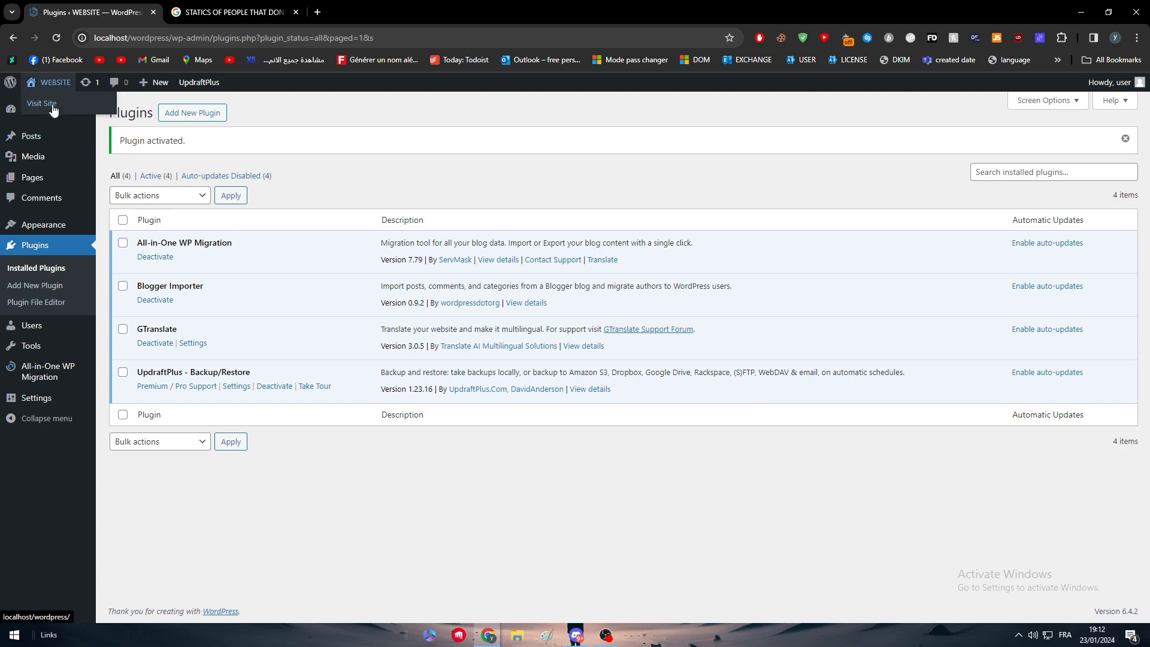
Visit the public WEBSITE home page in a new tab.
left_click(42, 103)
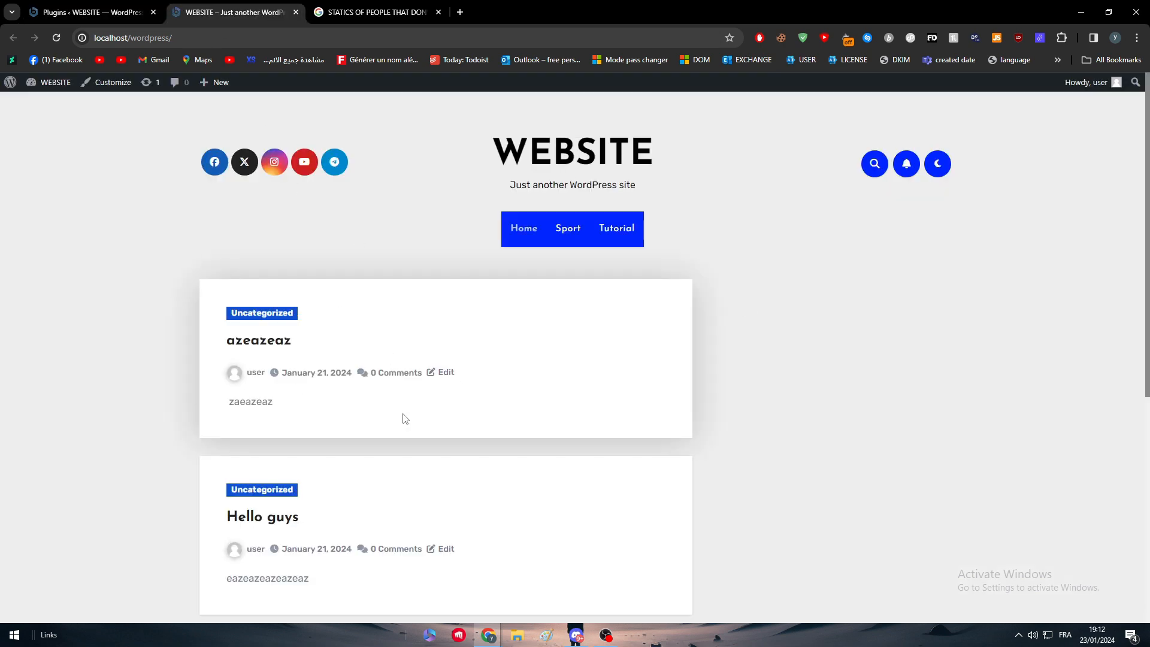
mouse_move(508, 361)
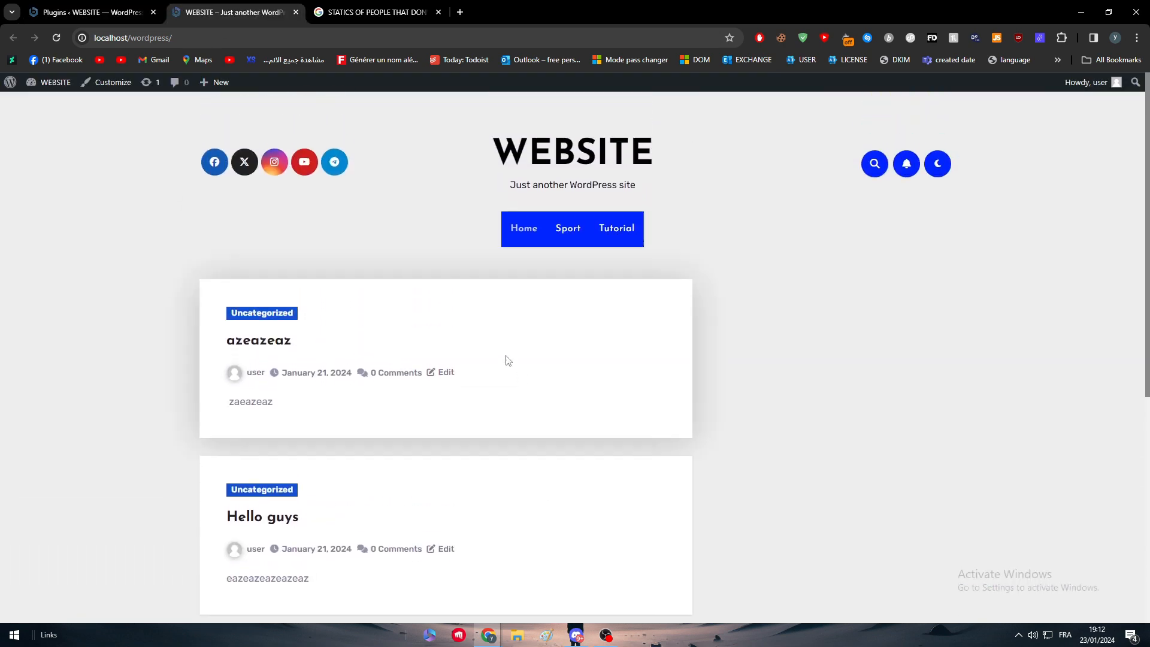
mouse_move(494, 342)
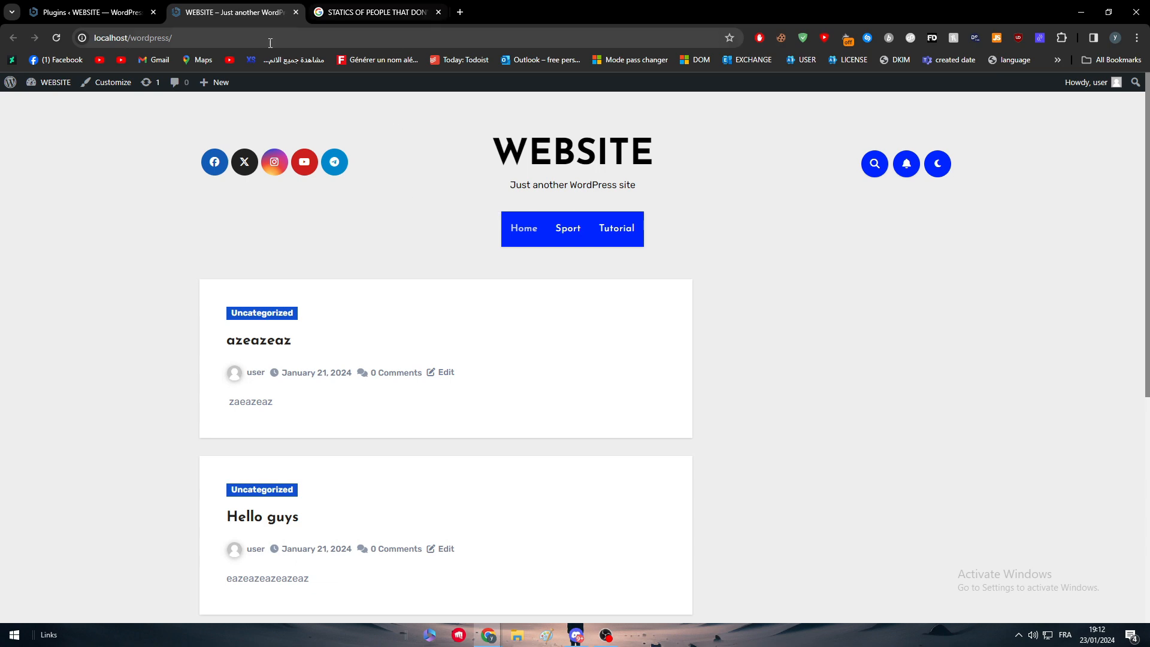
Open the GTranslate settings page from the installed plugins list and review its options.
left_click(88, 12)
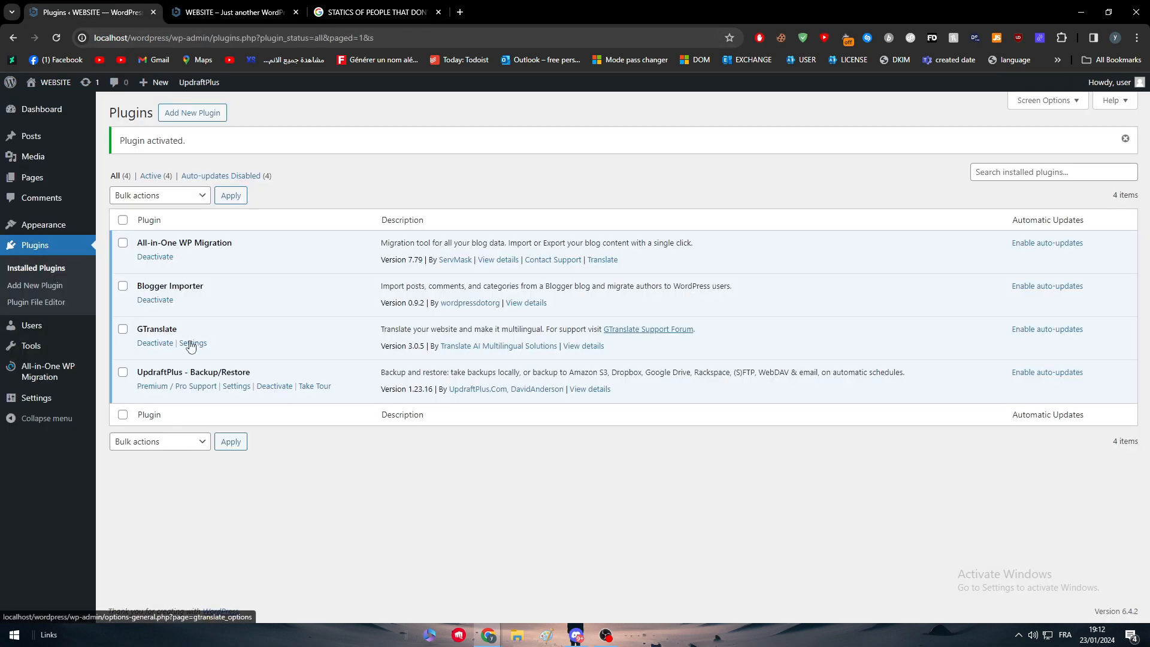
left_click(193, 343)
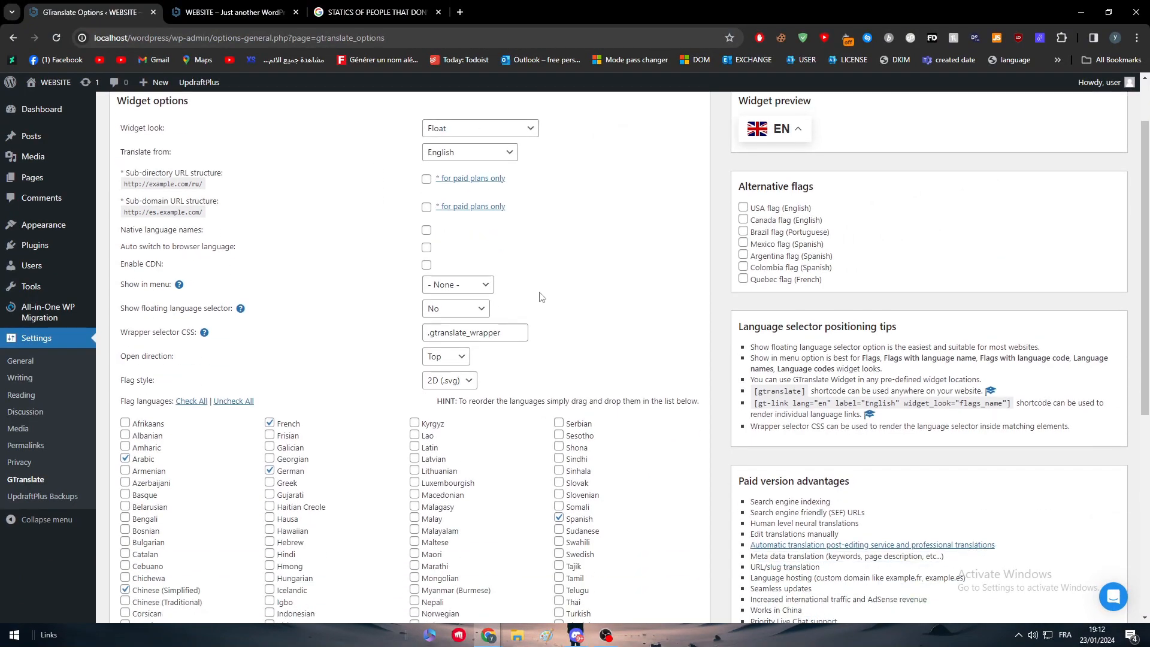
scroll("down", 3)
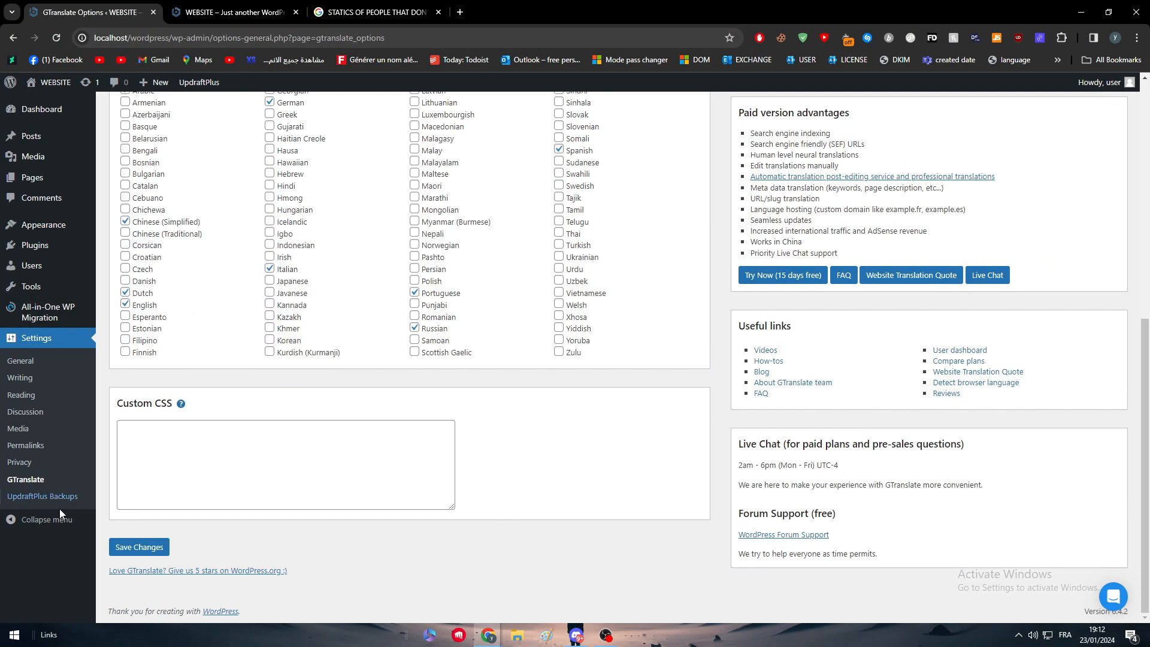
scroll("up", 3)
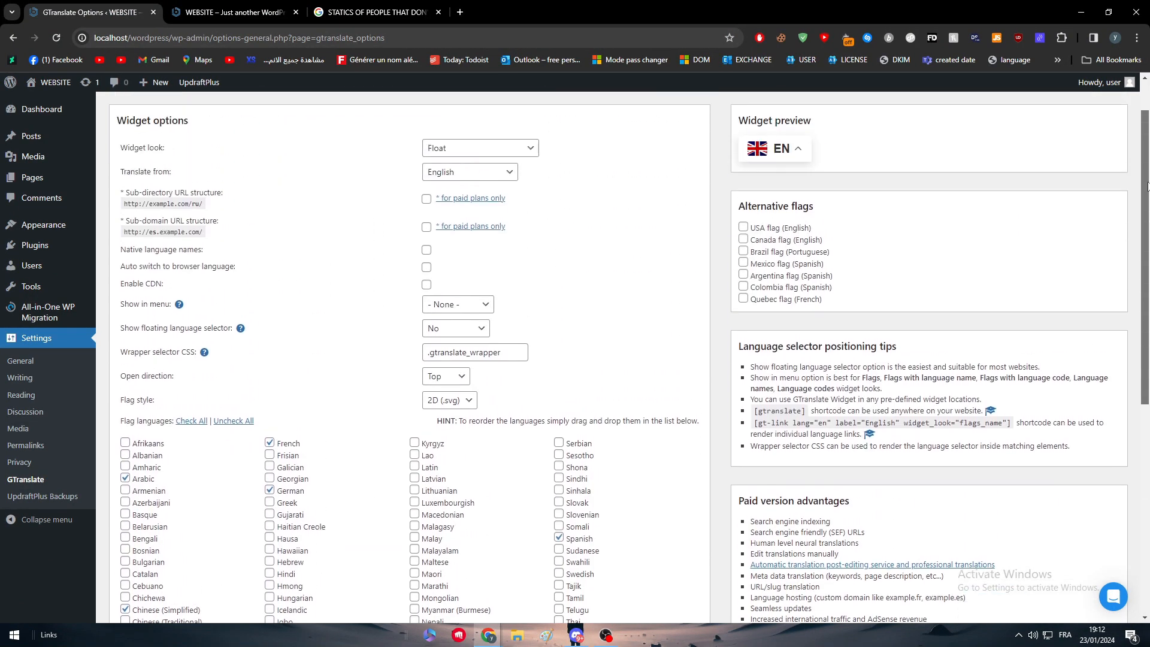
scroll("up", 3)
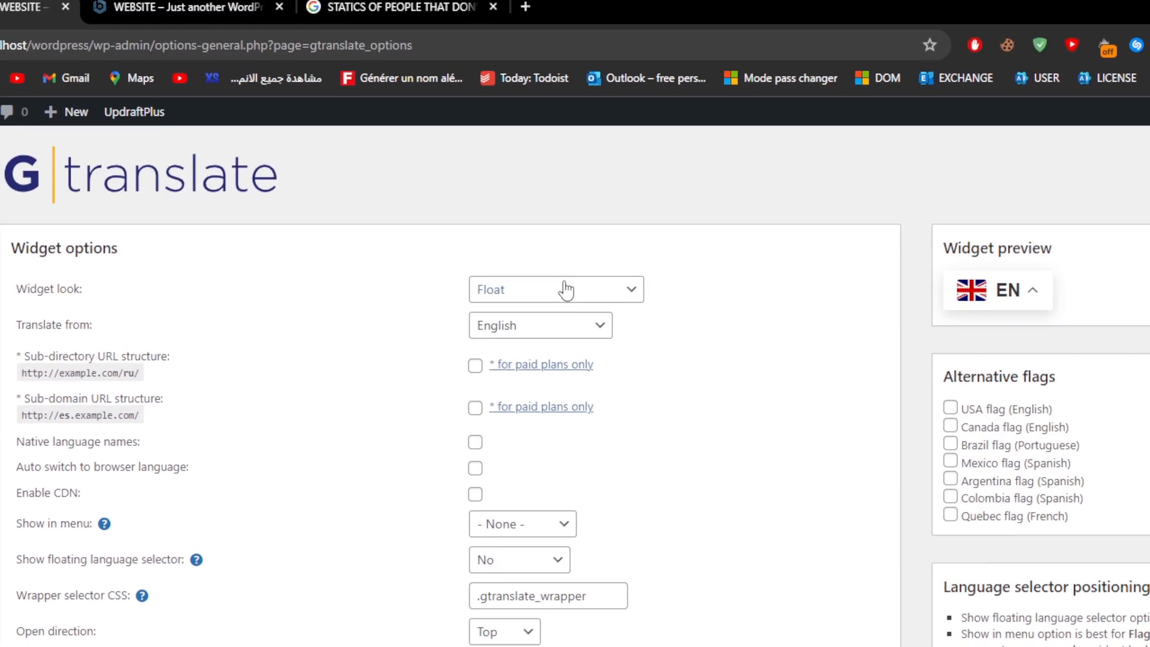
Set the widget look to Globe with native language names and auto-switch to browser language.
left_click(556, 289)
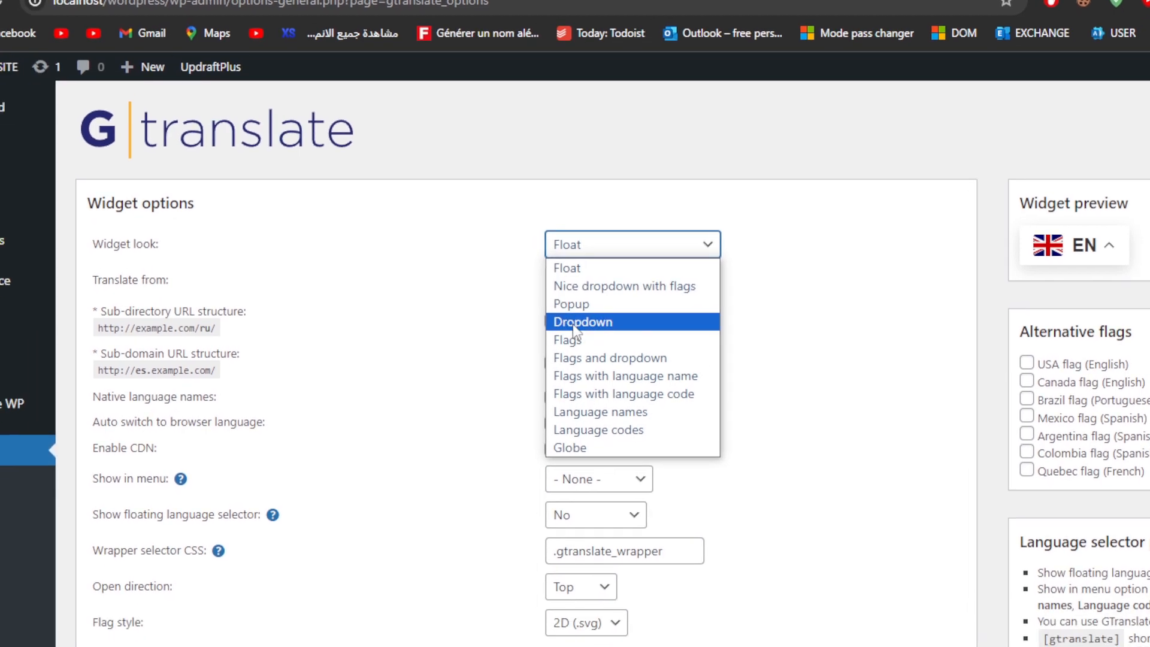
left_click(569, 449)
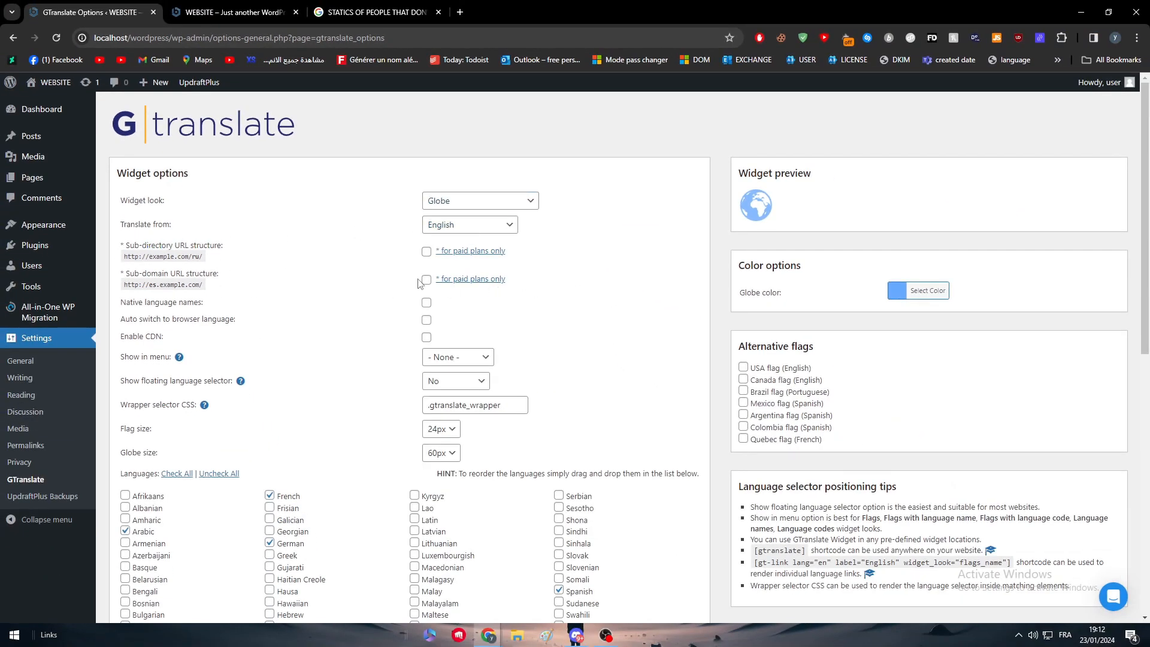
mouse_move(411, 307)
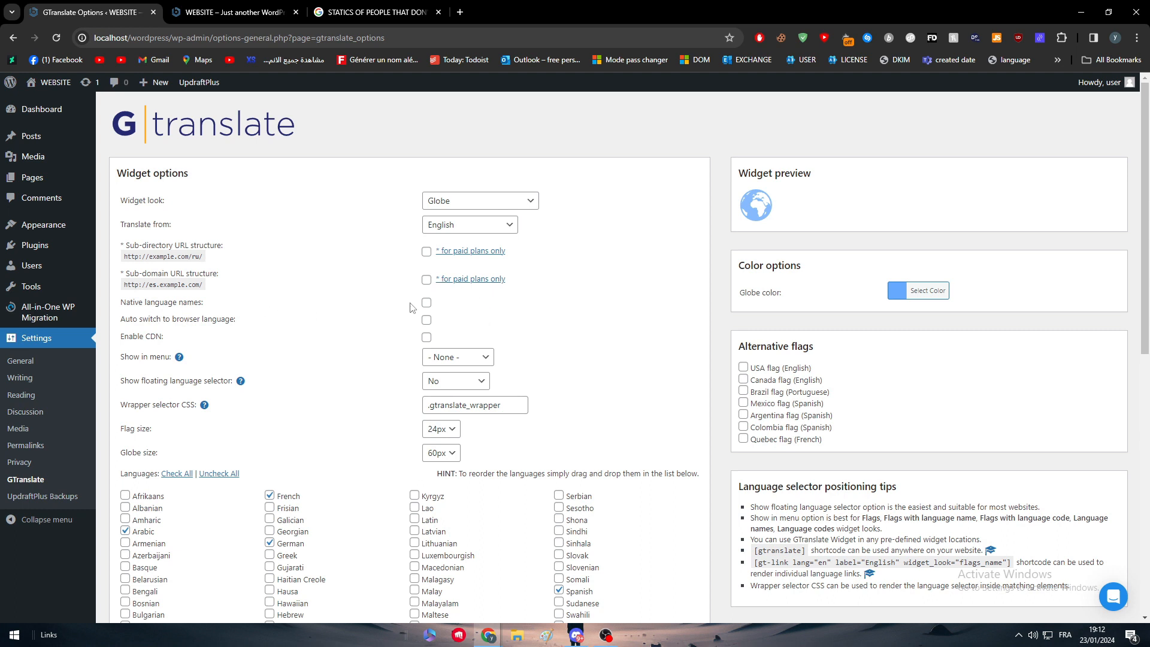
left_click(426, 302)
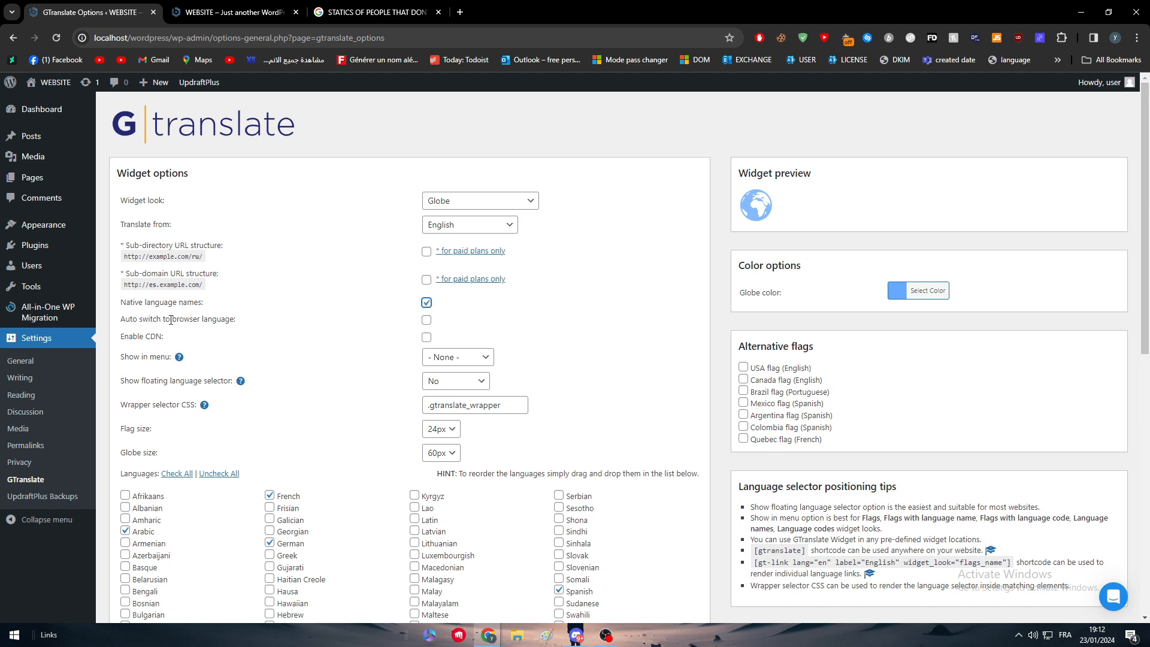
left_click(427, 318)
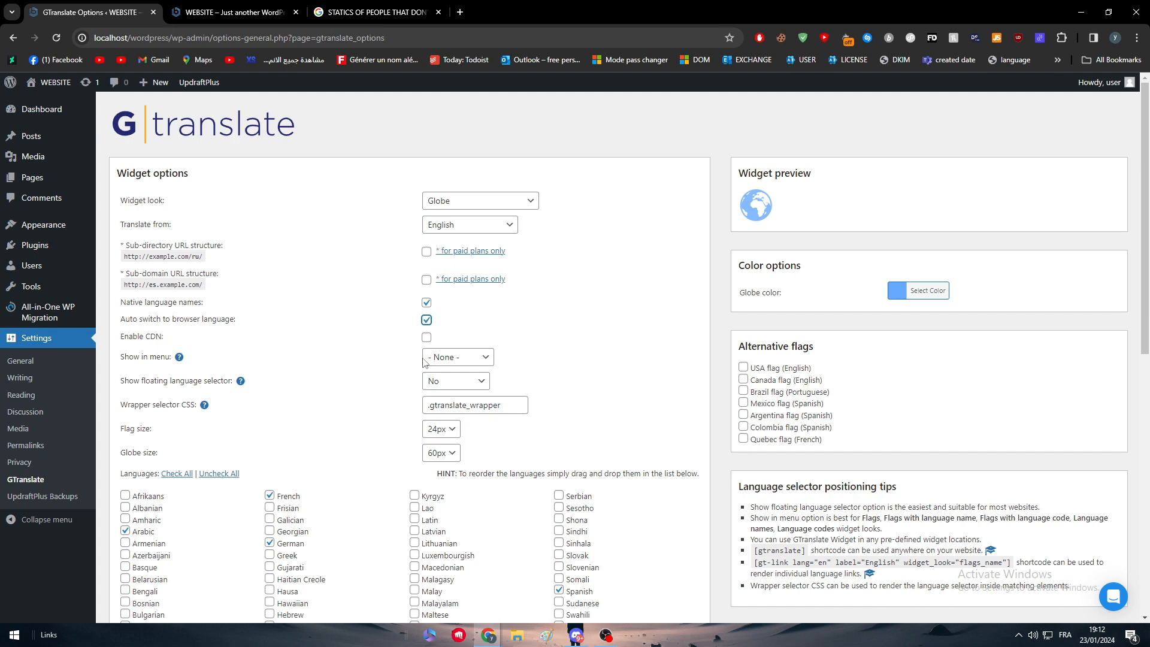
left_click(453, 357)
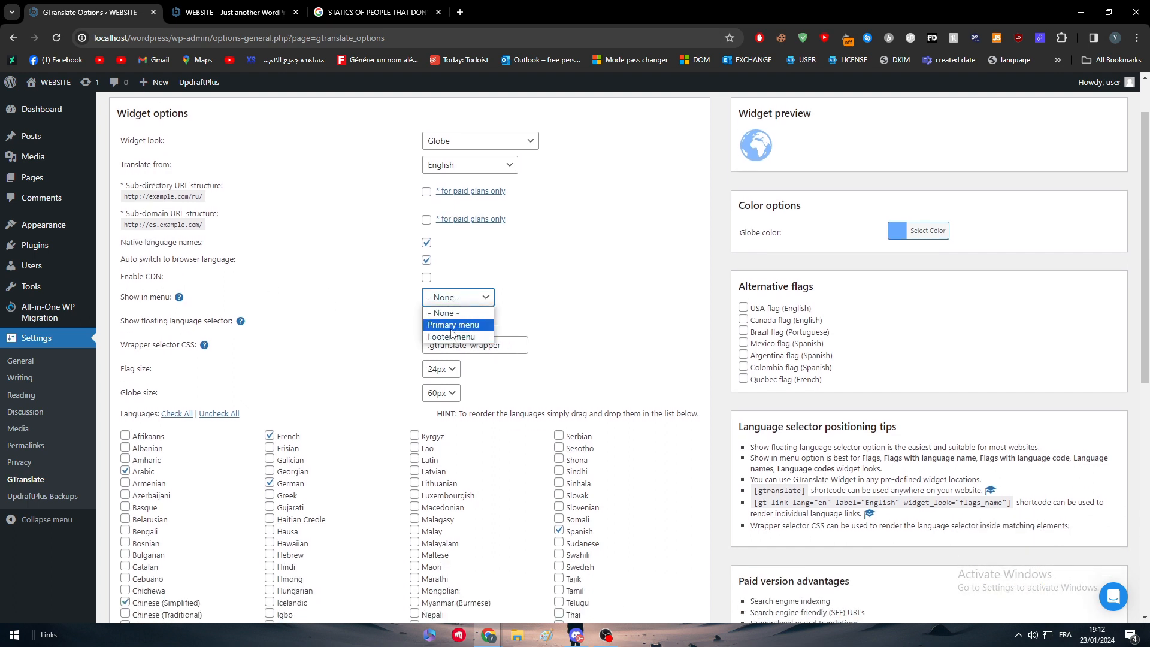
left_click(453, 324)
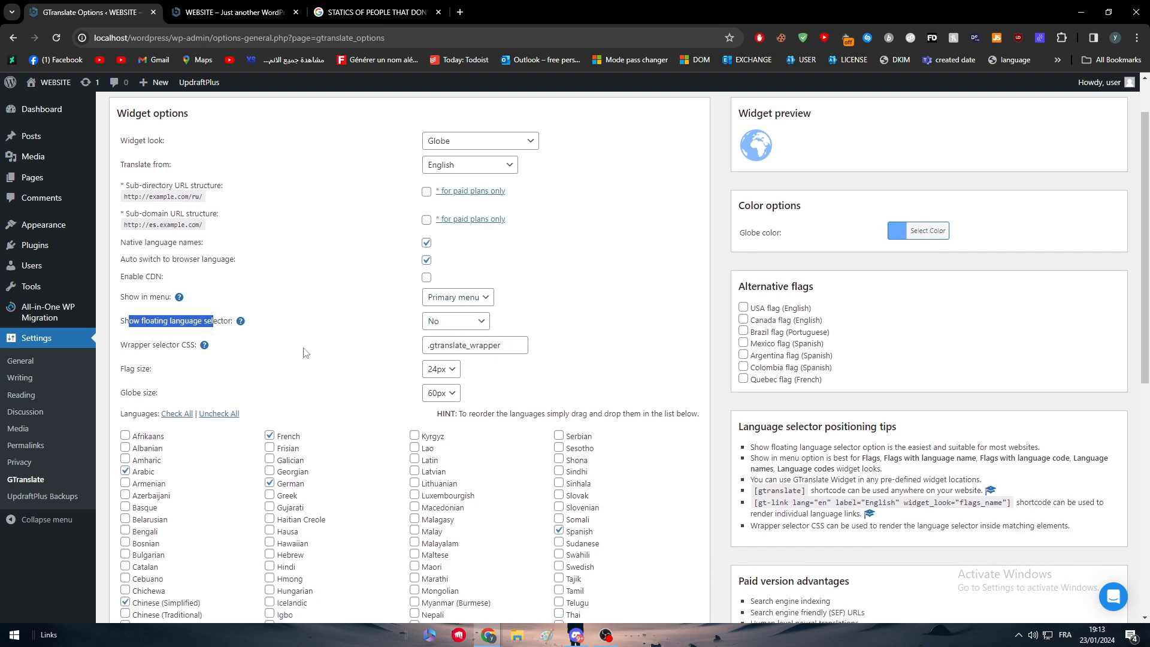
Place the floating language selector at top right with 32px flags.
left_click(456, 321)
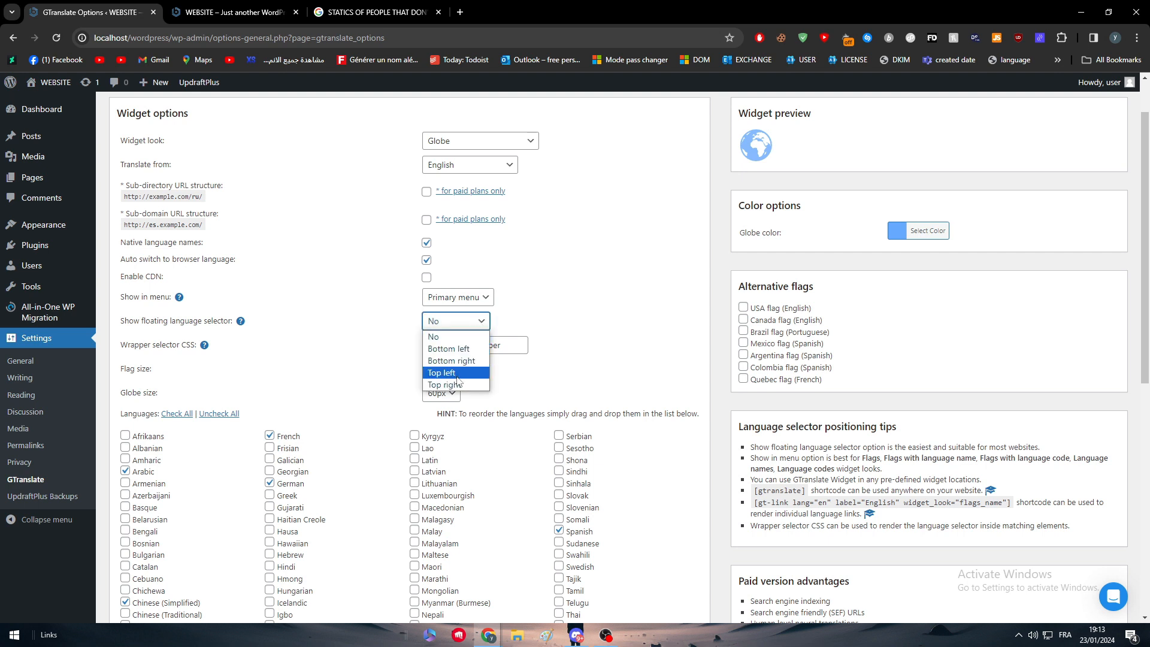
left_click(453, 384)
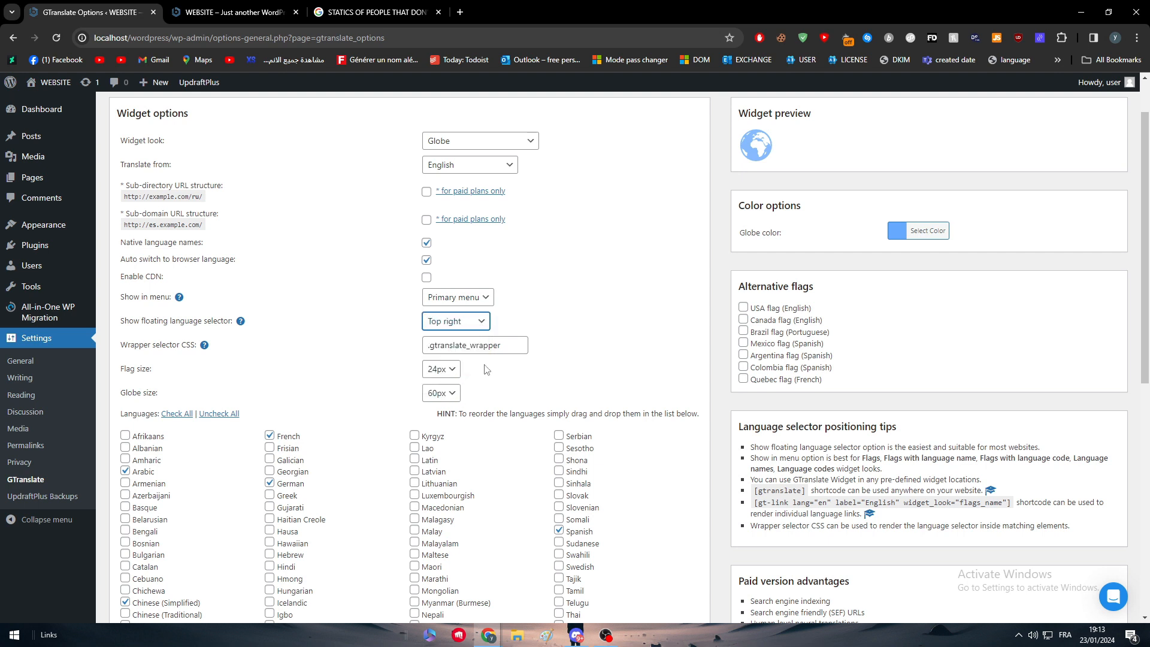
left_click(440, 368)
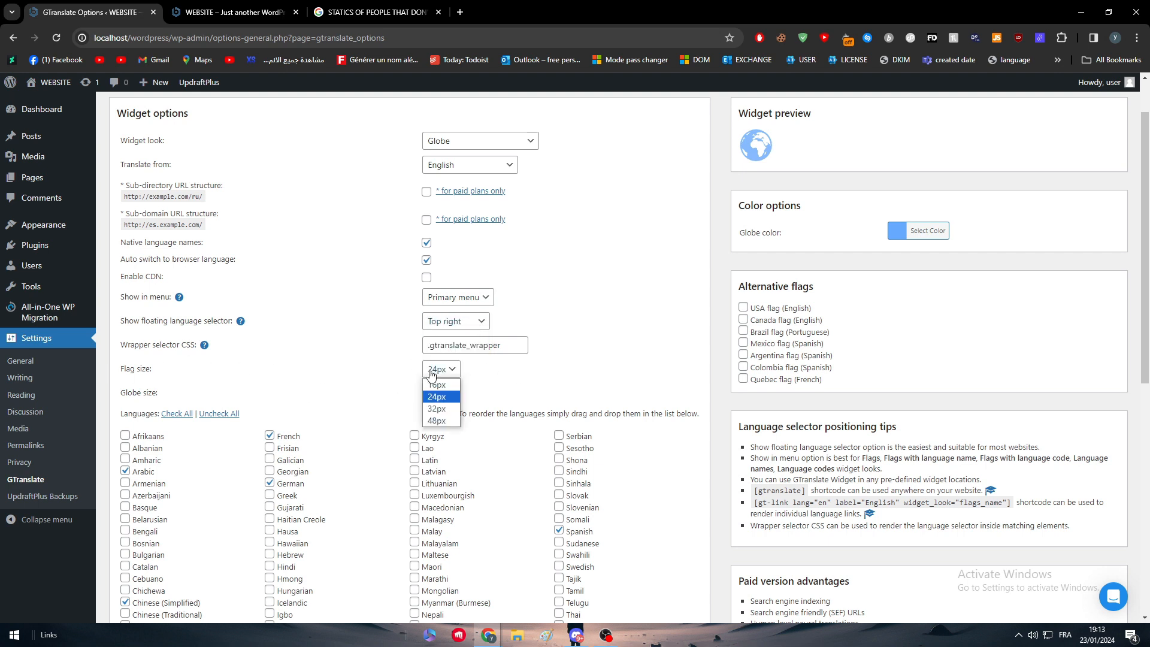
left_click(436, 408)
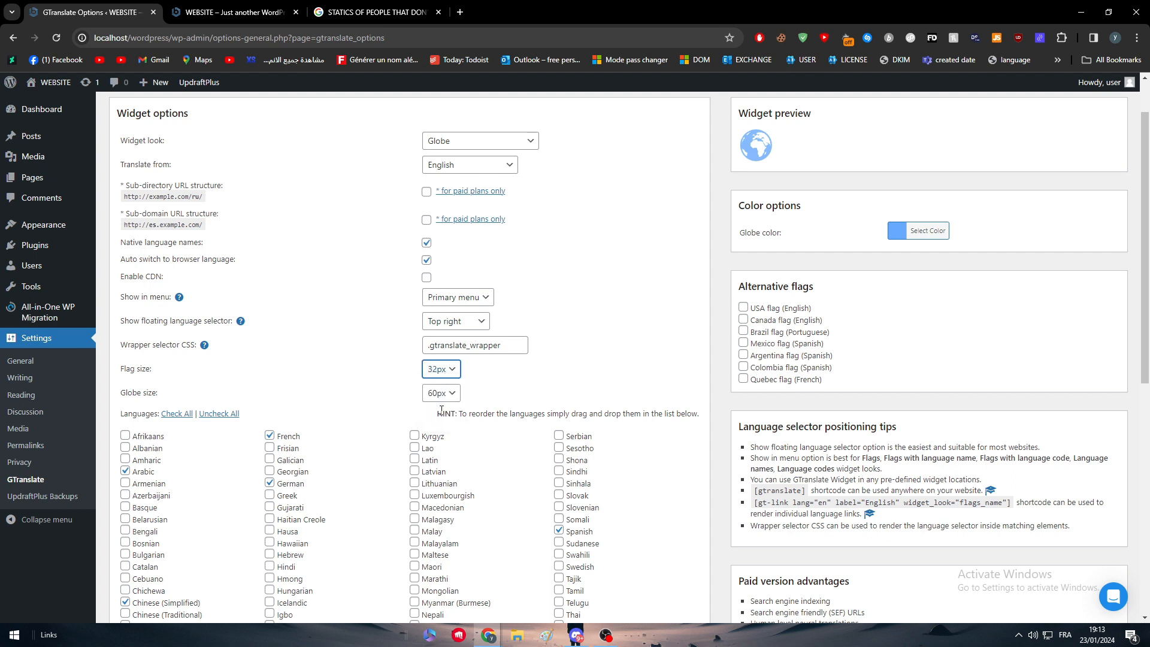
Save the GTranslate settings and switch to the live site to check the globe widget.
scroll("down", 3)
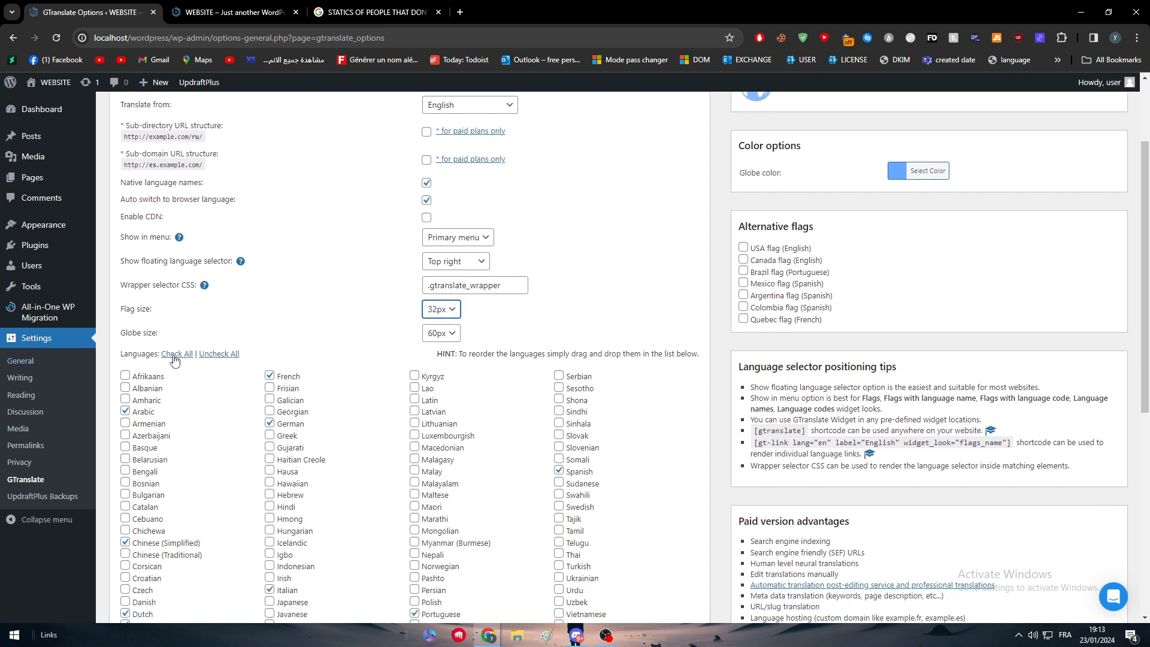
scroll("down", 3)
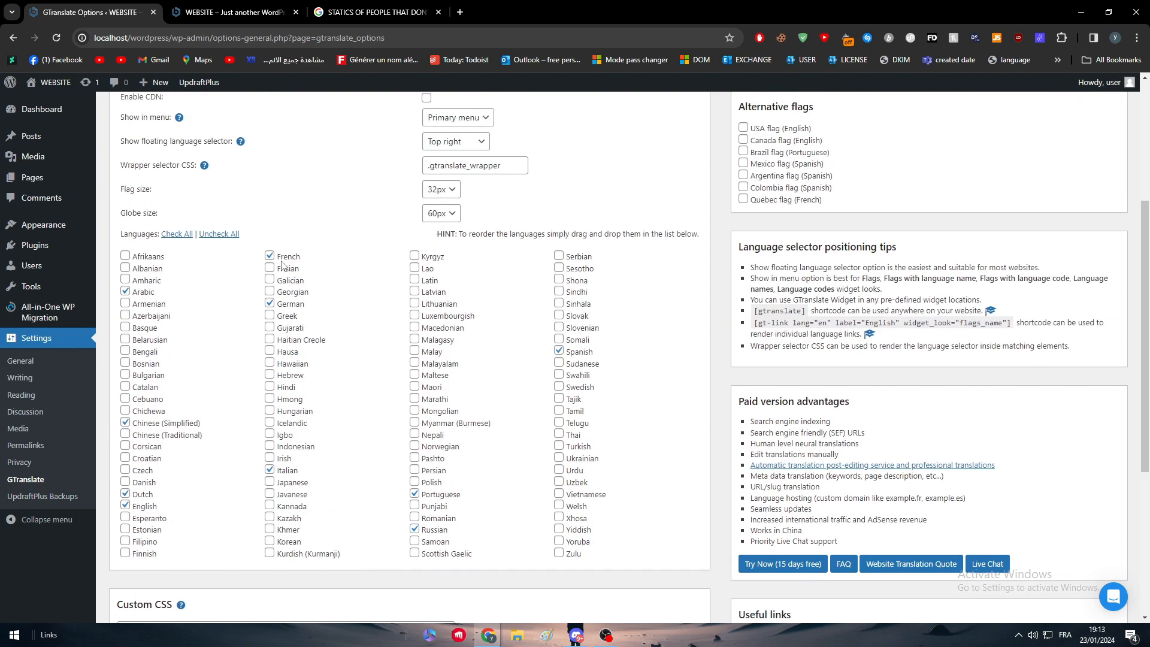
scroll("down", 3)
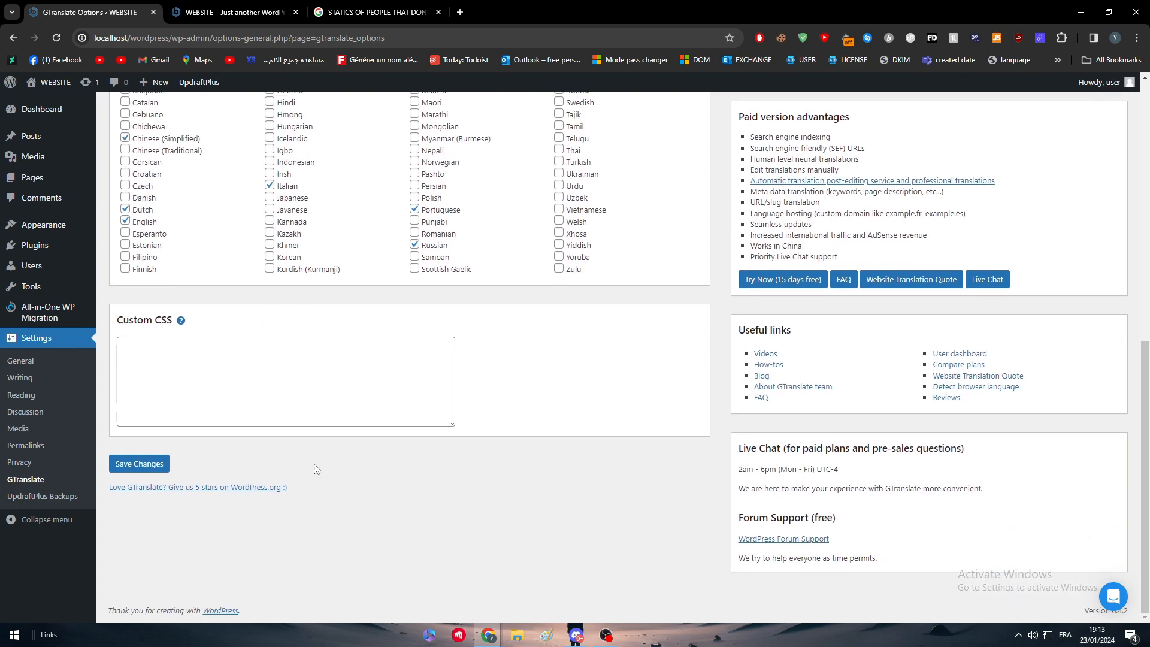
left_click(139, 464)
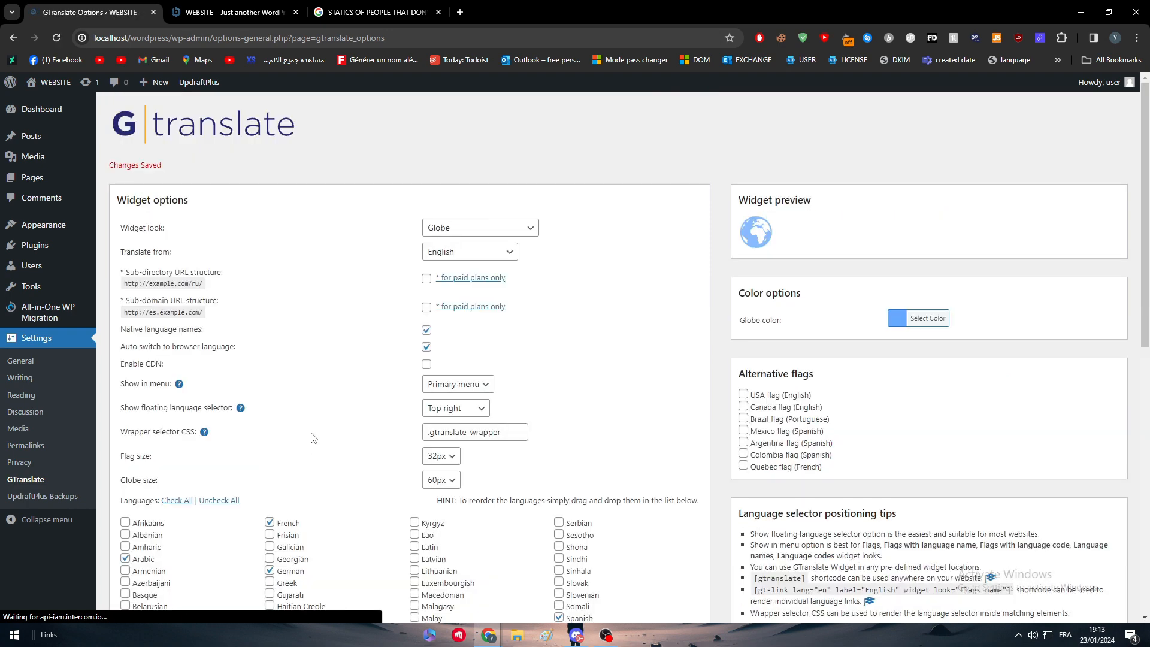
left_click(234, 12)
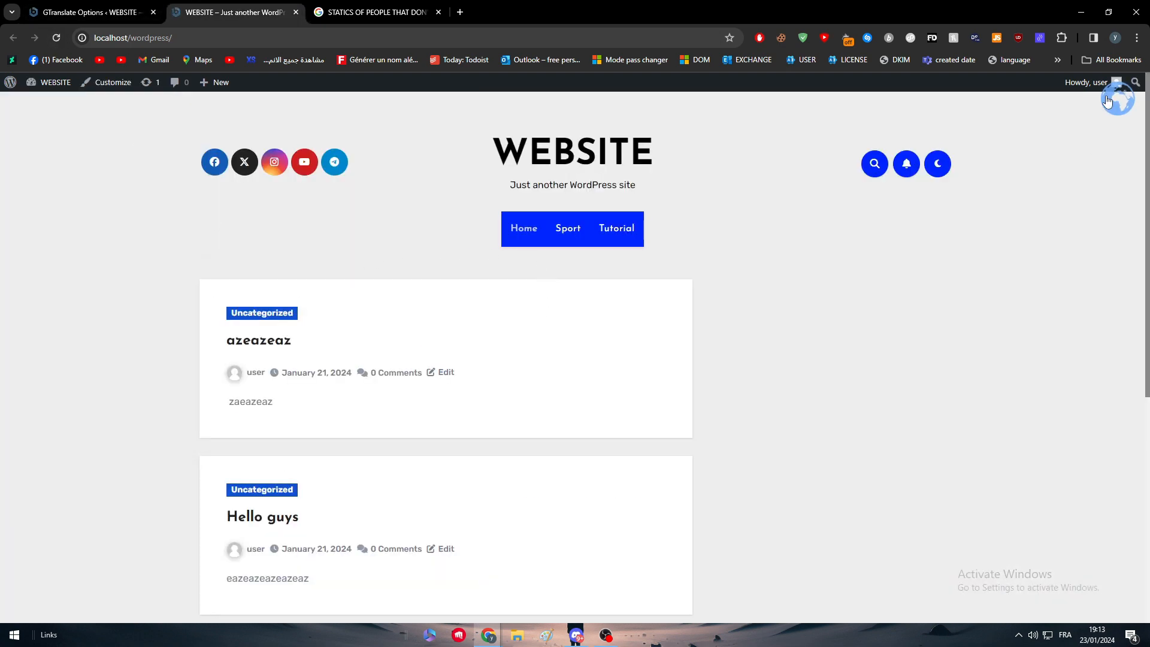
Show the front page in Spanish using the globe widget's language flags.
left_click(1116, 97)
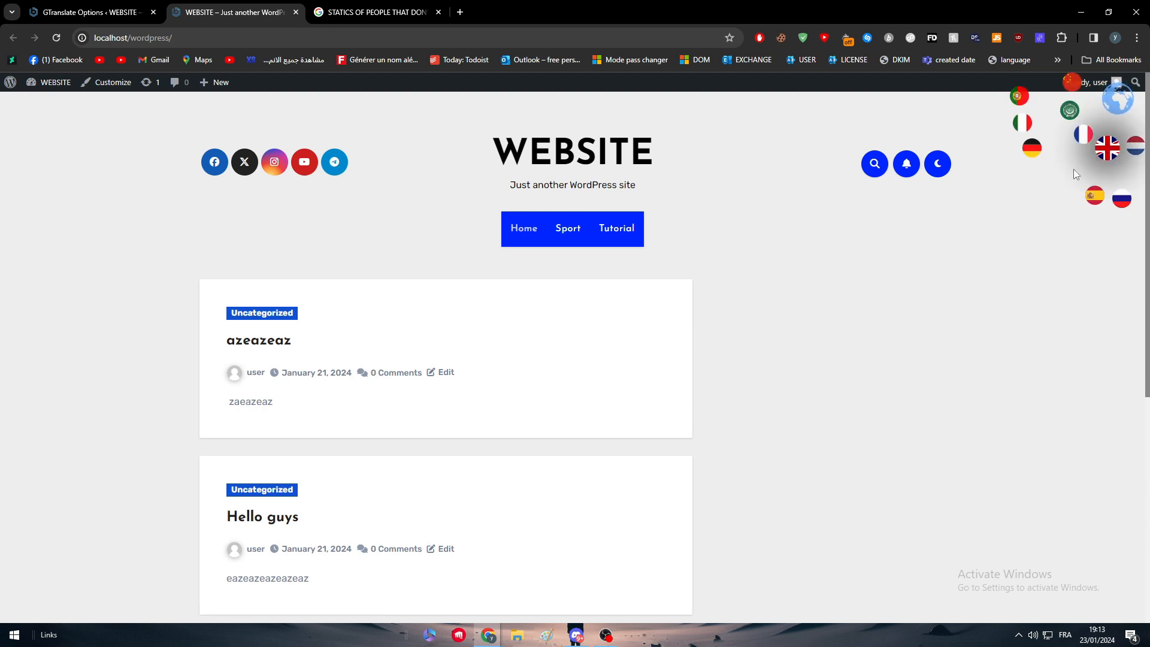
mouse_move(1002, 165)
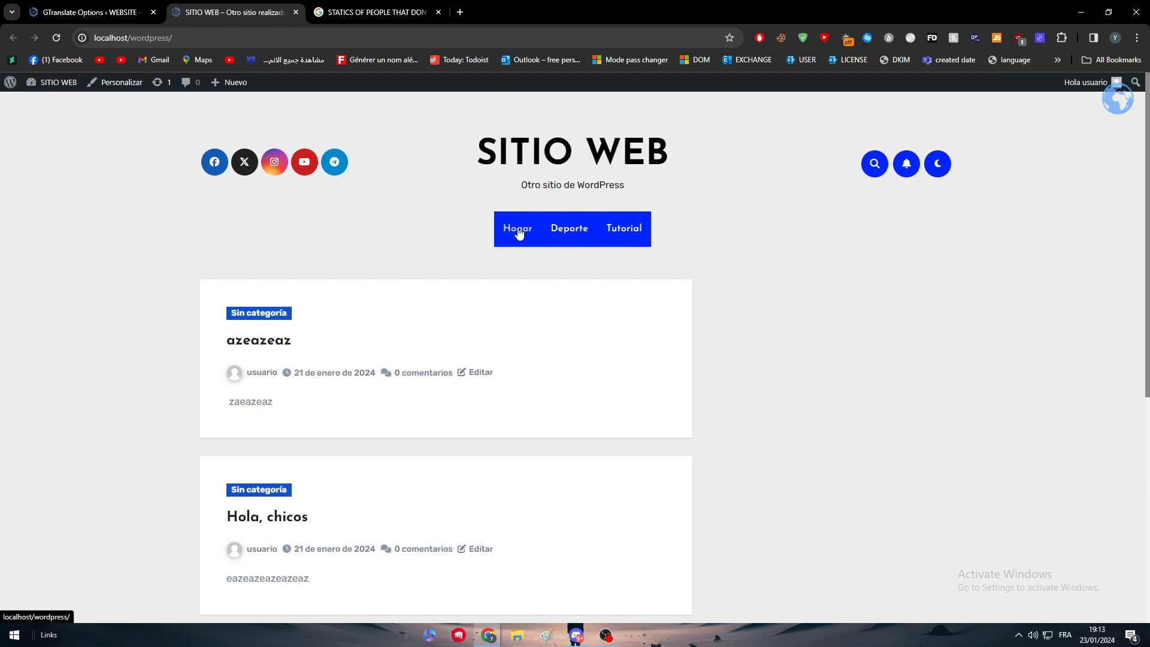
mouse_move(688, 194)
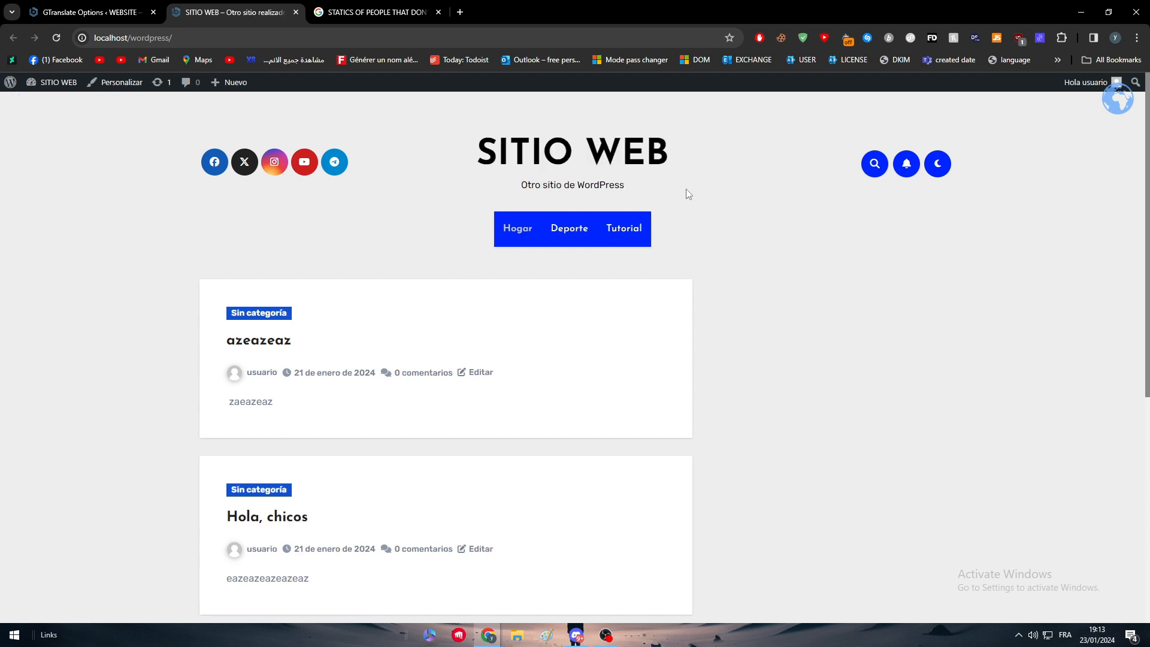
scroll("down", 3)
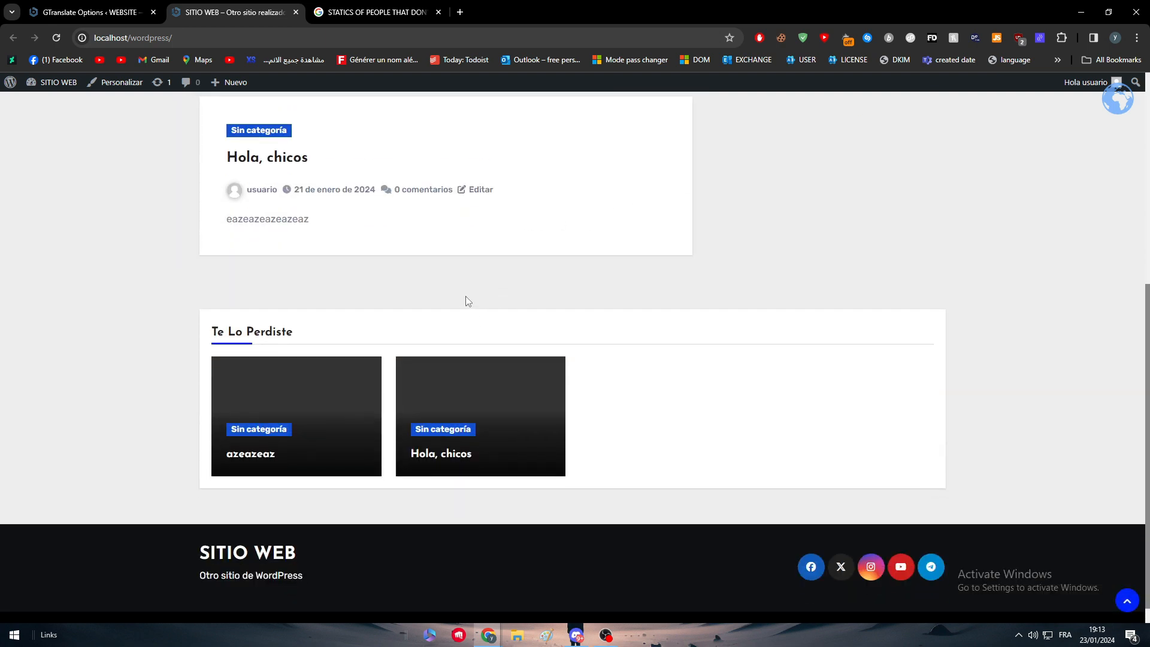
scroll("up", 3)
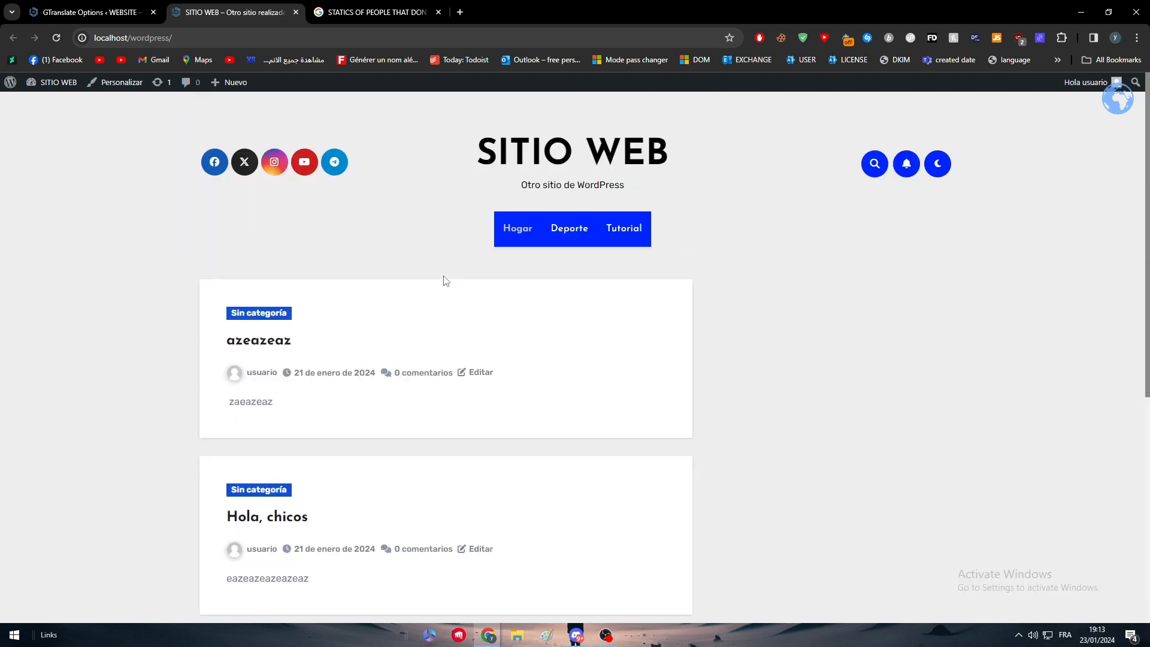
mouse_move(192, 145)
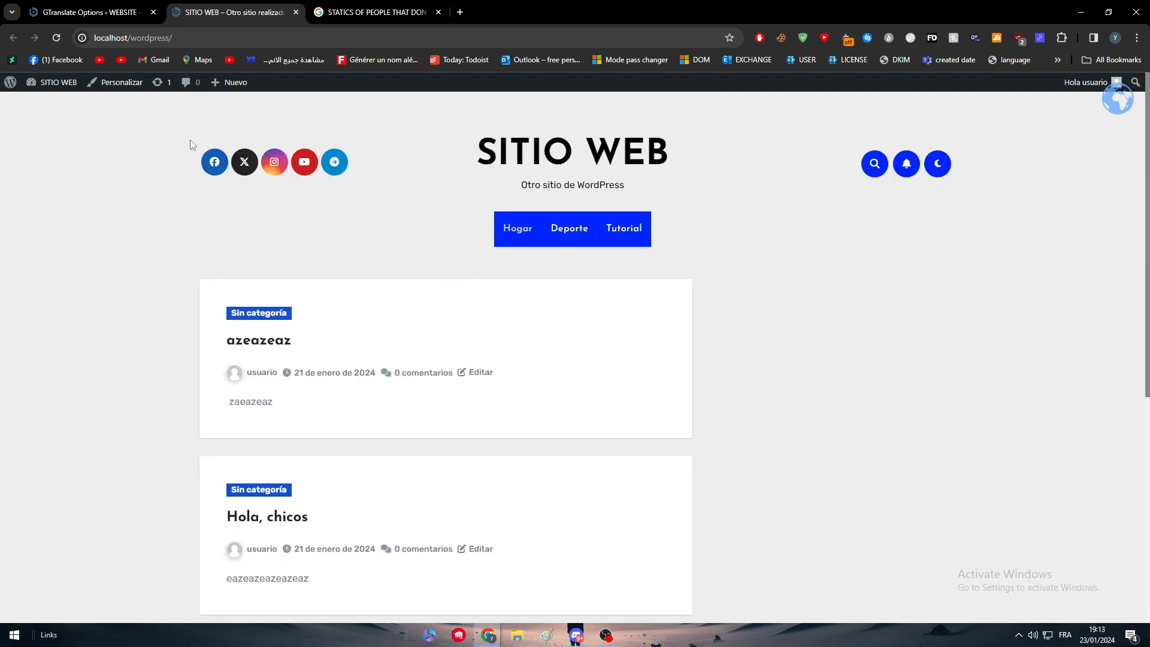
Return to the admin tab and go to Posts > Add New Post.
left_click(87, 12)
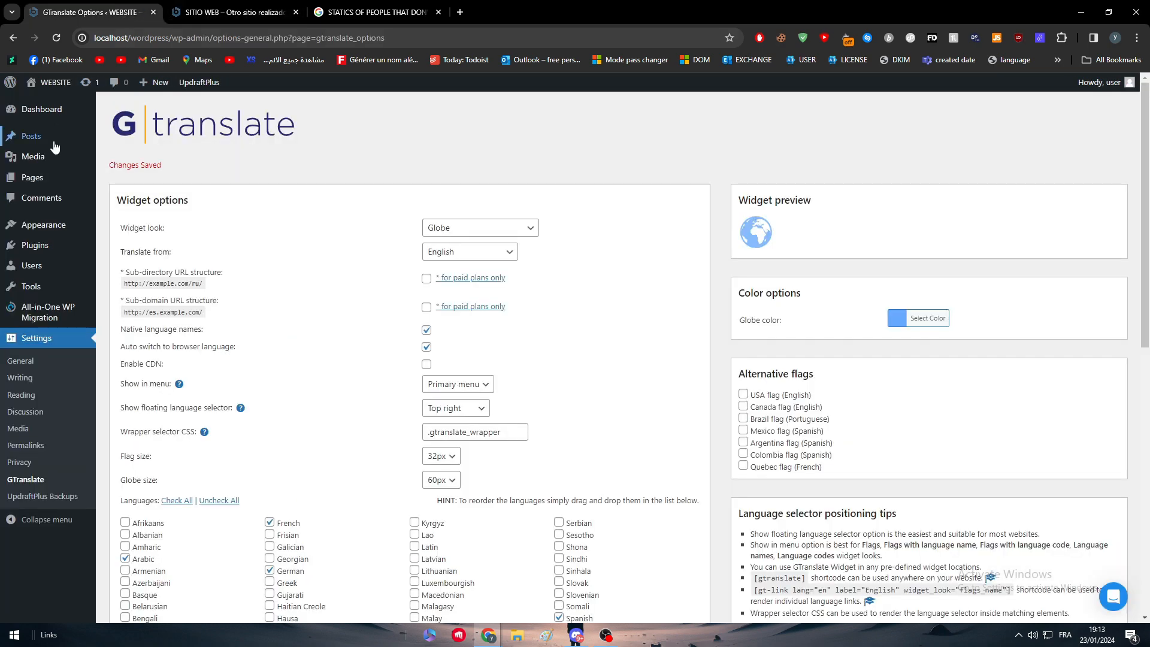
left_click(31, 136)
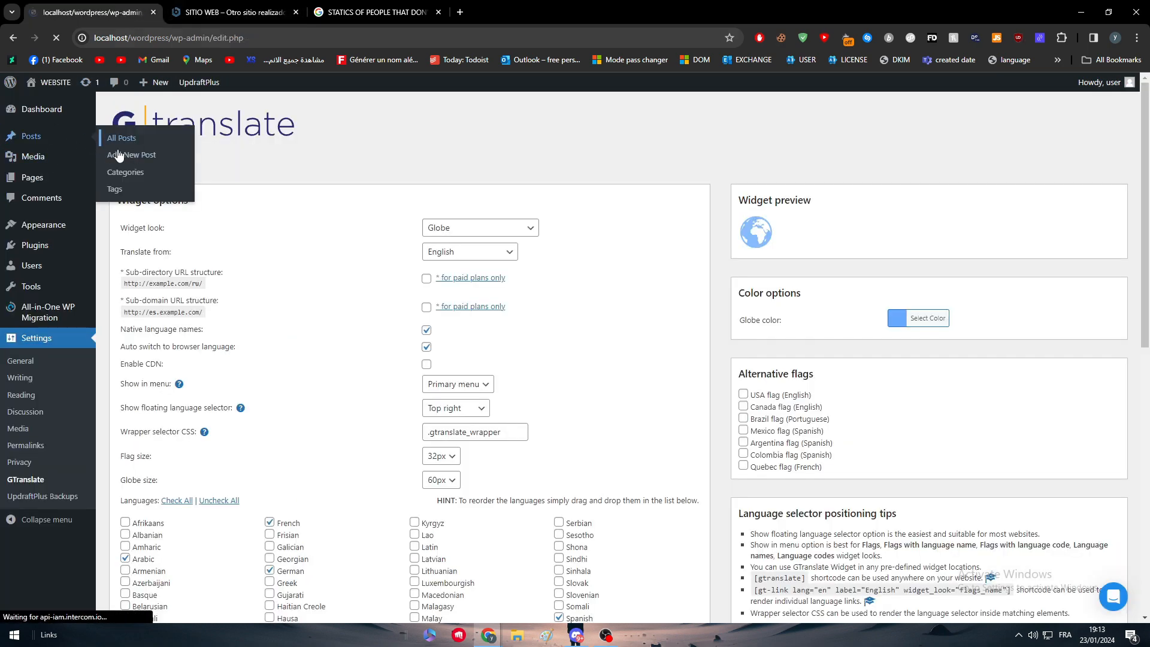
left_click(132, 154)
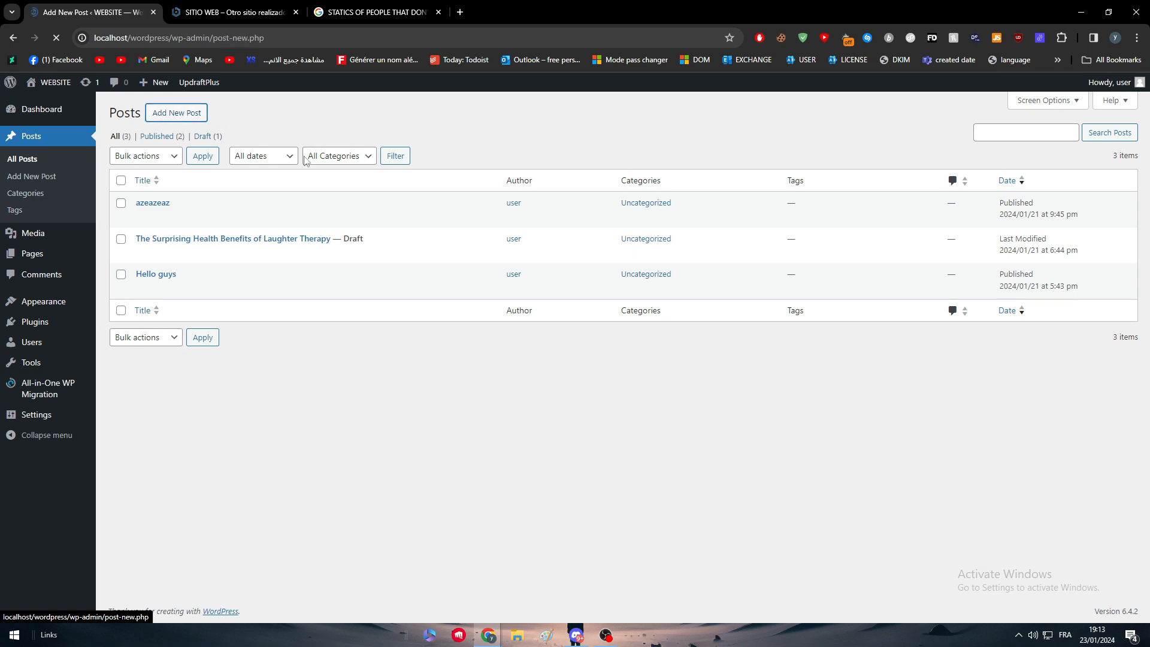
Ask ChatGPT for a random health fact and bring the laughter answer back to the post editor.
left_click(602, 12)
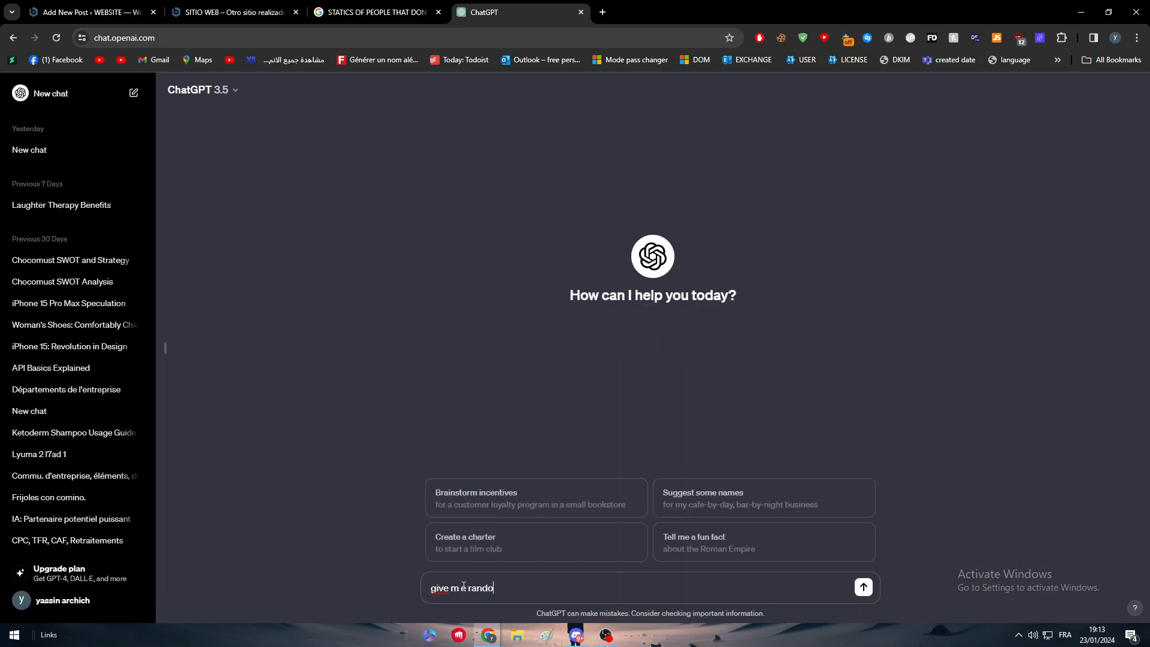
type("m about healt")
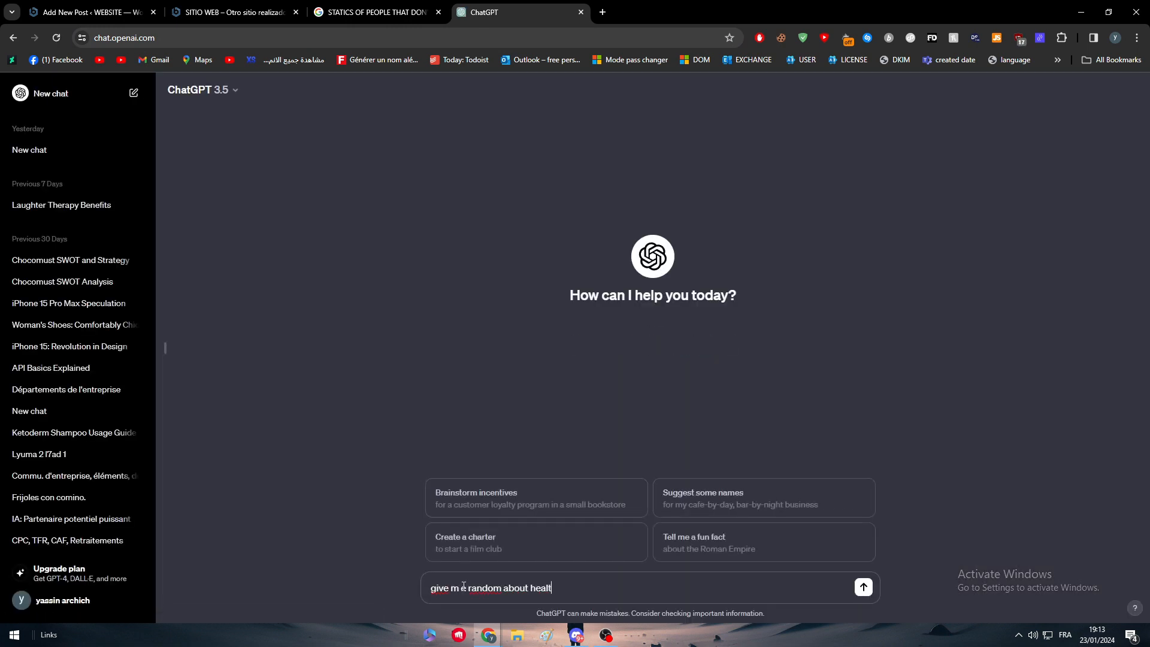
left_click(862, 587)
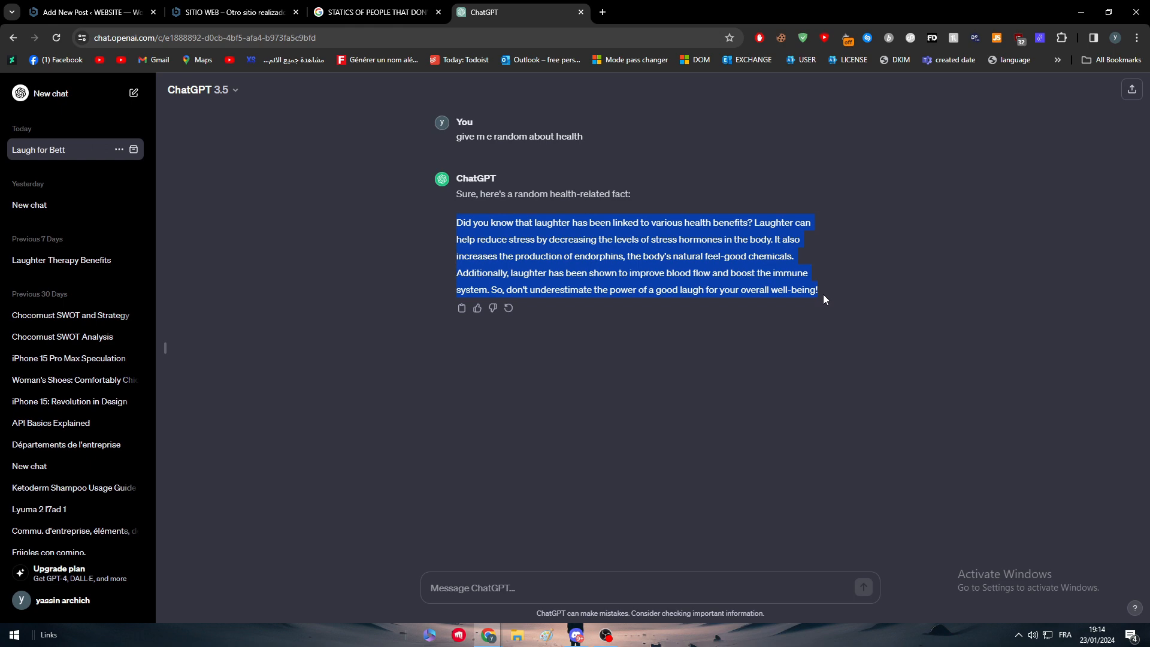
left_click(88, 11)
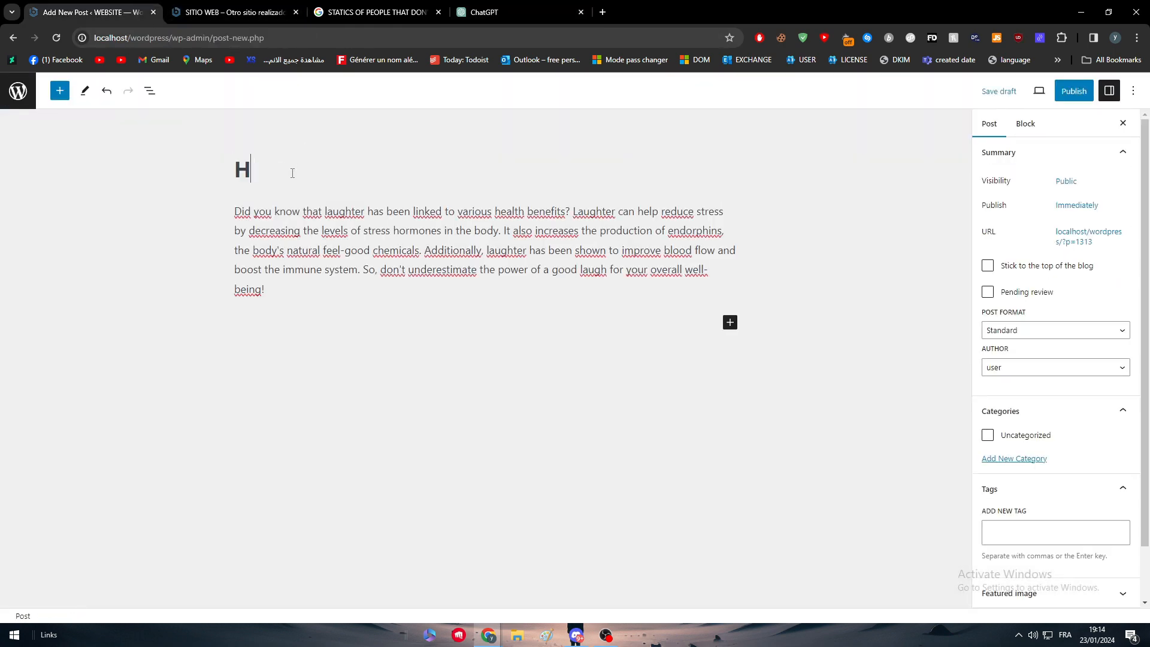
Publish the Health post with the laughter paragraph and view it live.
left_click(1074, 91)
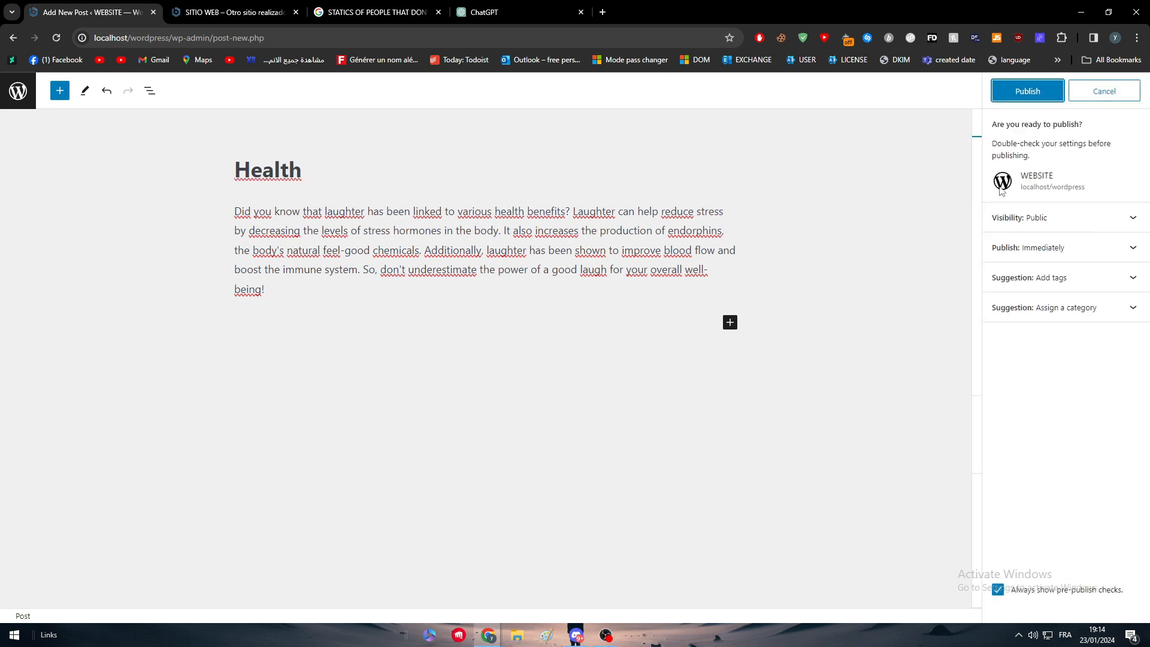
left_click(1027, 91)
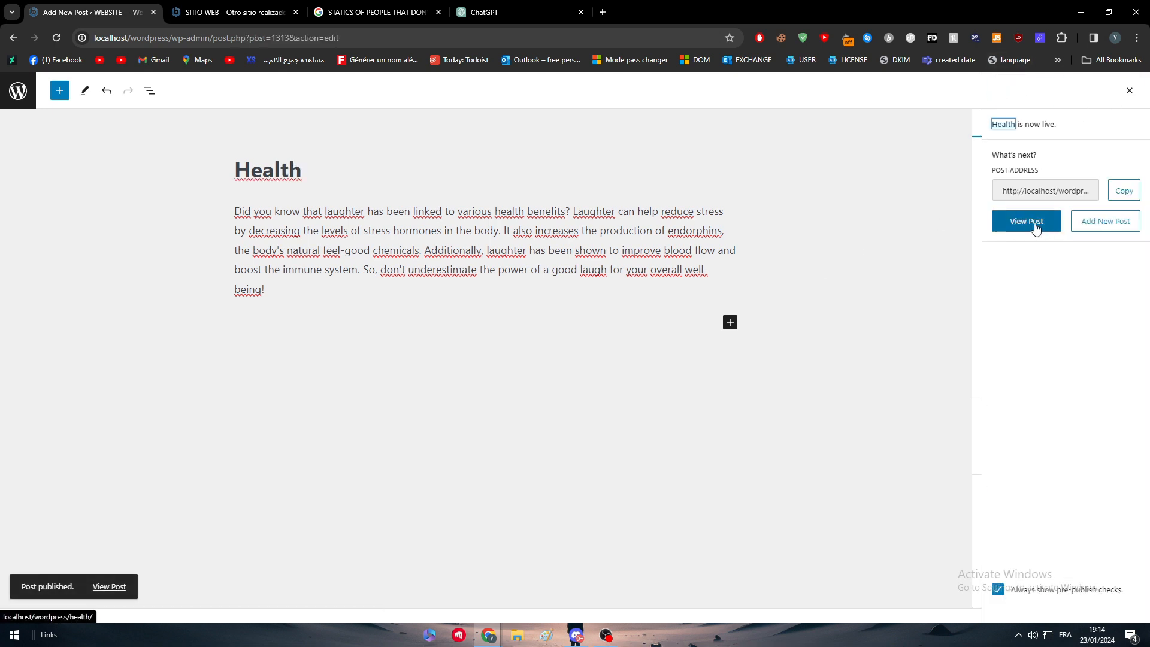
left_click(1026, 220)
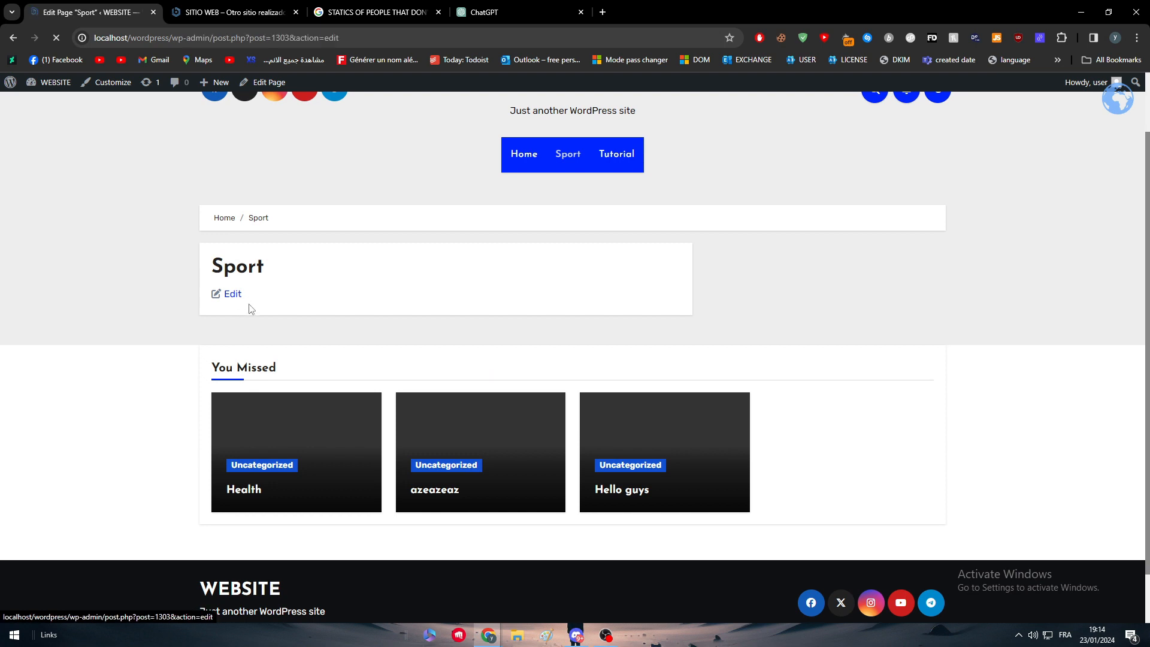
From the home page, show the Uncategorized category with the Health post translated into French via the GTranslate globe.
left_click(231, 294)
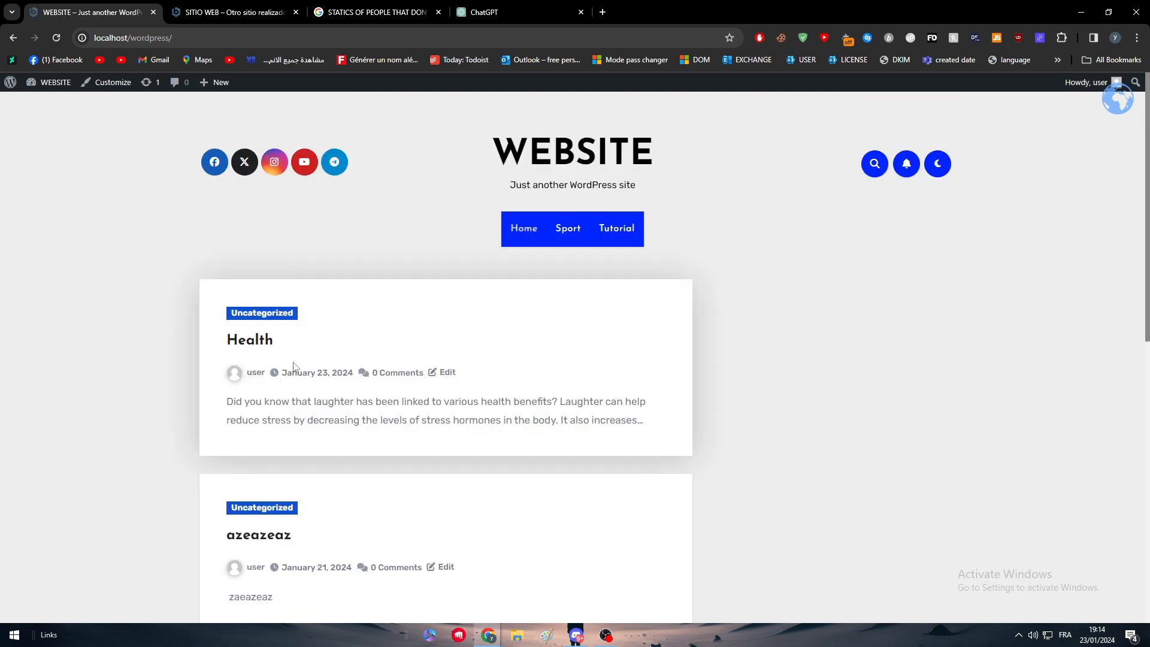
left_click(261, 313)
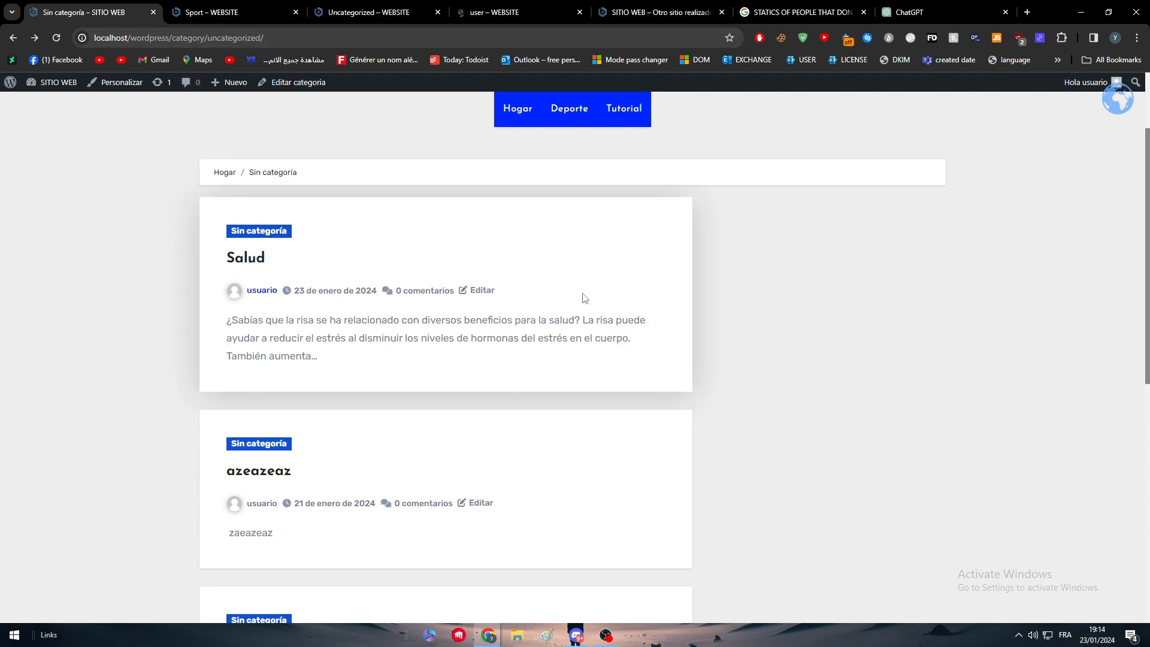
mouse_move(321, 358)
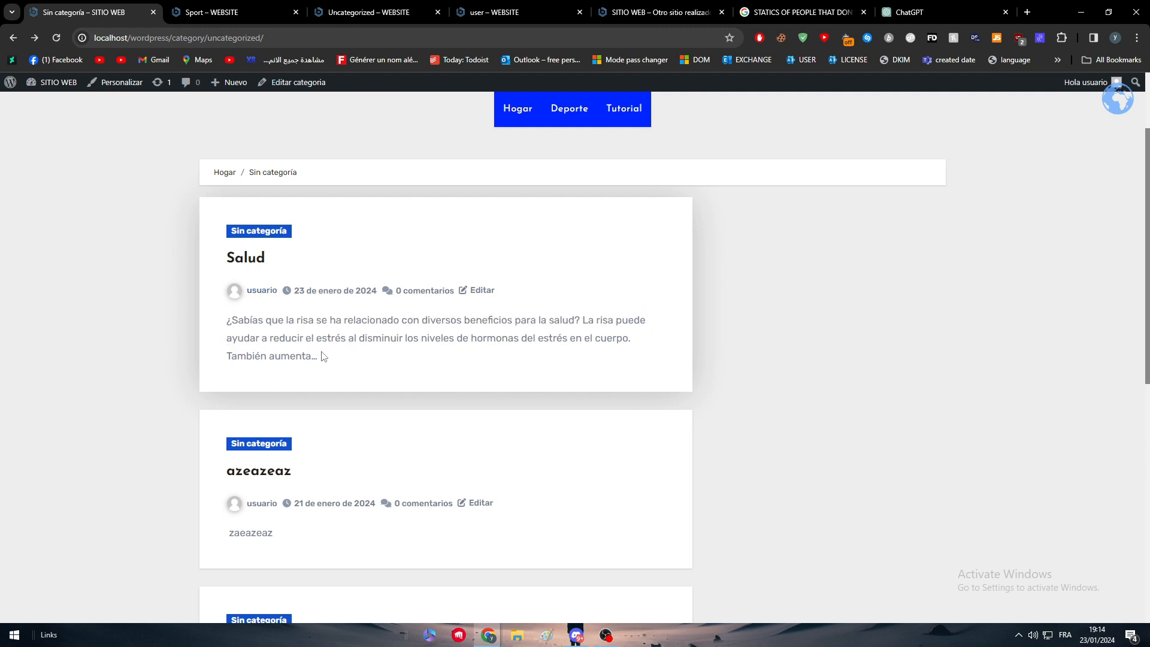
mouse_move(225, 317)
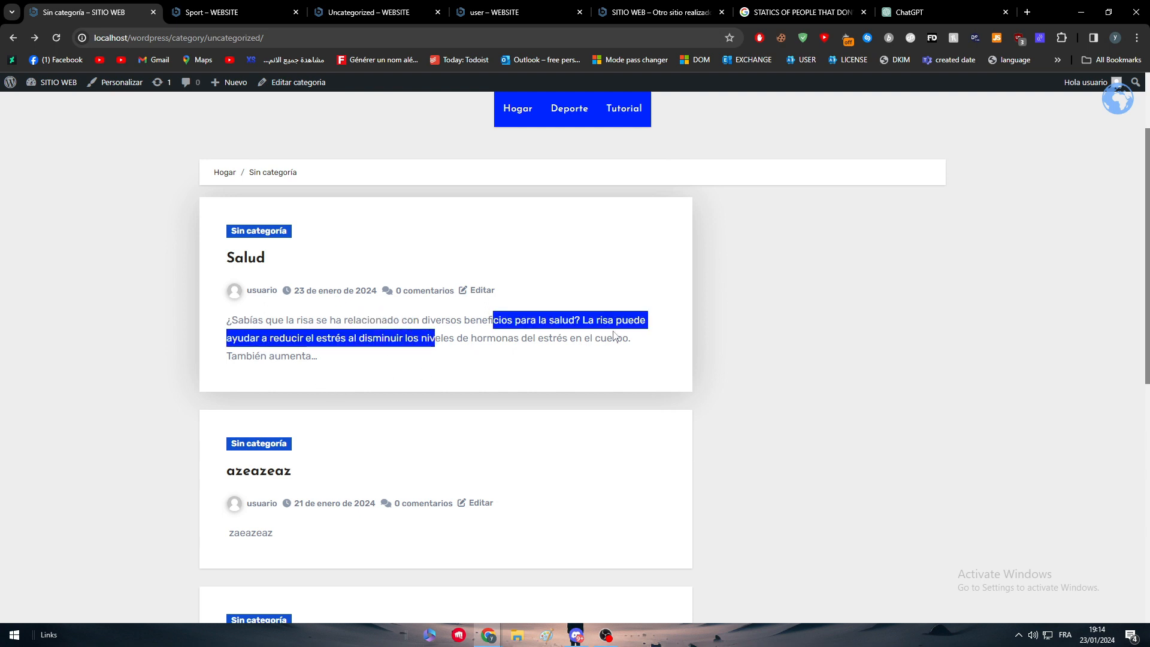
left_click(1117, 99)
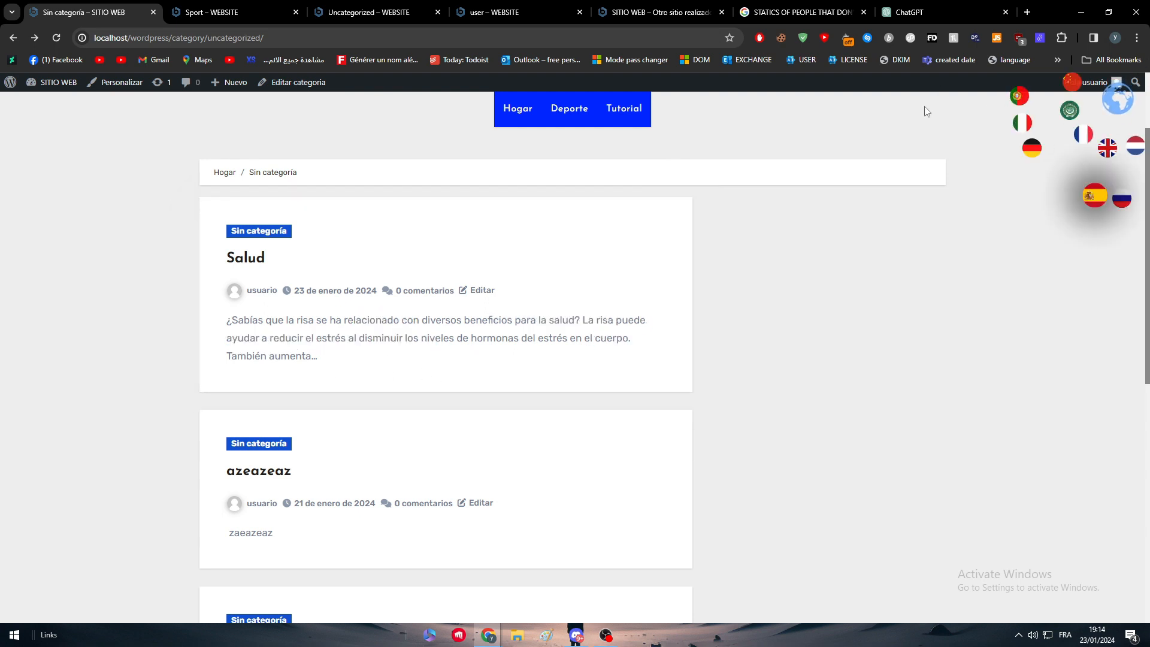
left_click(1083, 133)
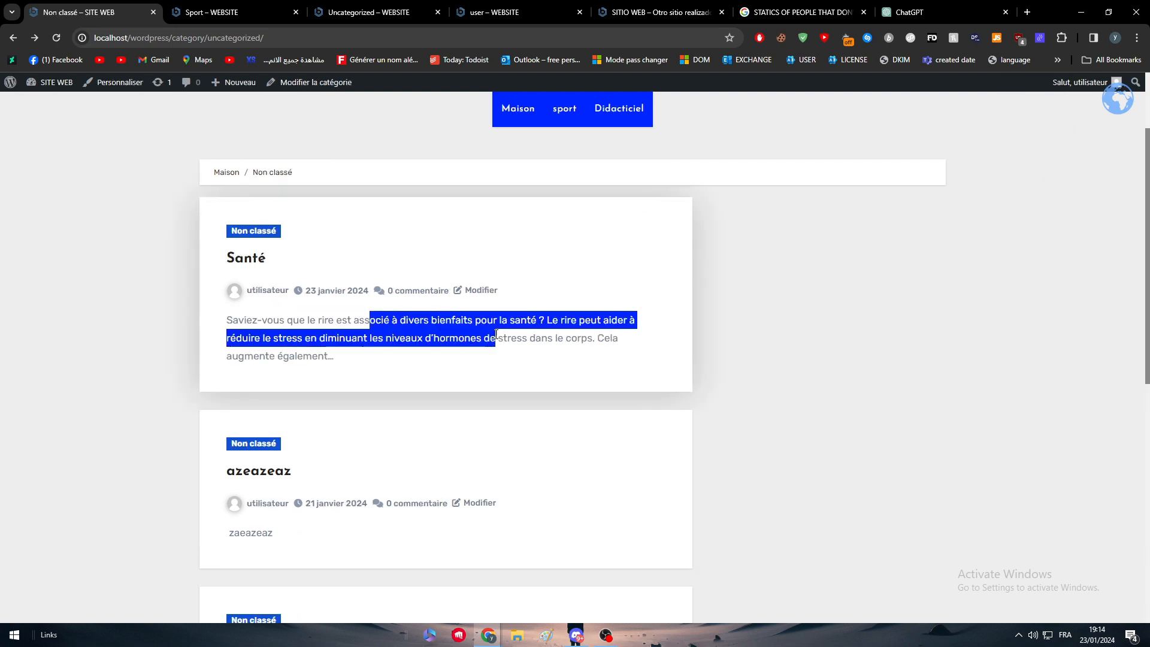
left_click(374, 12)
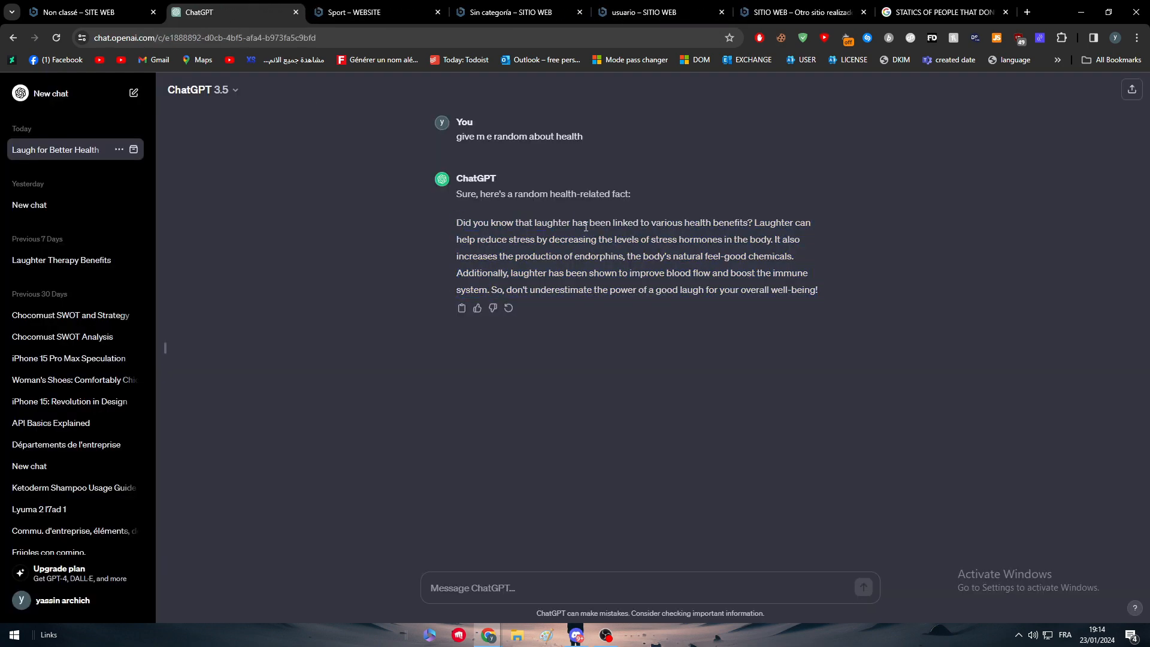
Return from the ChatGPT laughter-fact conversation to the WordPress tab.
left_click(81, 12)
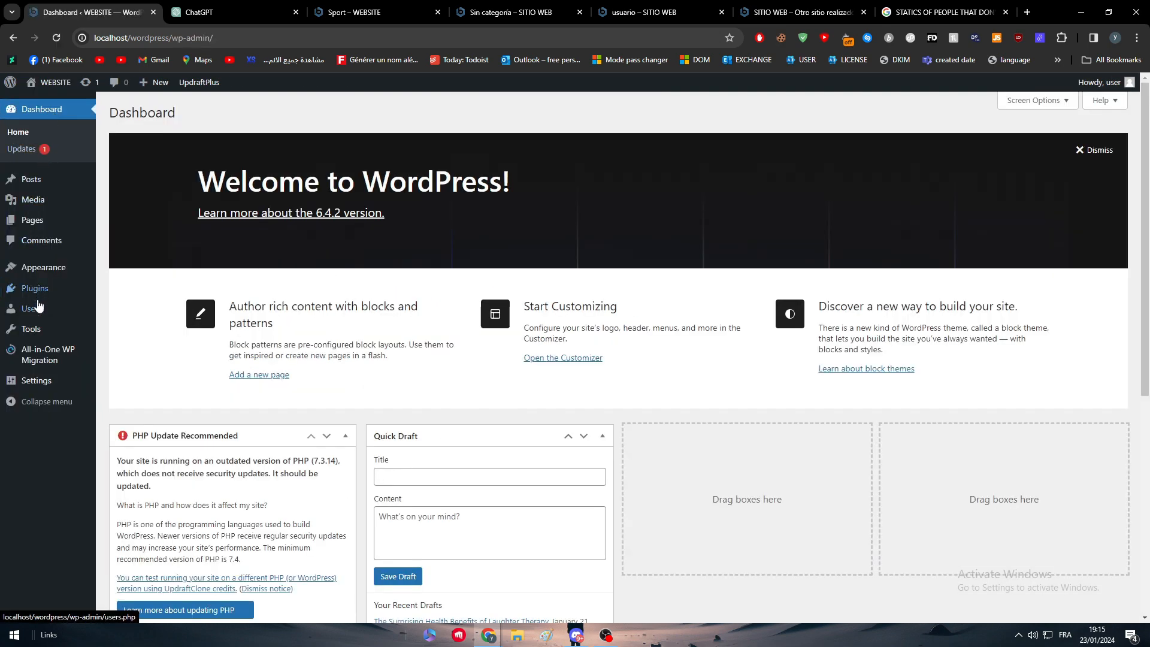
In Settings > GTranslate, check all languages and save the changes.
left_click(34, 380)
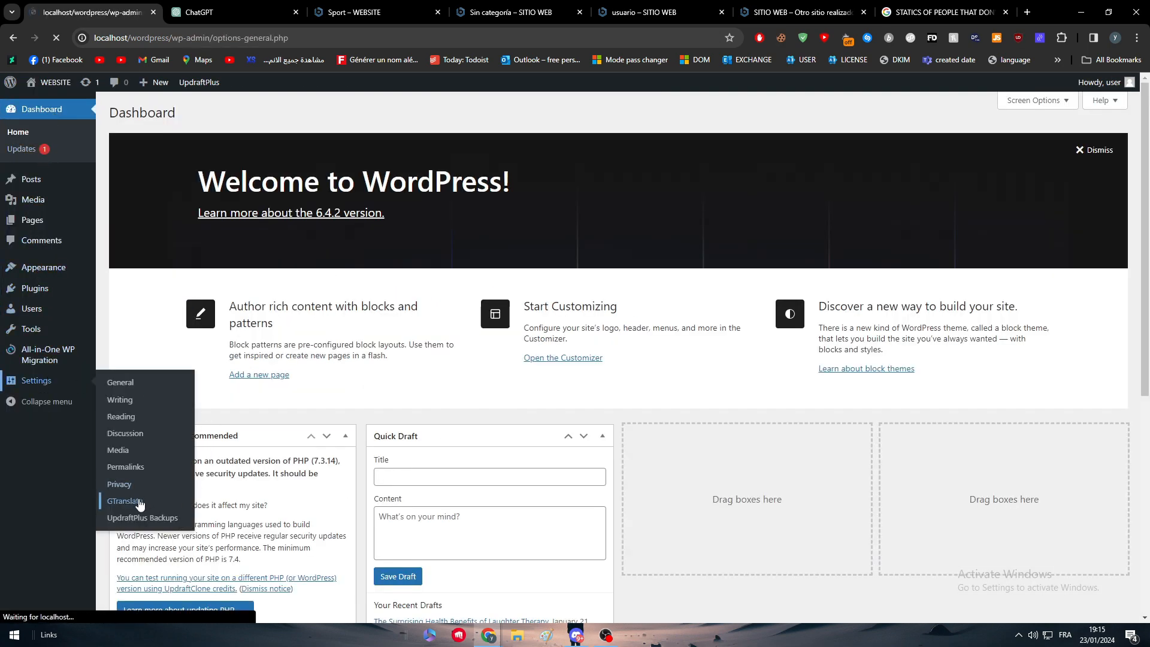
left_click(125, 501)
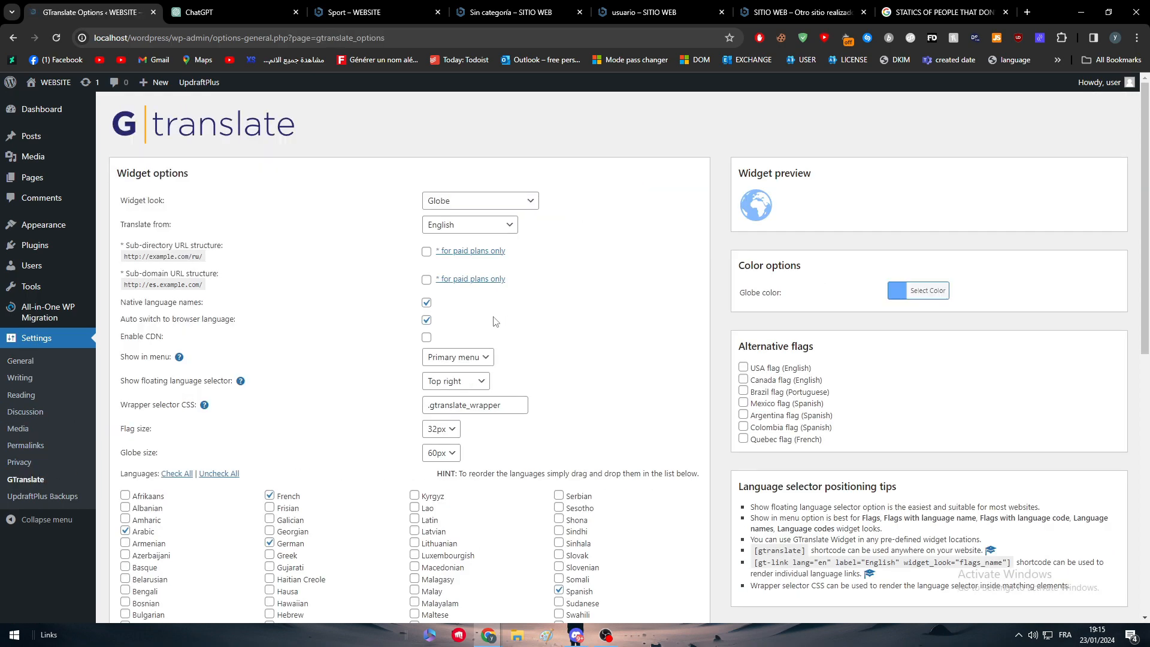
scroll("down", 3)
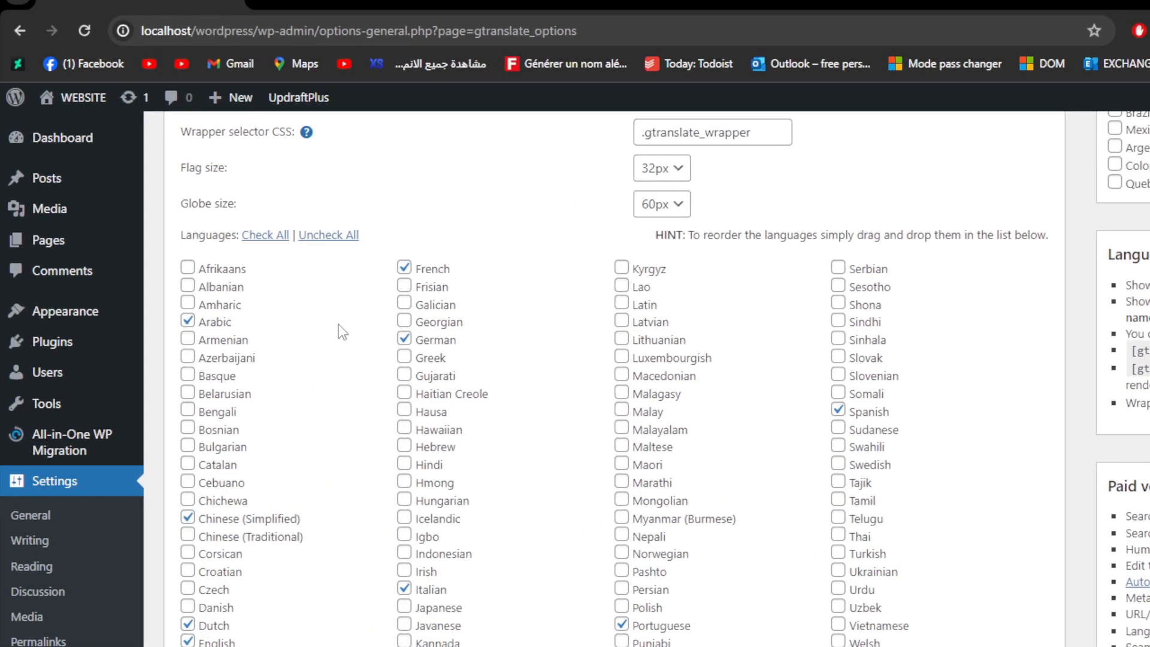
left_click(264, 260)
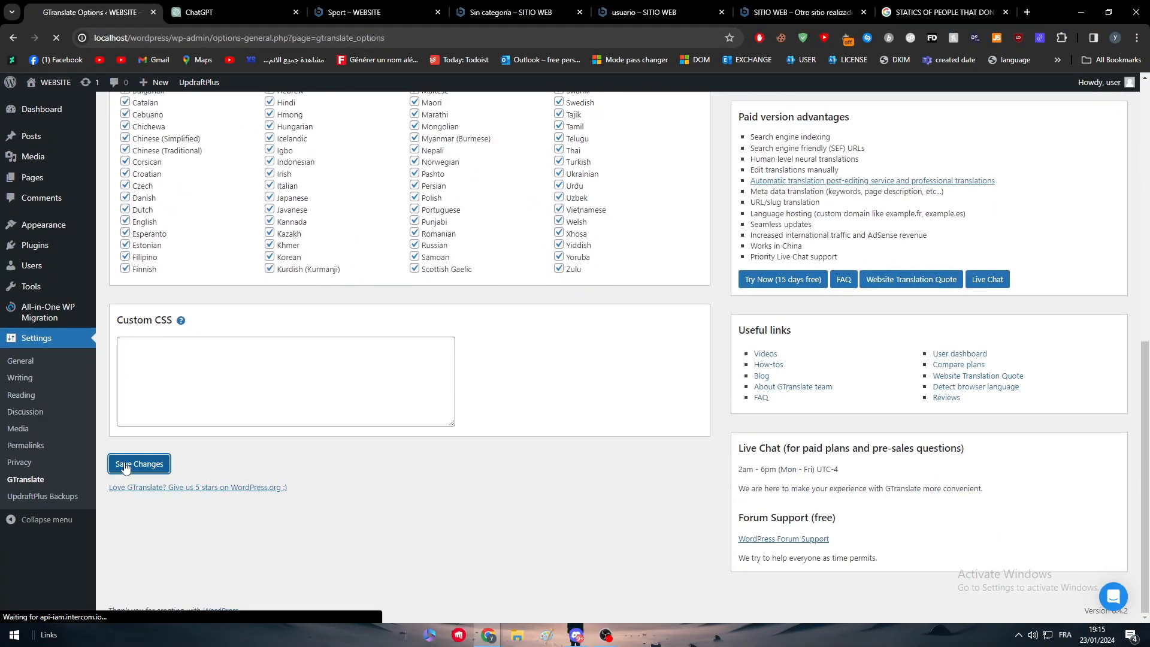
left_click(235, 12)
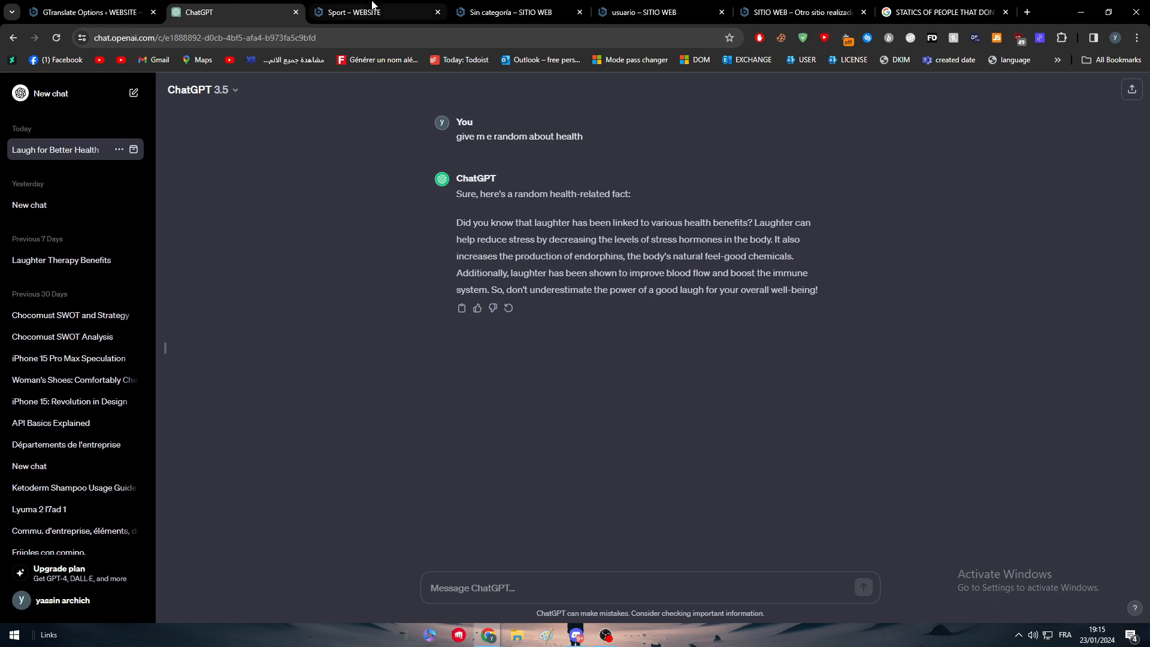
Reload the Sport page and display it in French, with Santé among the missed posts.
left_click(374, 12)
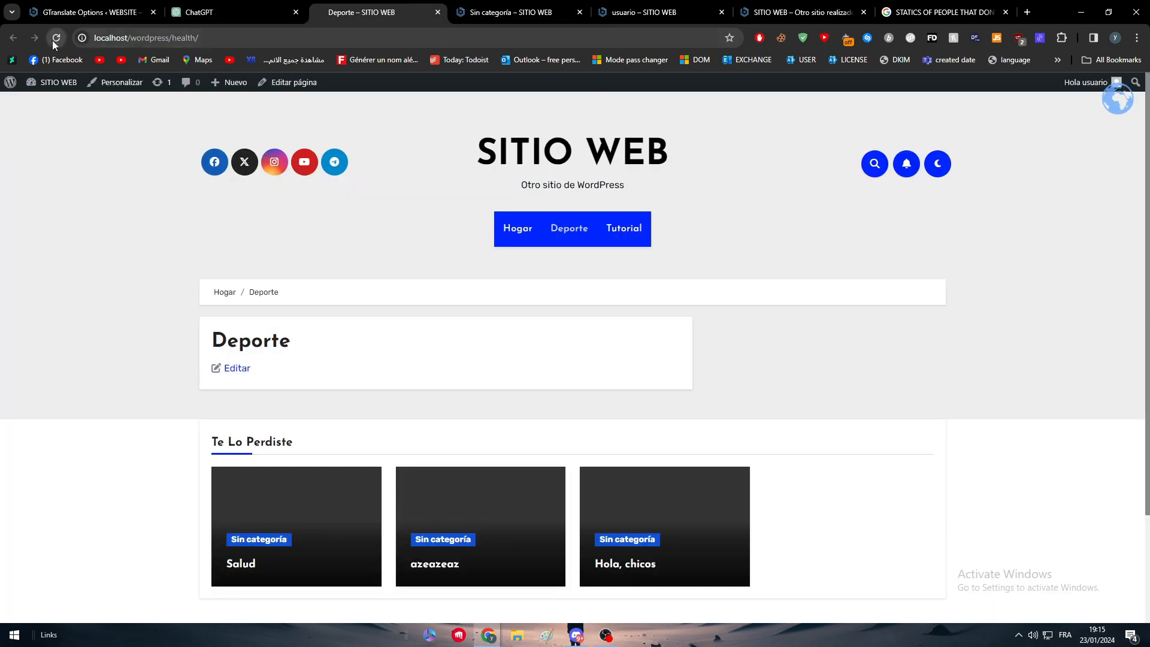
left_click(1116, 97)
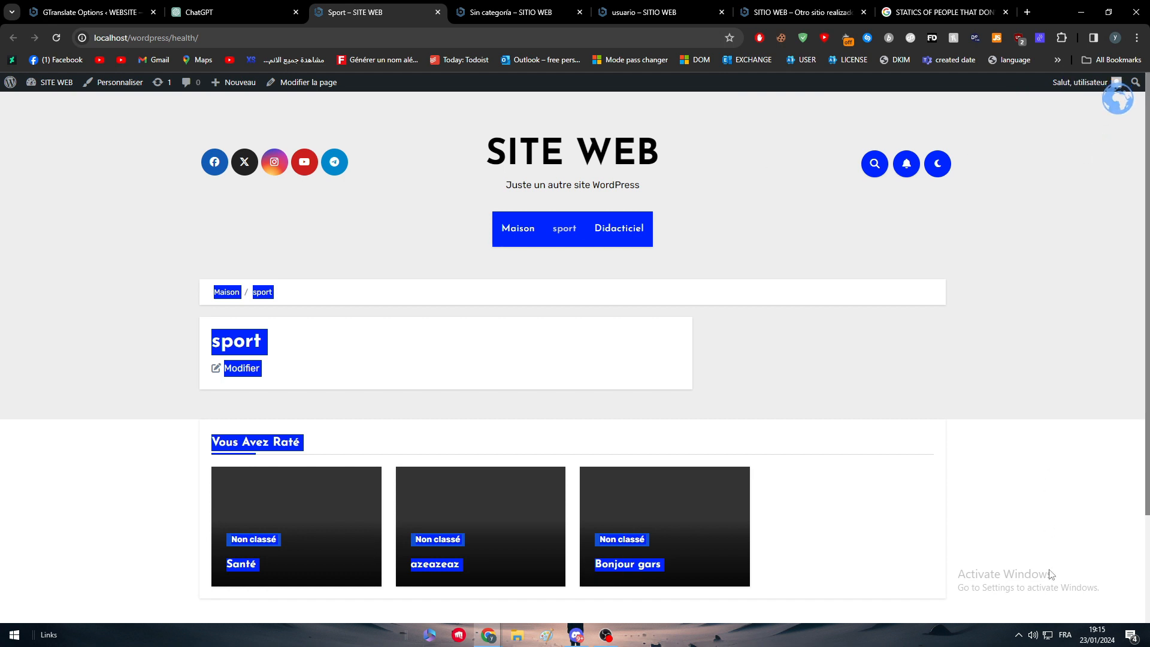
mouse_move(48, 597)
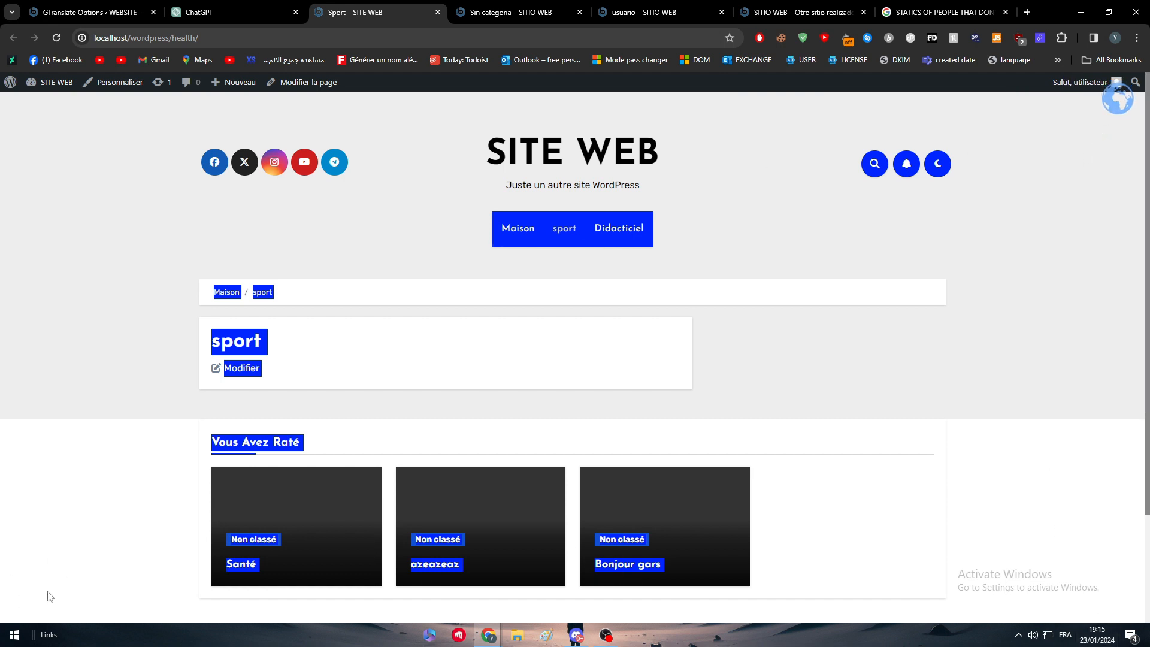
mouse_move(41, 531)
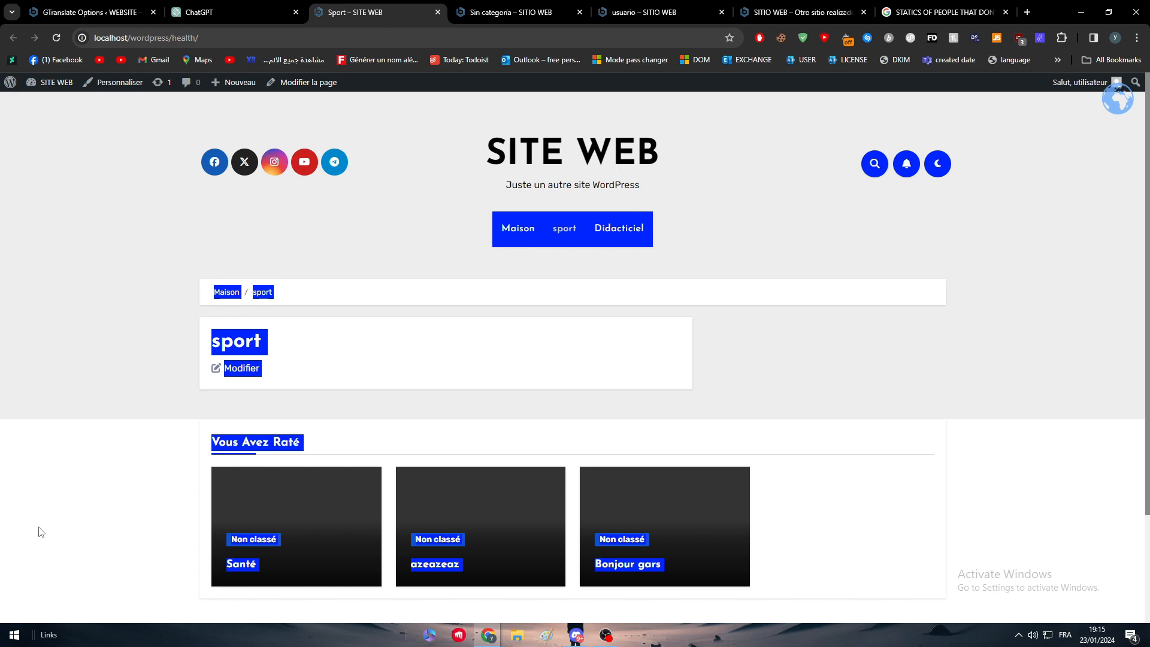
mouse_move(124, 461)
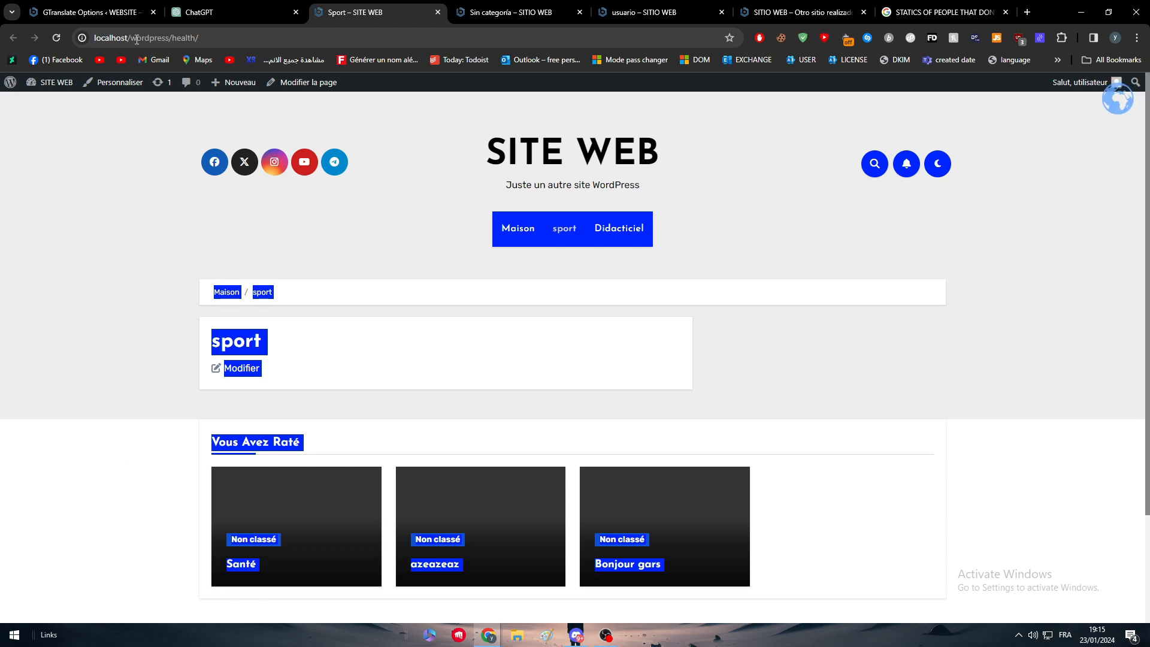
left_click(87, 12)
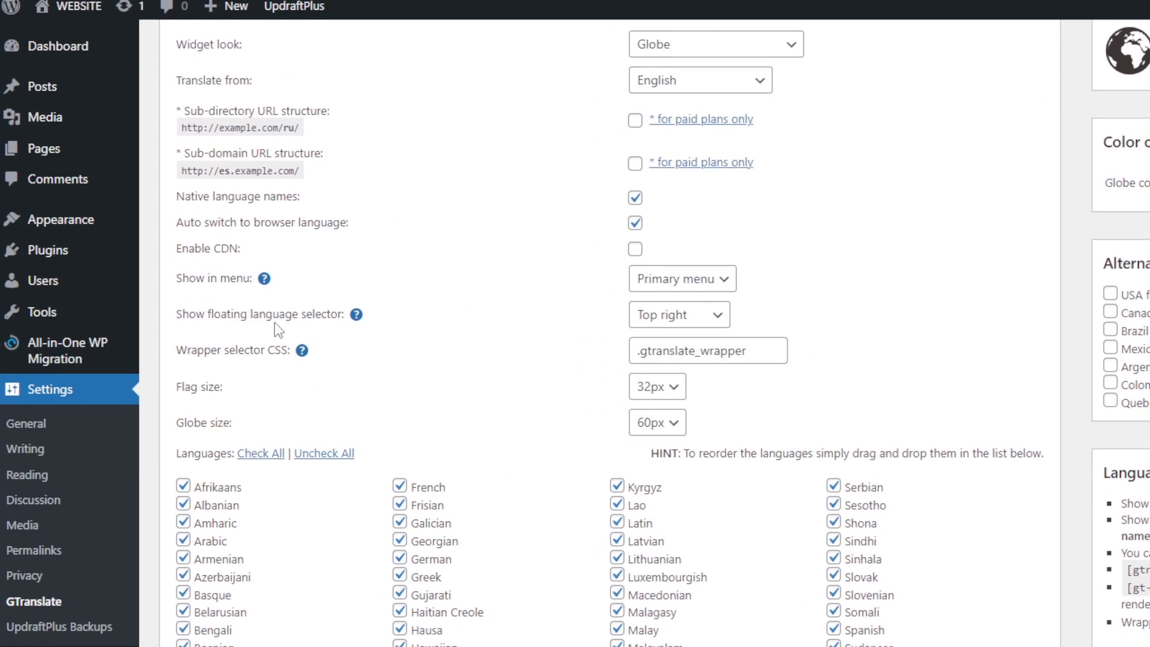
scroll("down", 3)
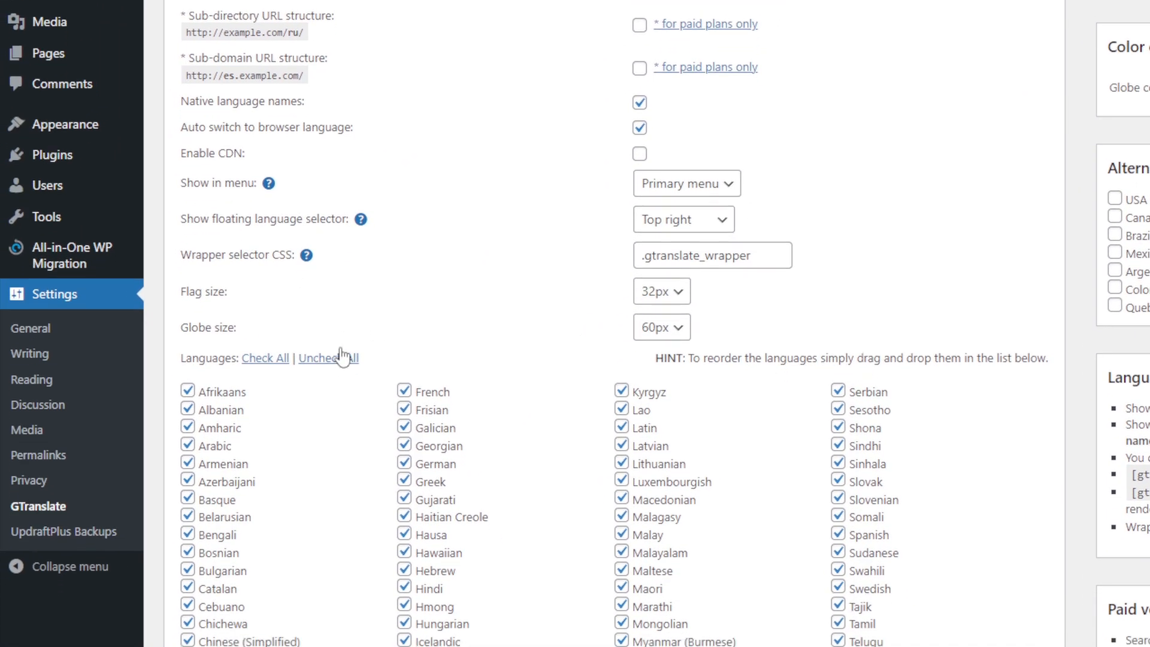
scroll("down", 3)
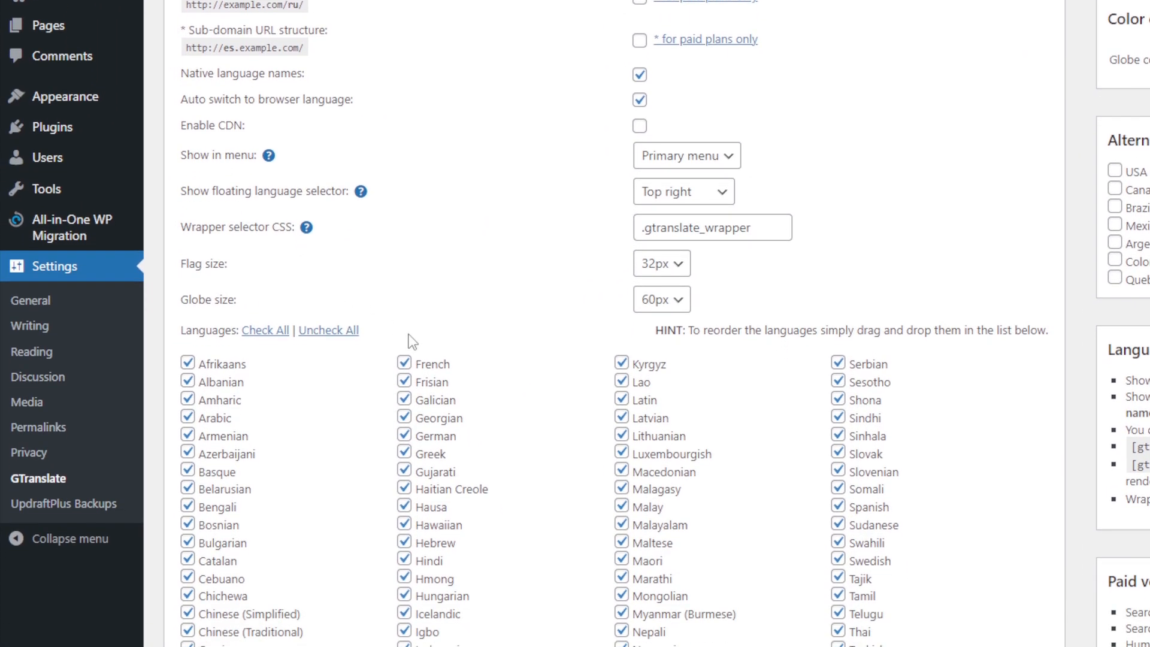
scroll("down", 3)
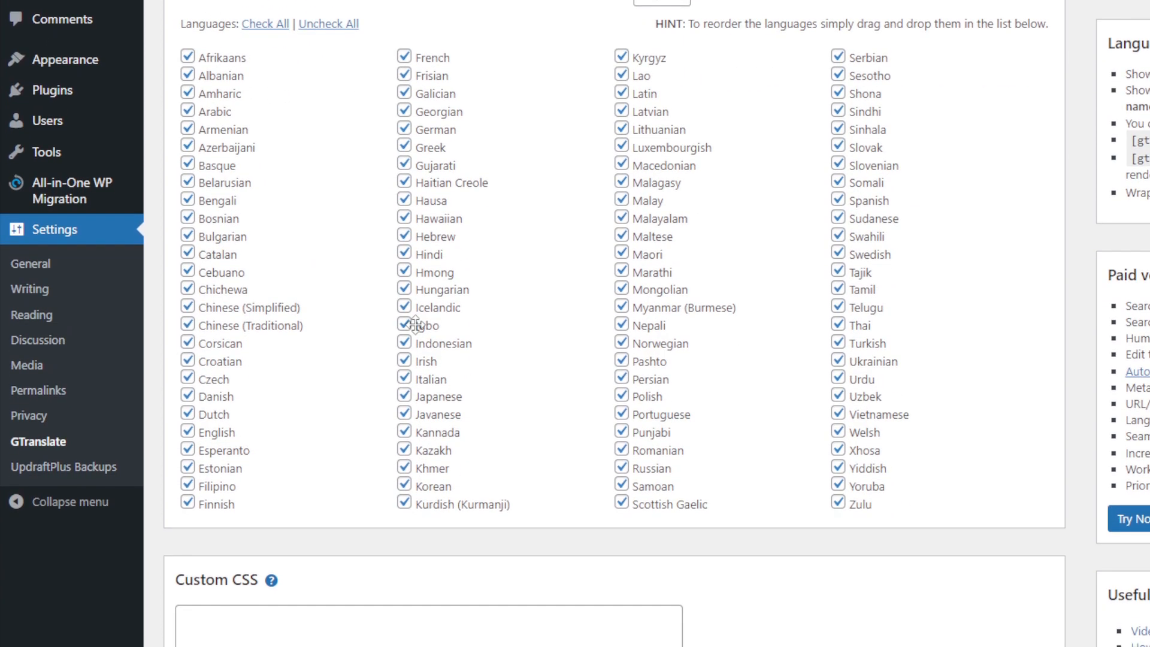